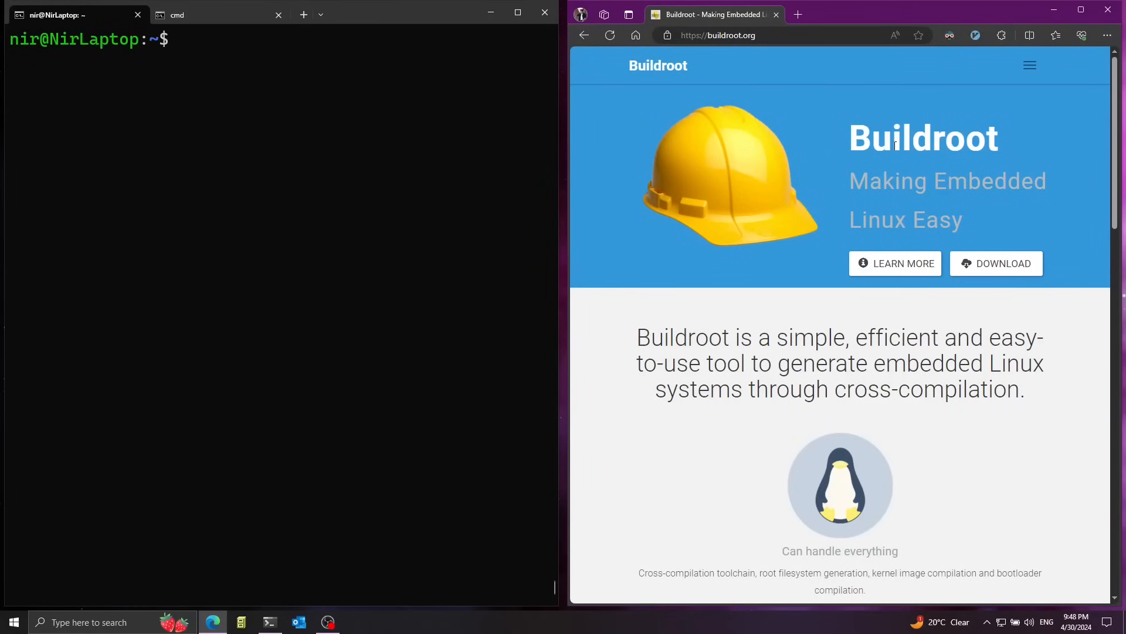
{"action": "mouse_move", "coordinate": [885, 182]}
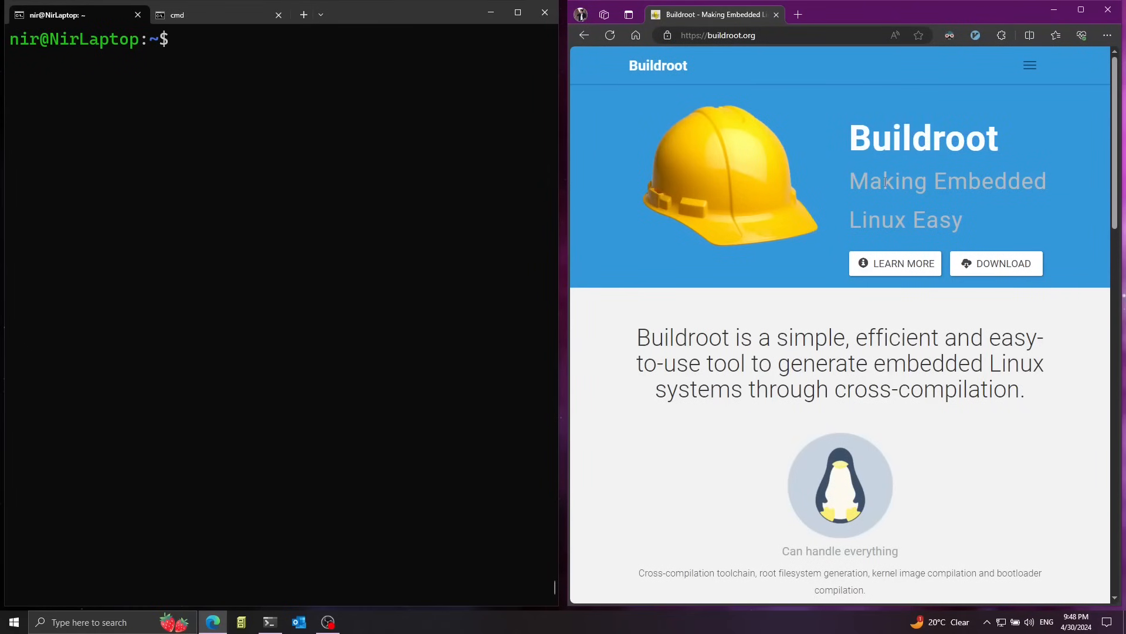
- Open Buildroot's download page and copy the buildroot-2024.02.1.tar.gz link address
{"action": "double_click", "coordinate": [947, 180]}
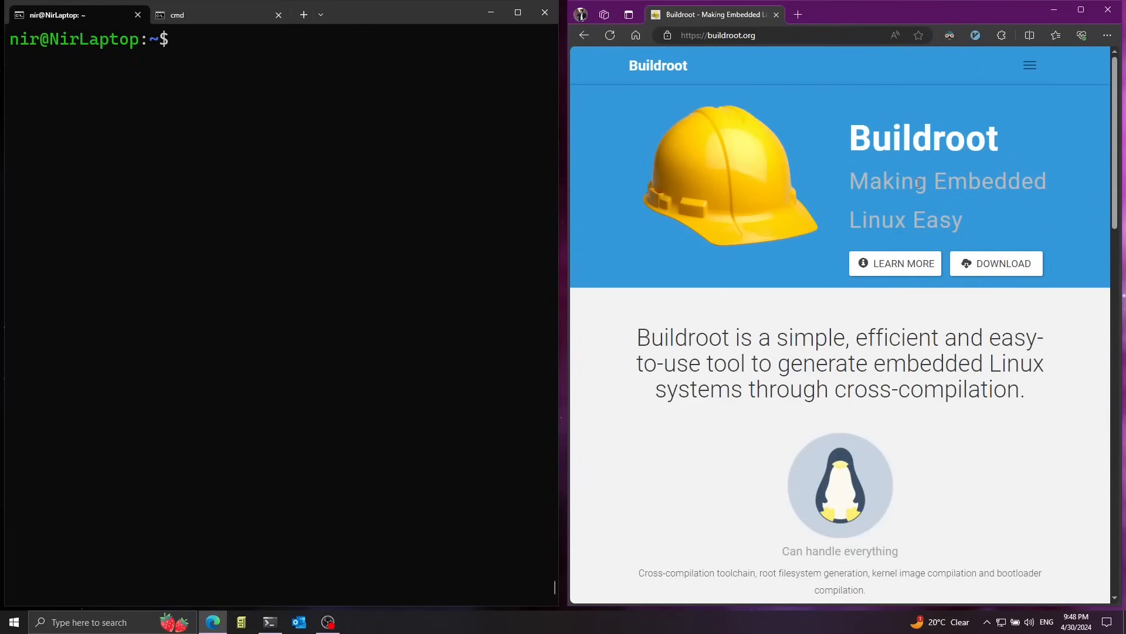
{"action": "mouse_move", "coordinate": [693, 48]}
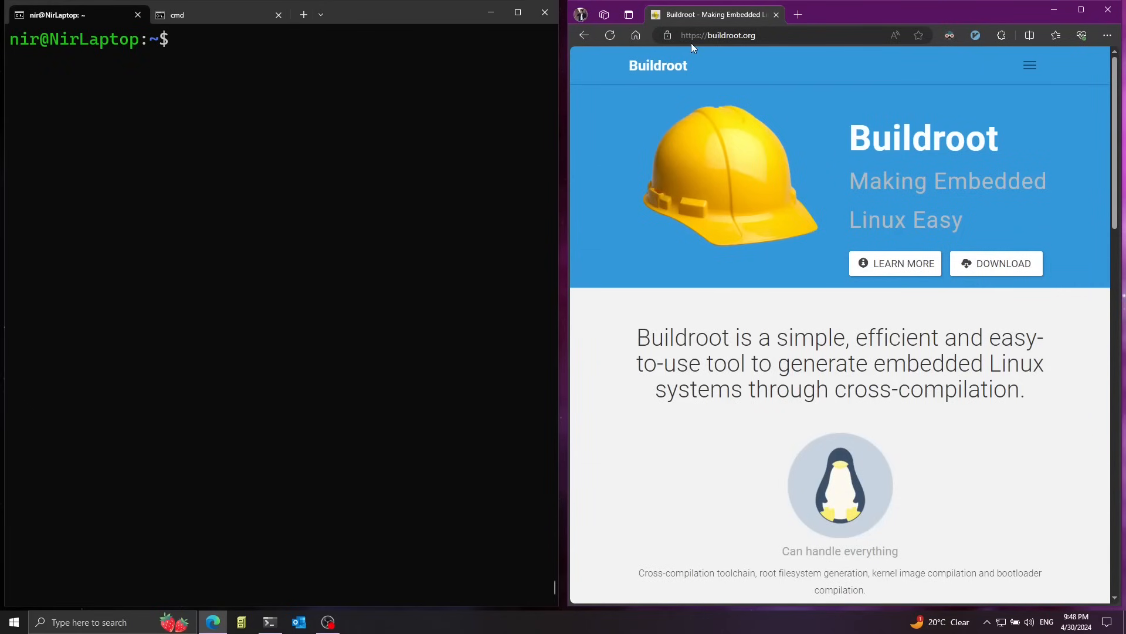
{"action": "mouse_move", "coordinate": [742, 49]}
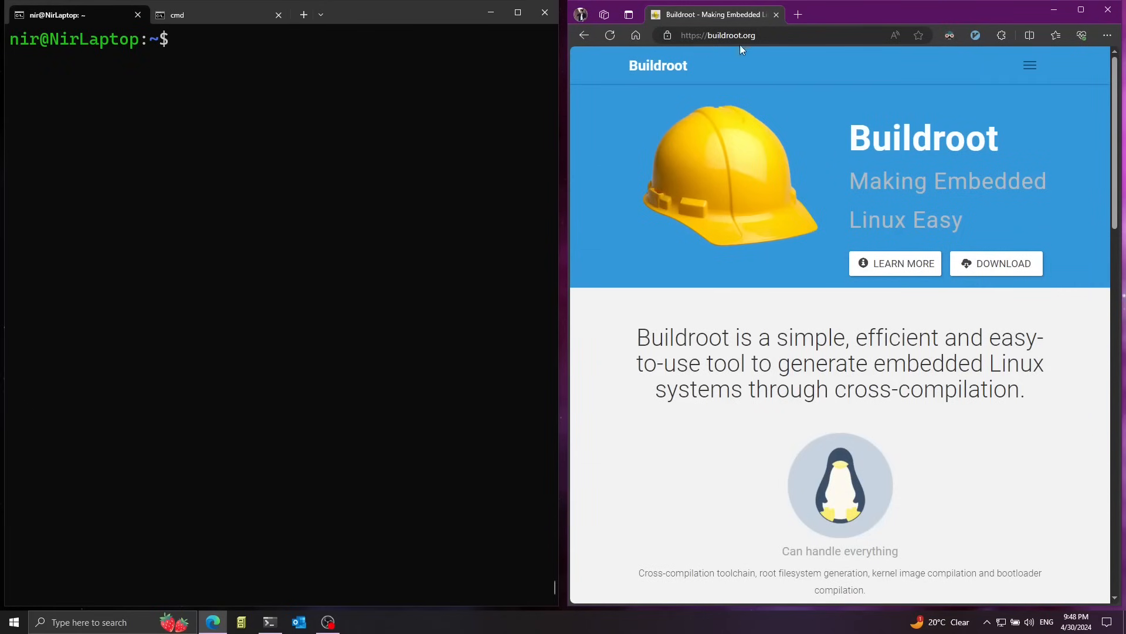
{"action": "mouse_move", "coordinate": [920, 160]}
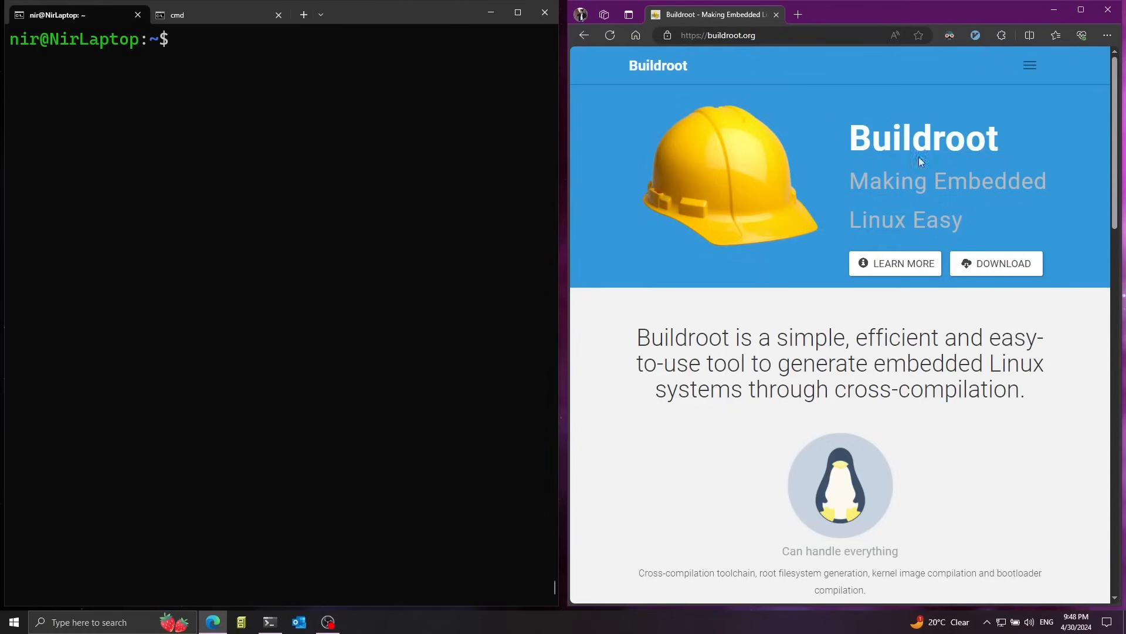
{"action": "left_click", "coordinate": [996, 262]}
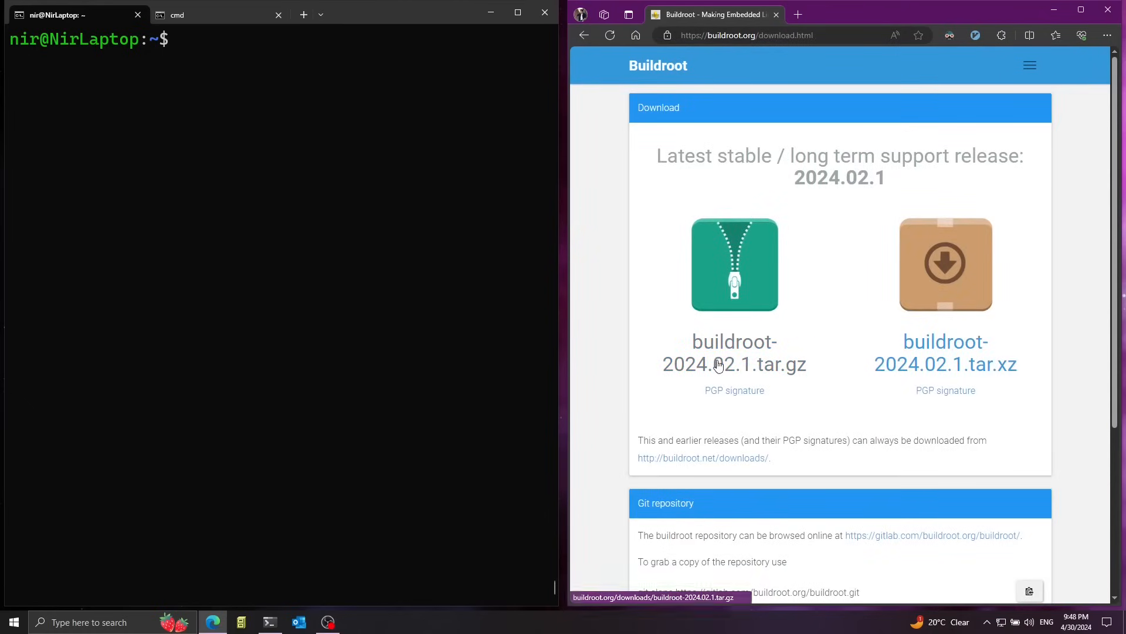
{"action": "right_click", "coordinate": [734, 352]}
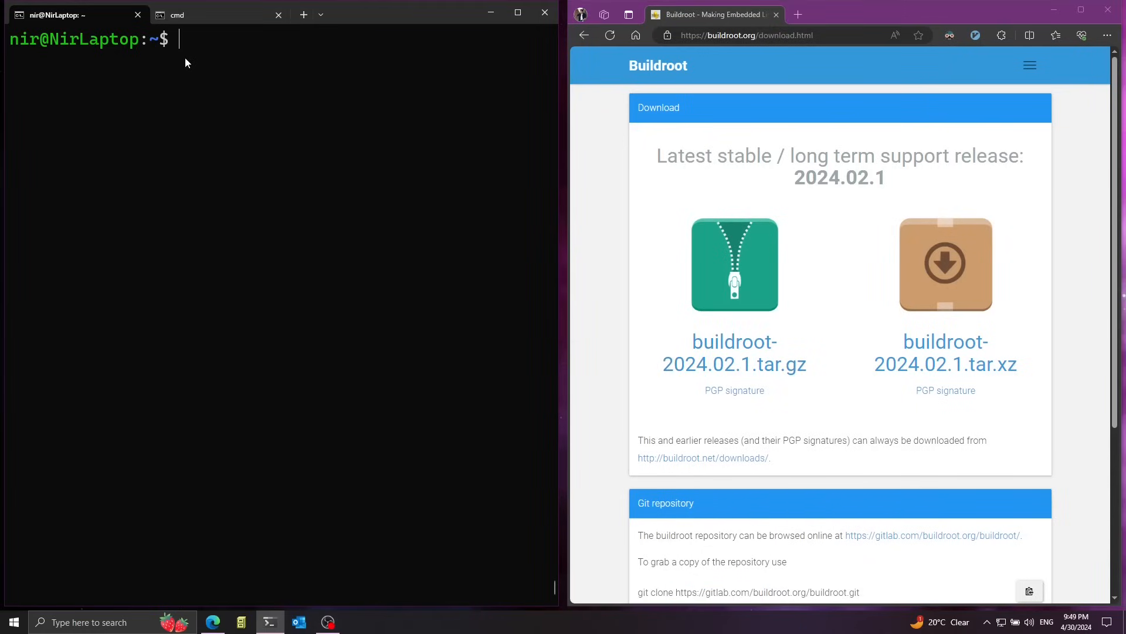
{"action": "mouse_move", "coordinate": [97, 58]}
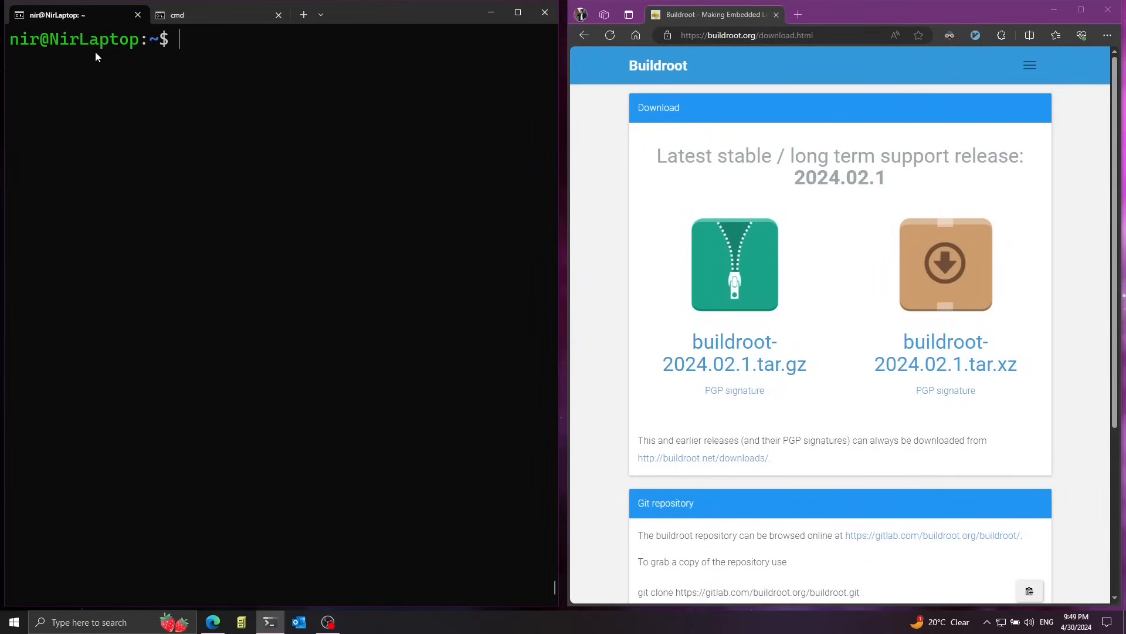
{"action": "mouse_move", "coordinate": [142, 53]}
{"action": "type", "text": "lsb_release -a"}
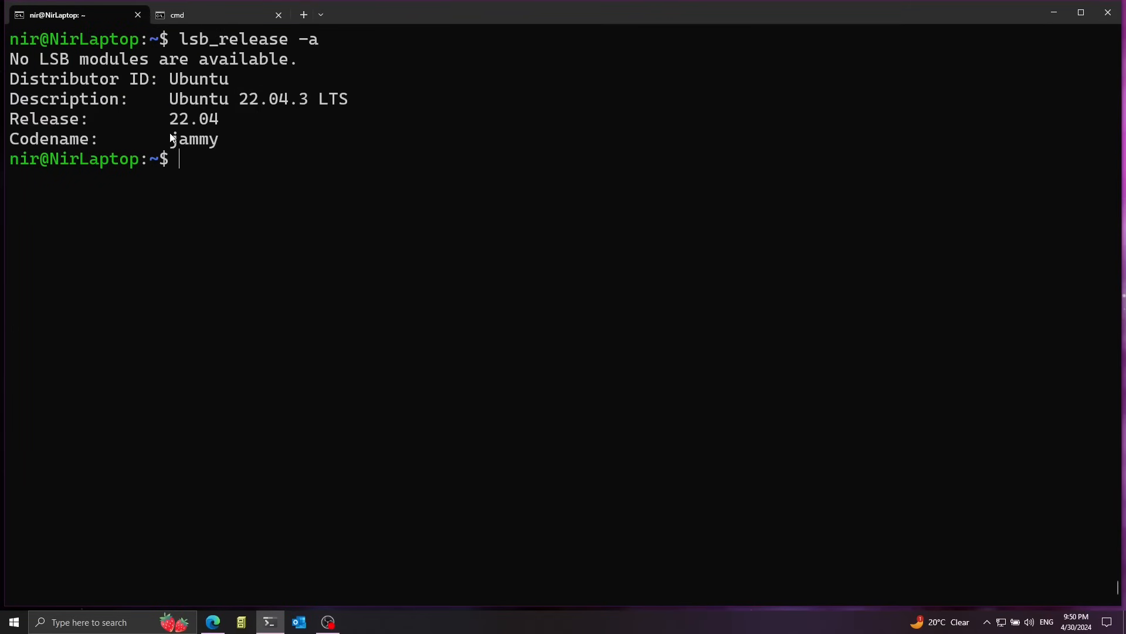
{"action": "mouse_move", "coordinate": [250, 193]}
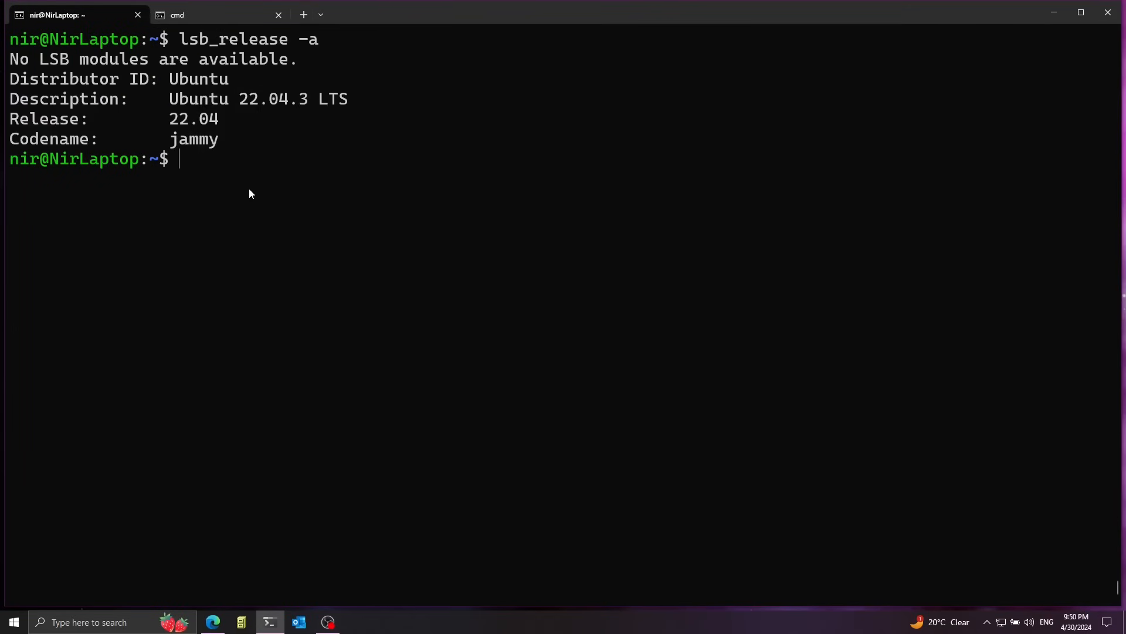
- Download buildroot-2024.02.1.tar.gz from buildroot.org with wget
{"action": "type", "text": "w"}
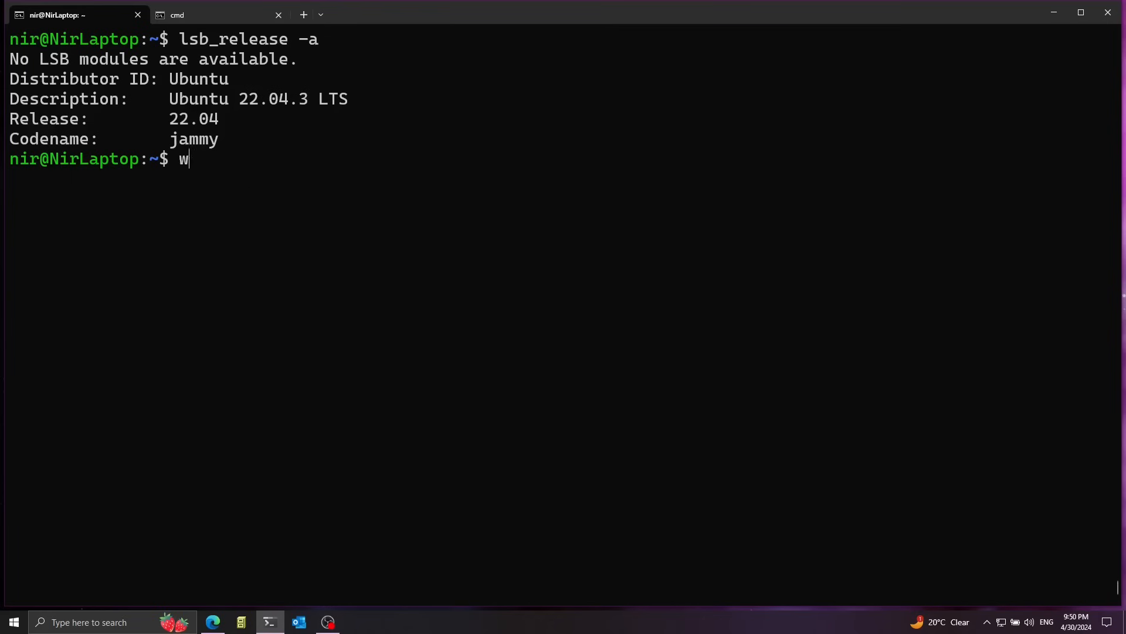
{"action": "type", "text": "get https://buildroot.org/downloads/buildroot-2024.02.1.tar.gz"}
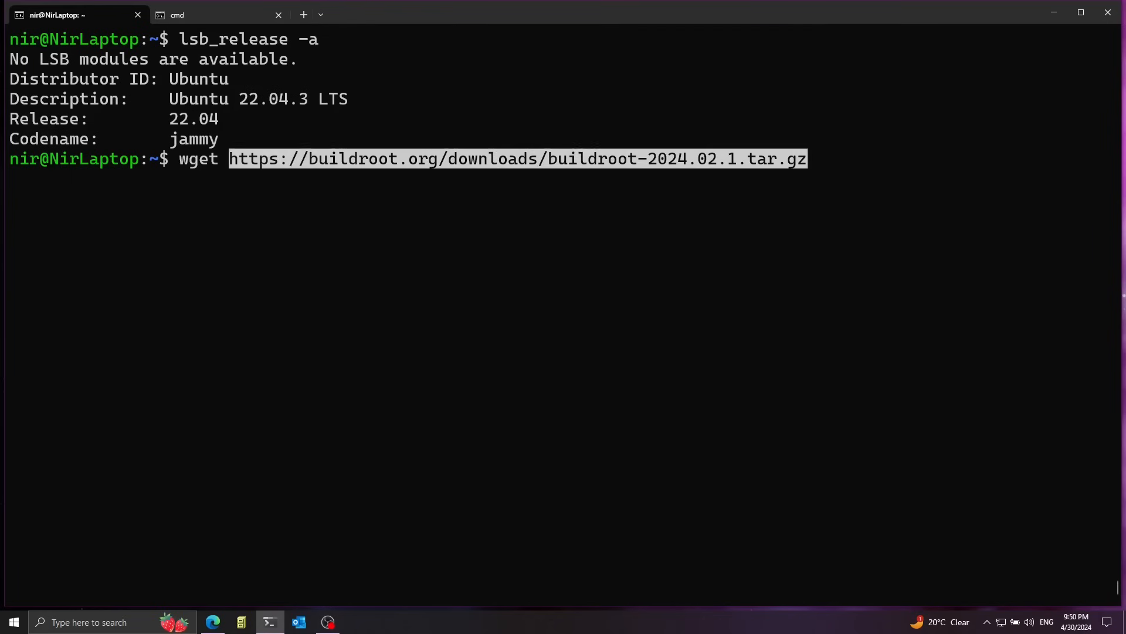
{"action": "key", "text": "Return"}
{"action": "type", "text": "ls"}
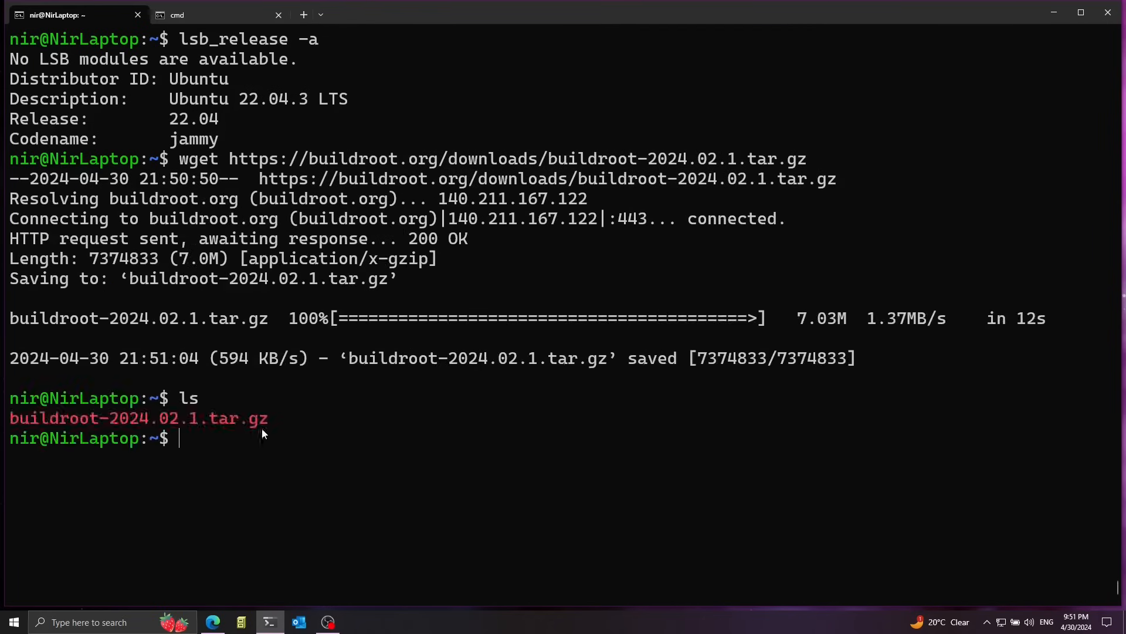
- Extract the archive, delete the .gz tarball, and enter the buildroot folder
{"action": "double_click", "coordinate": [235, 418]}
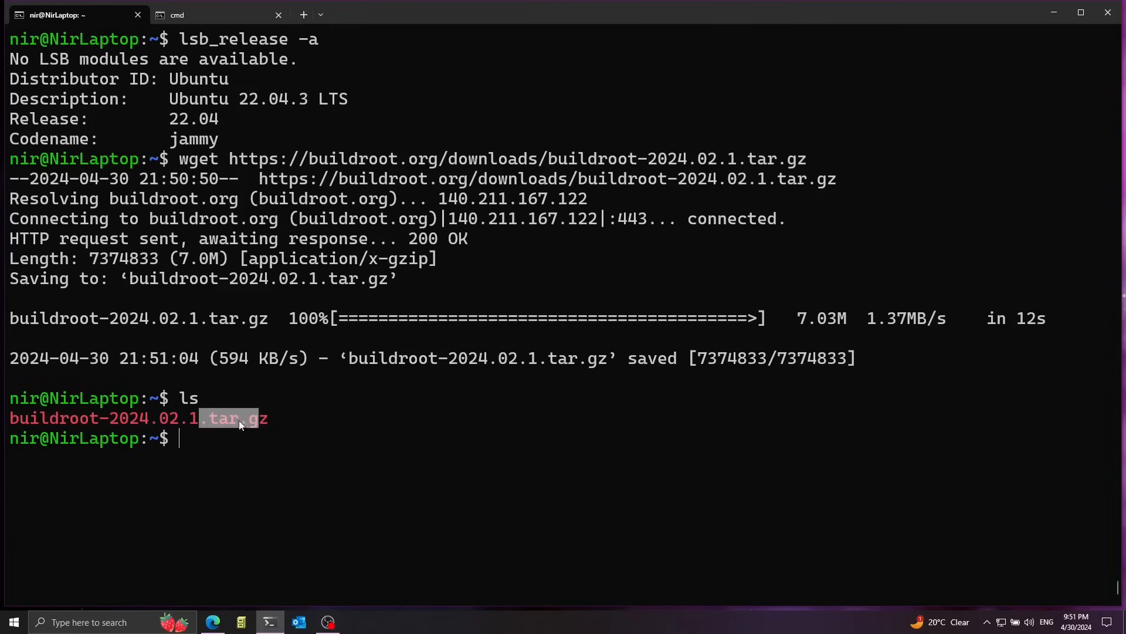
{"action": "type", "text": "t"}
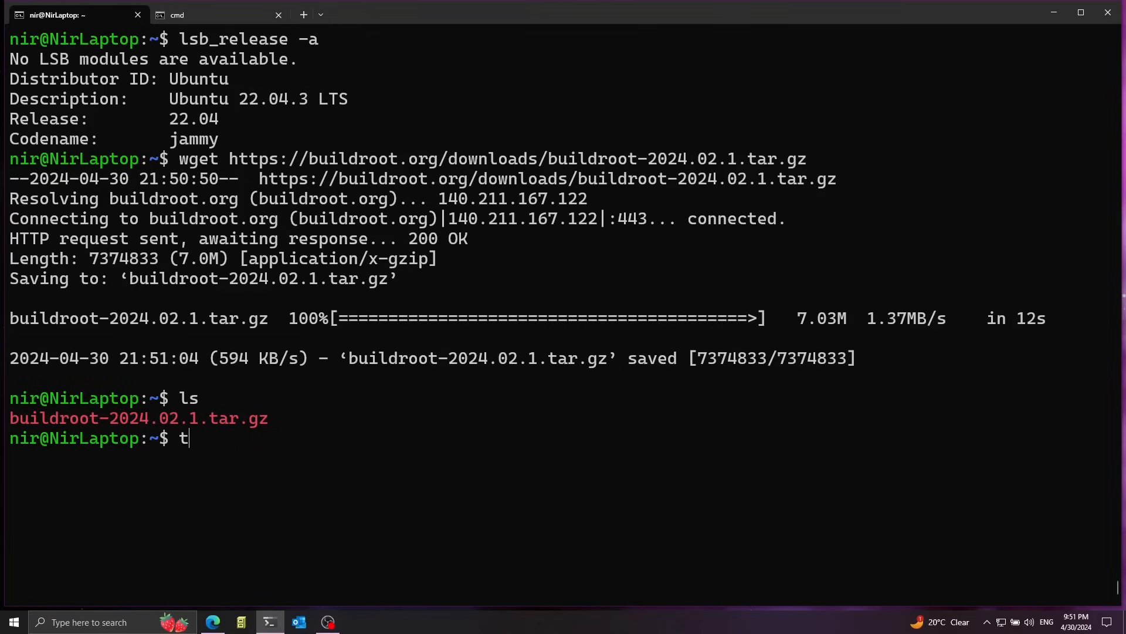
{"action": "type", "text": "ar xf b"}
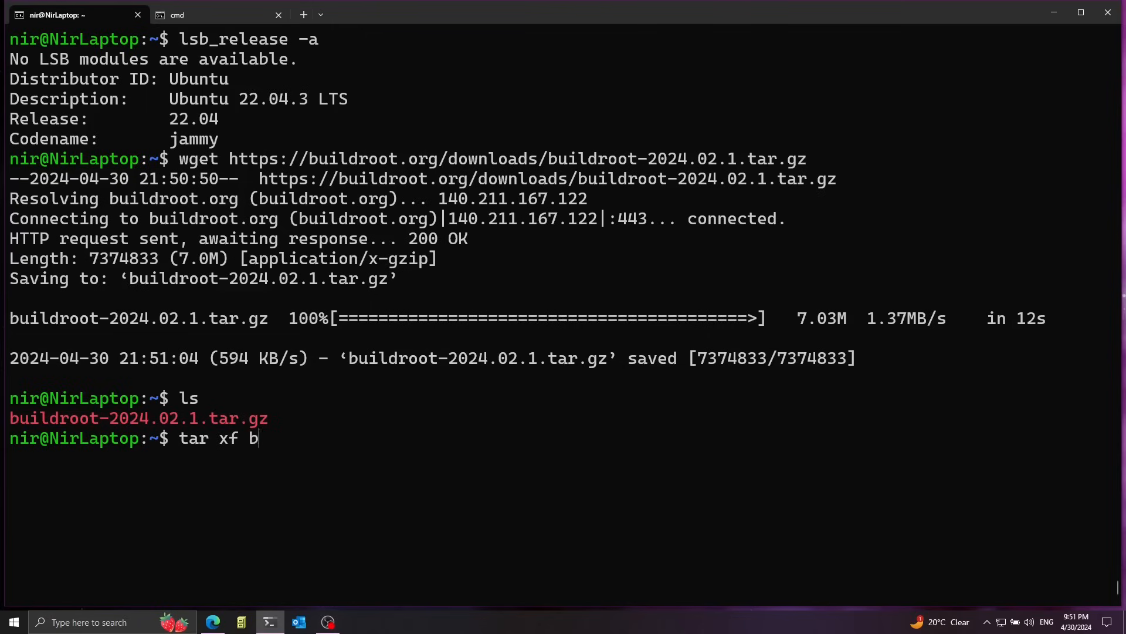
{"action": "key", "text": "Return"}
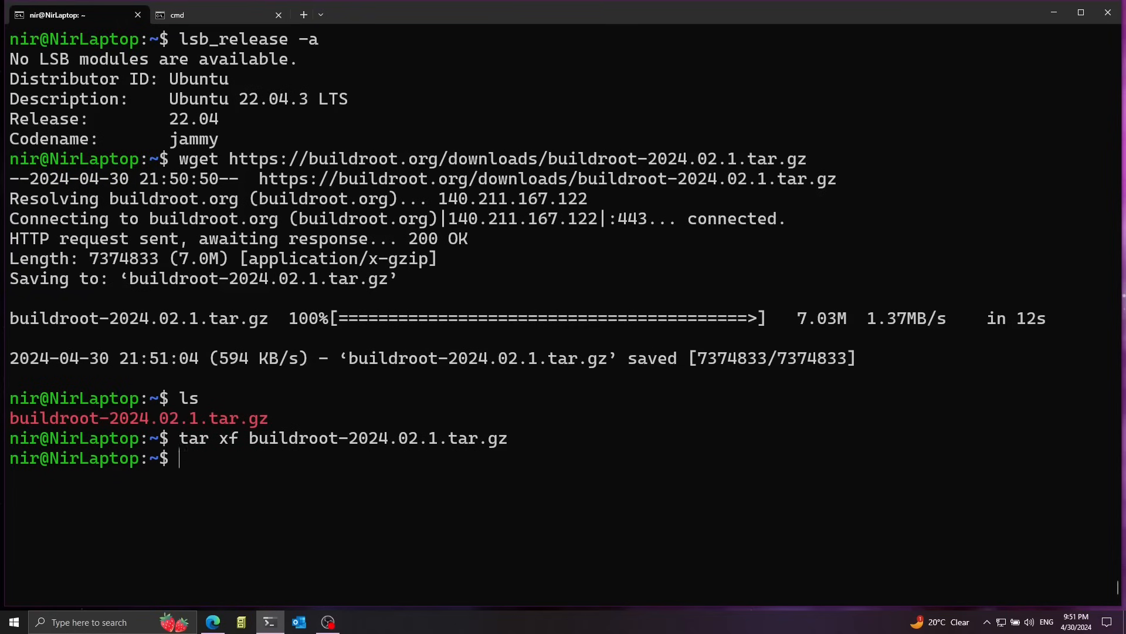
{"action": "type", "text": "rm *.gz"}
{"action": "type", "text": "cd"}
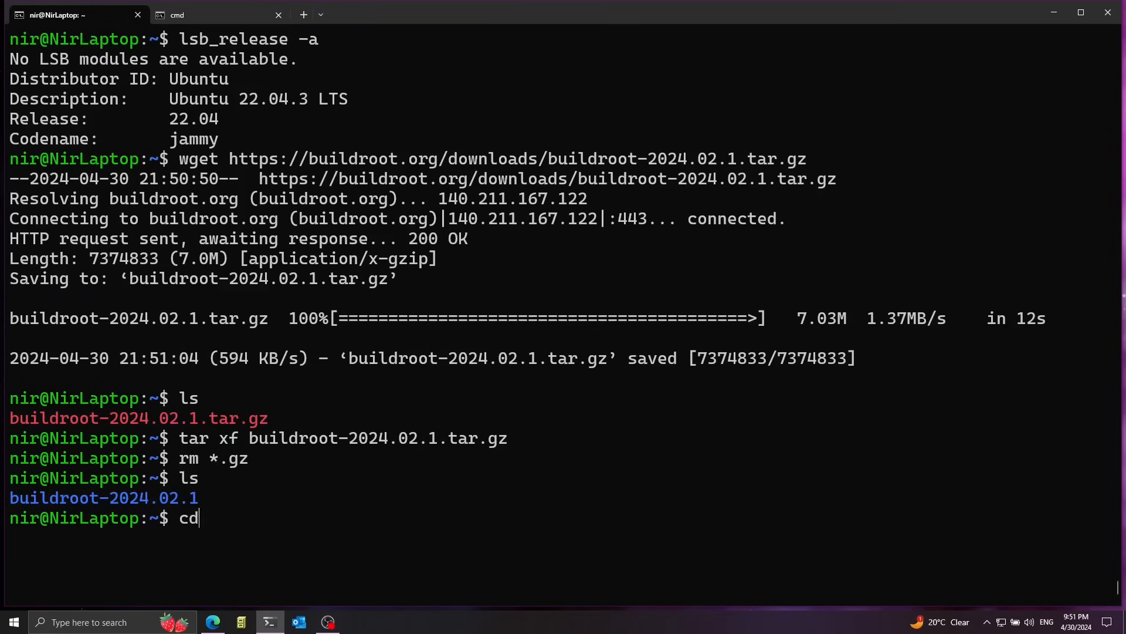
{"action": "type", "text": "buil"}
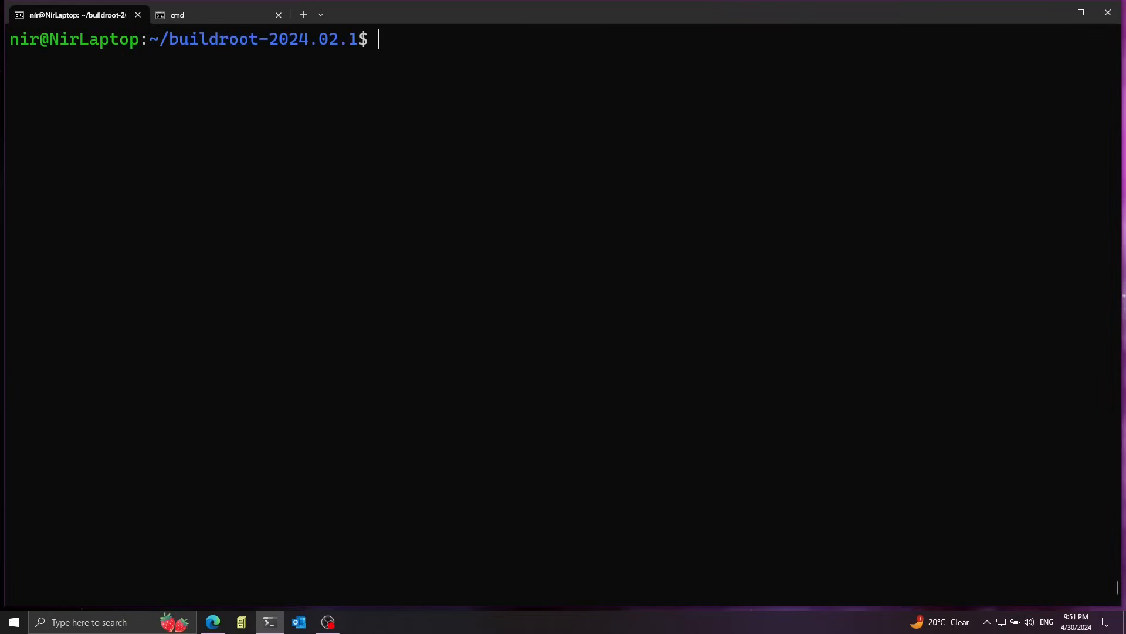
- Open Buildroot's README in vim to read it
{"action": "type", "text": "vim READ"}
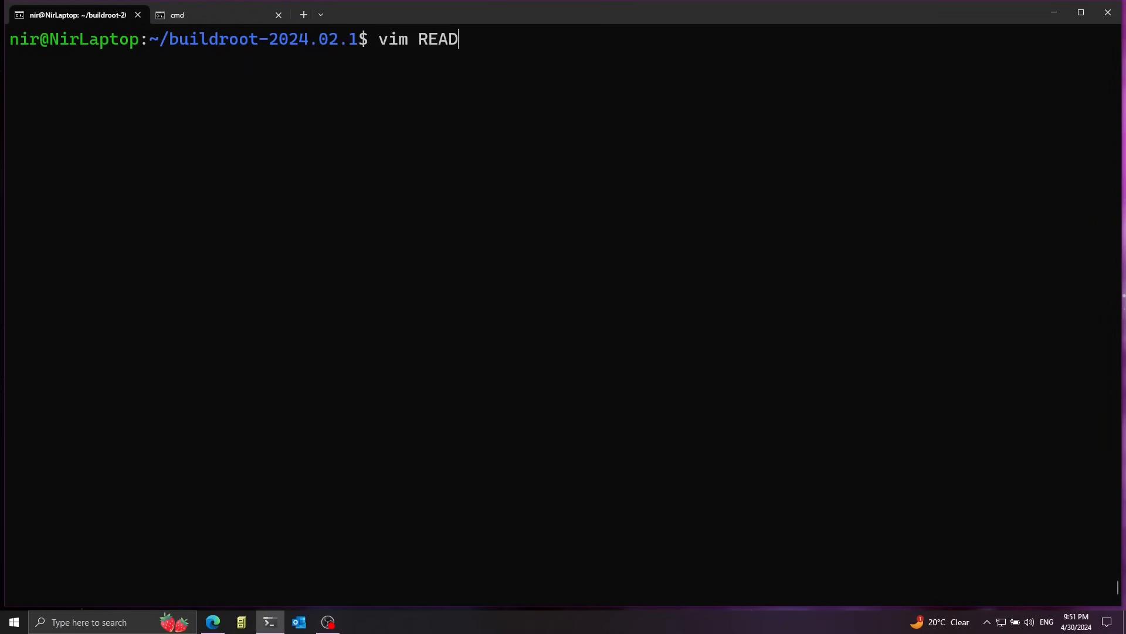
{"action": "key", "text": "Return"}
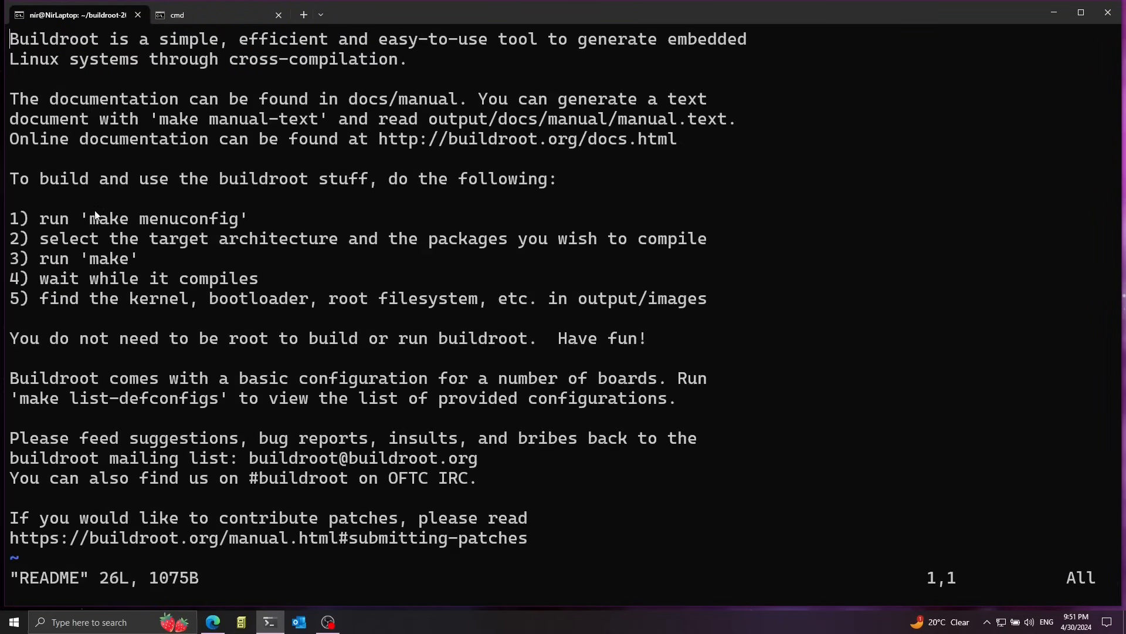
{"action": "double_click", "coordinate": [162, 218]}
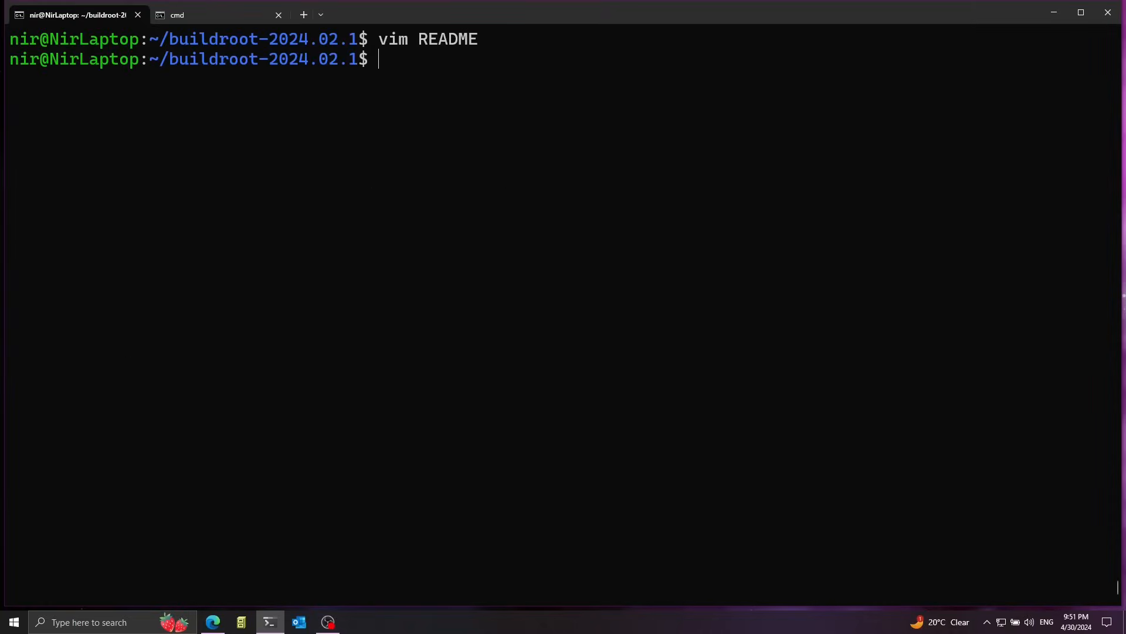
{"action": "mouse_move", "coordinate": [212, 257]}
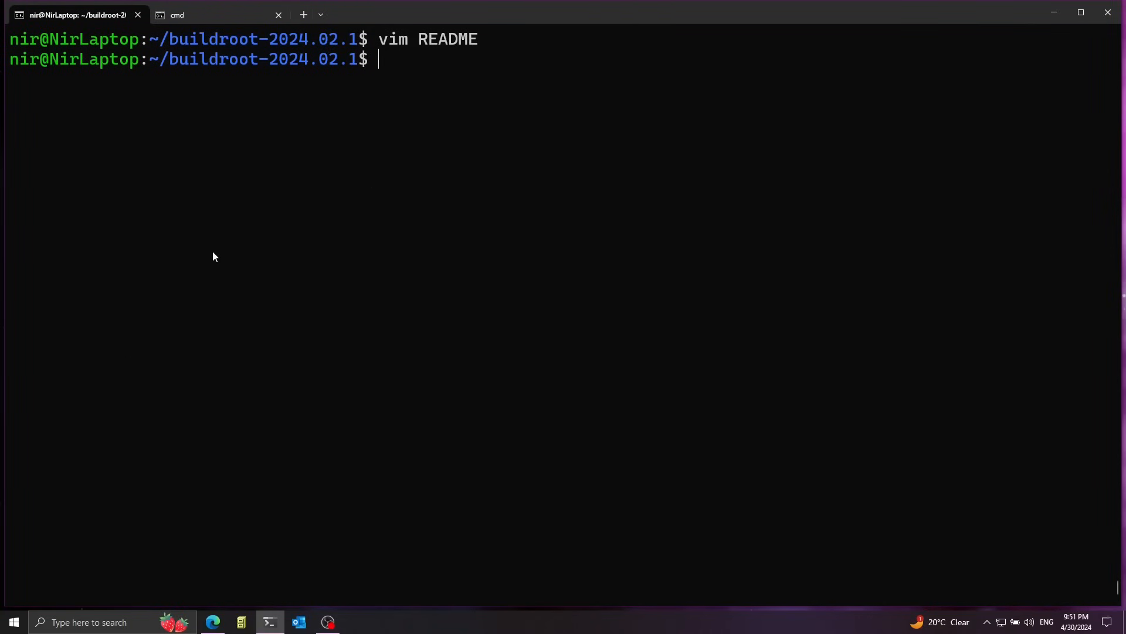
- Refresh the apt package lists with sudo
{"action": "type", "text": "sudo apt"}
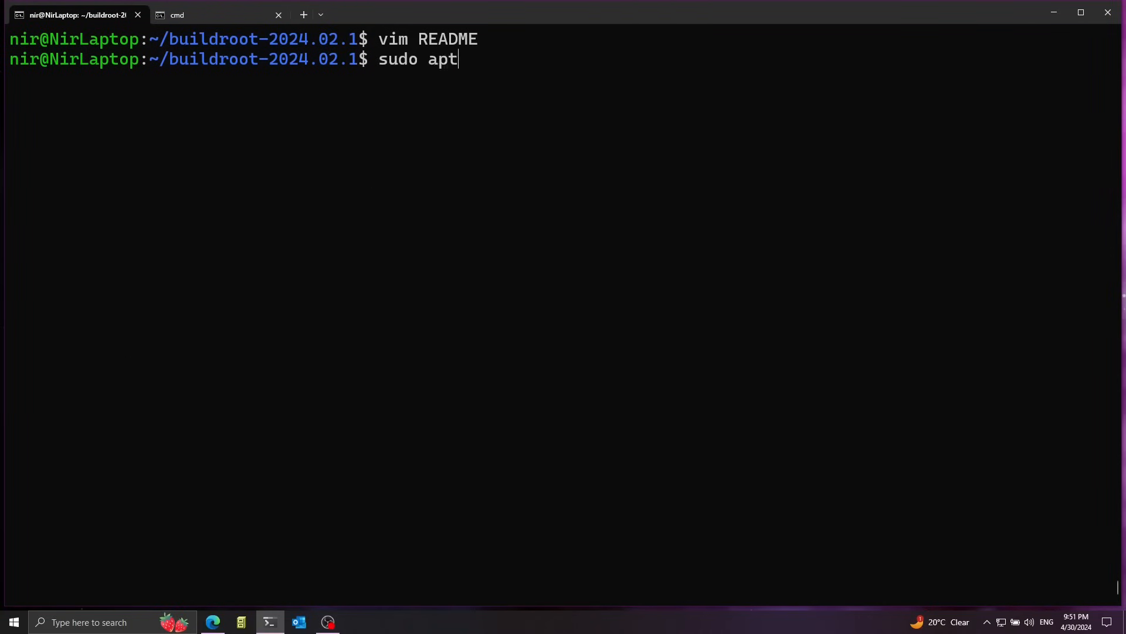
{"action": "key", "text": "Return"}
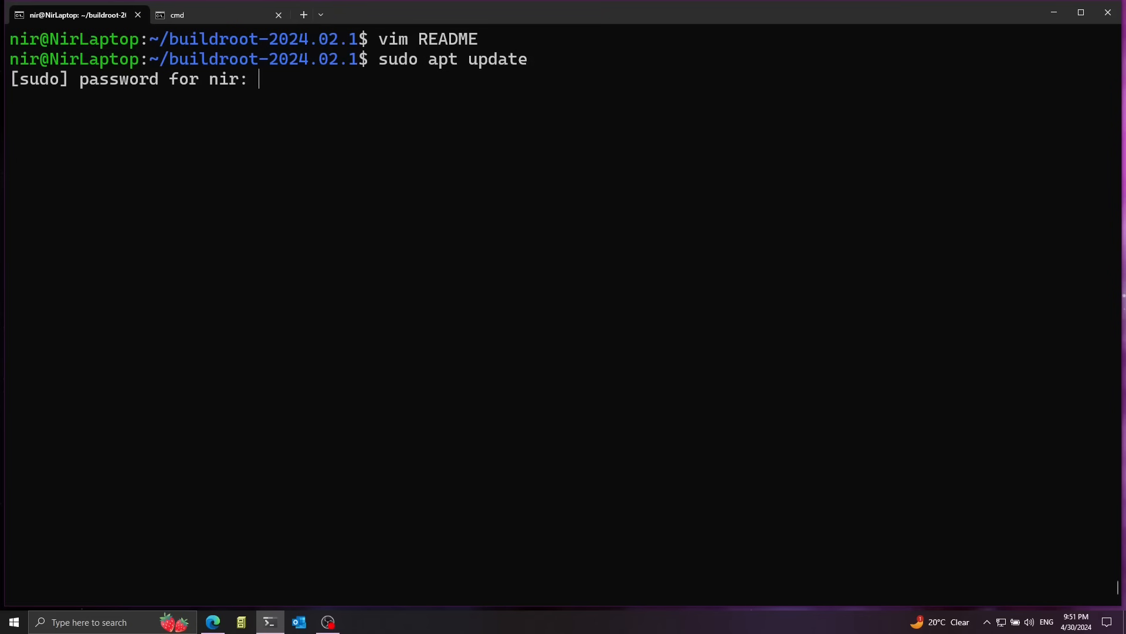
{"action": "key", "text": "Return"}
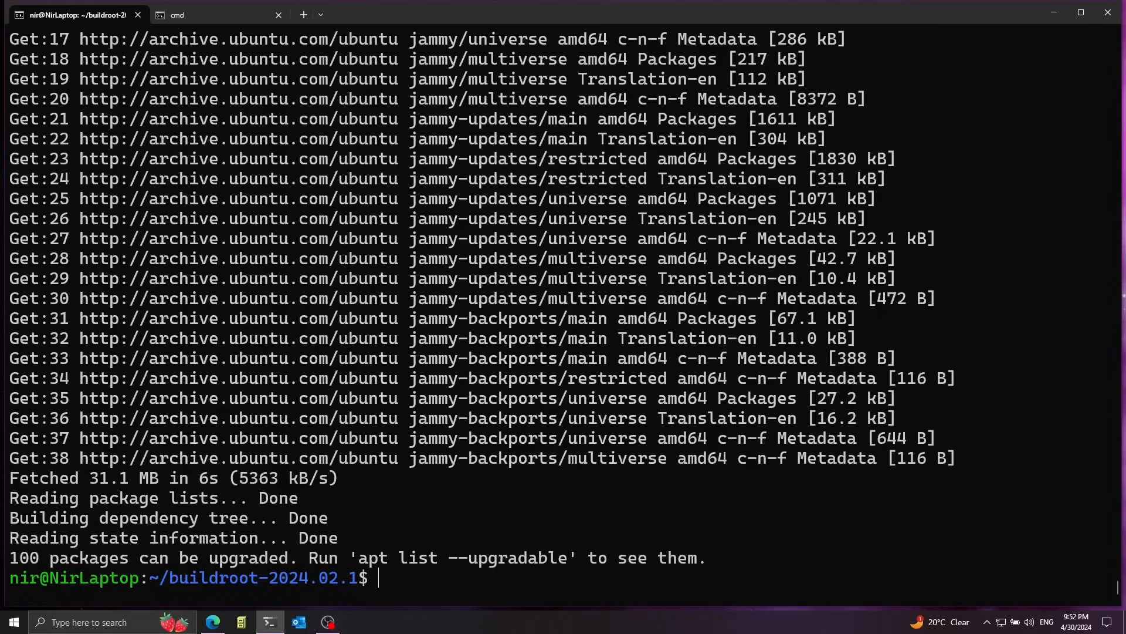
- Install g++, make, libncurses-dev, unzip, bc, bzip2, libelf-dev and libssl-dev via apt
{"action": "type", "text": "sudo"}
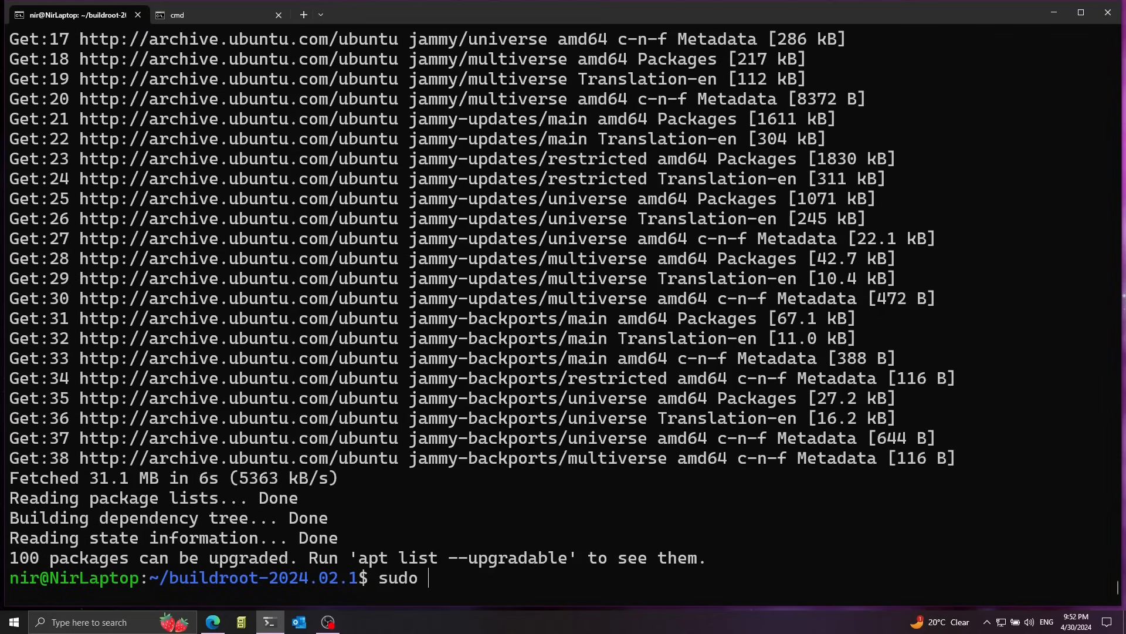
{"action": "type", "text": "apt install"}
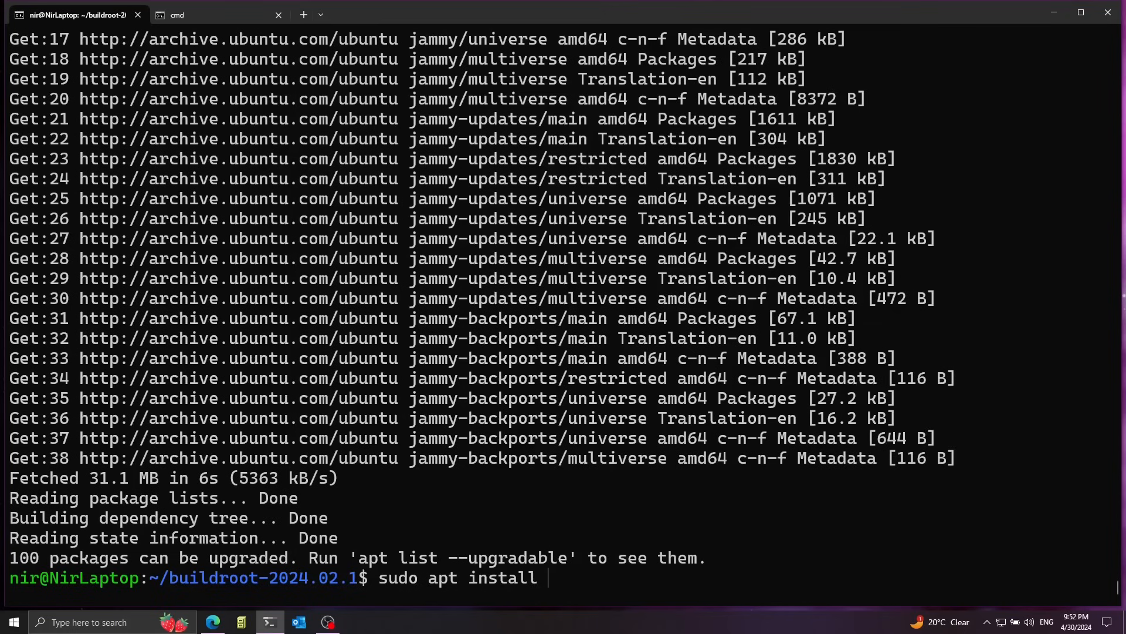
{"action": "type", "text": "g++ make libncurses-dev u"}
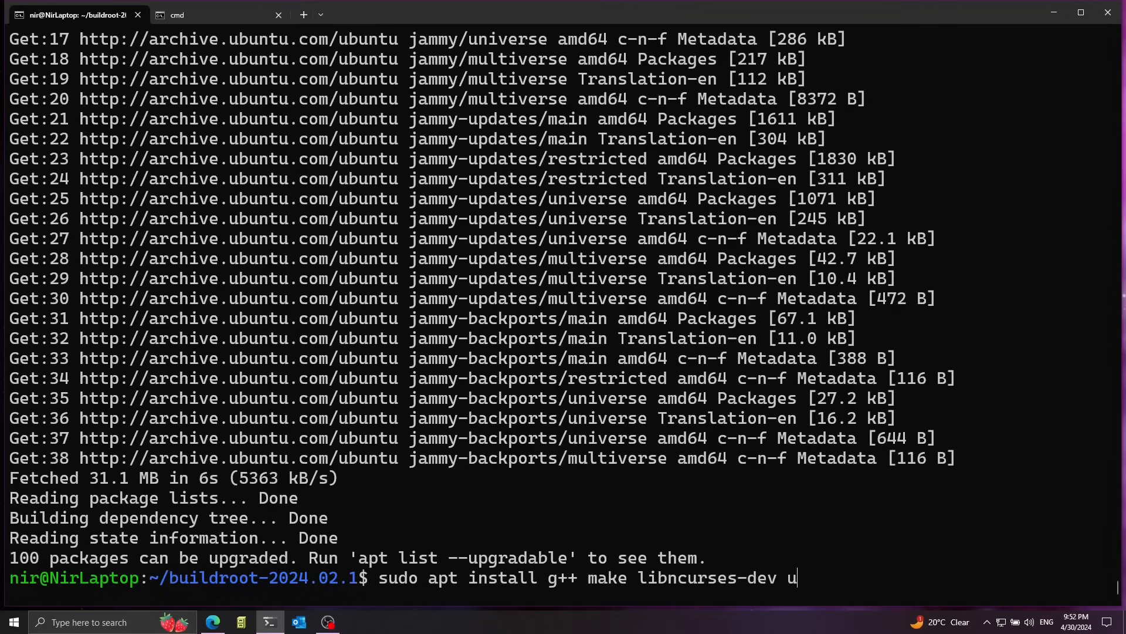
{"action": "type", "text": "nzip bc bzip2 libelf-dev lib"}
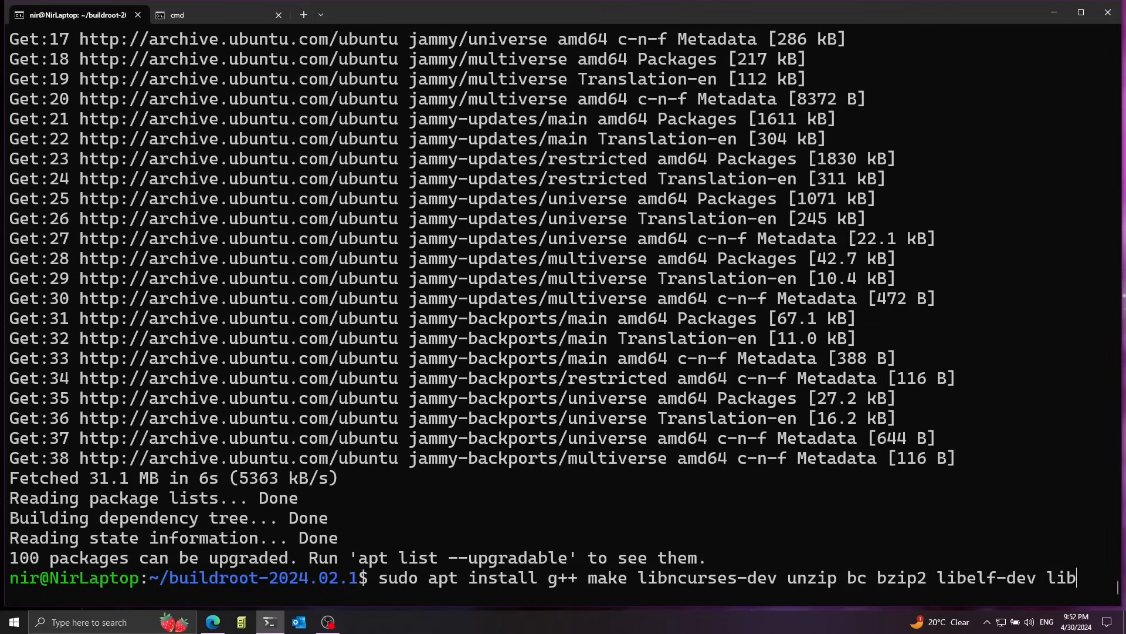
{"action": "type", "text": "ssl-dev"}
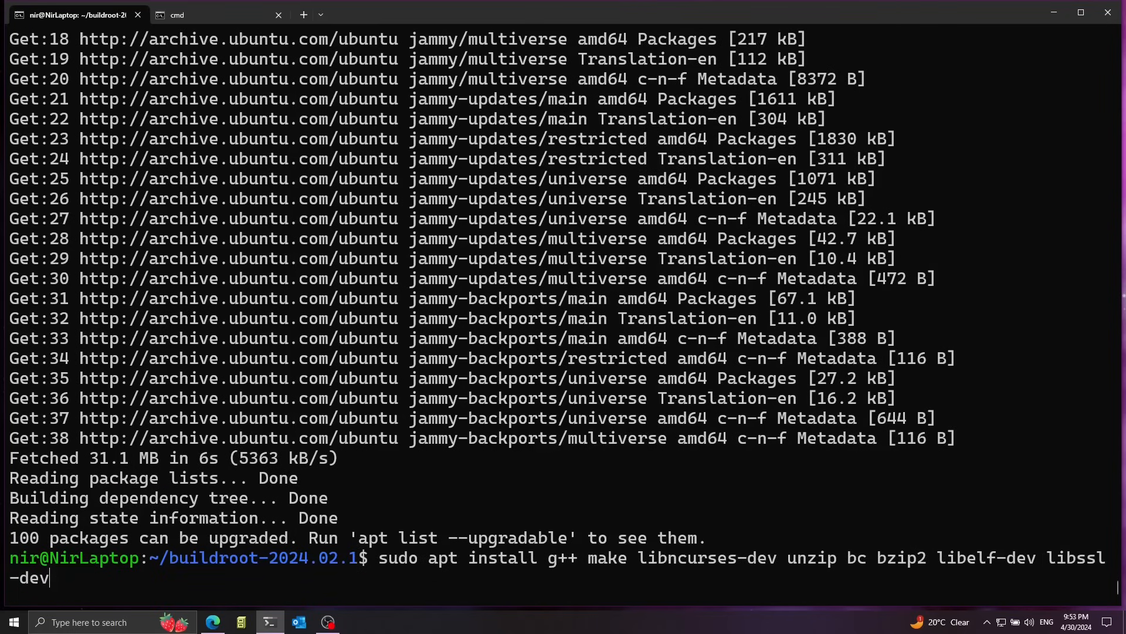
{"action": "key", "text": "Return"}
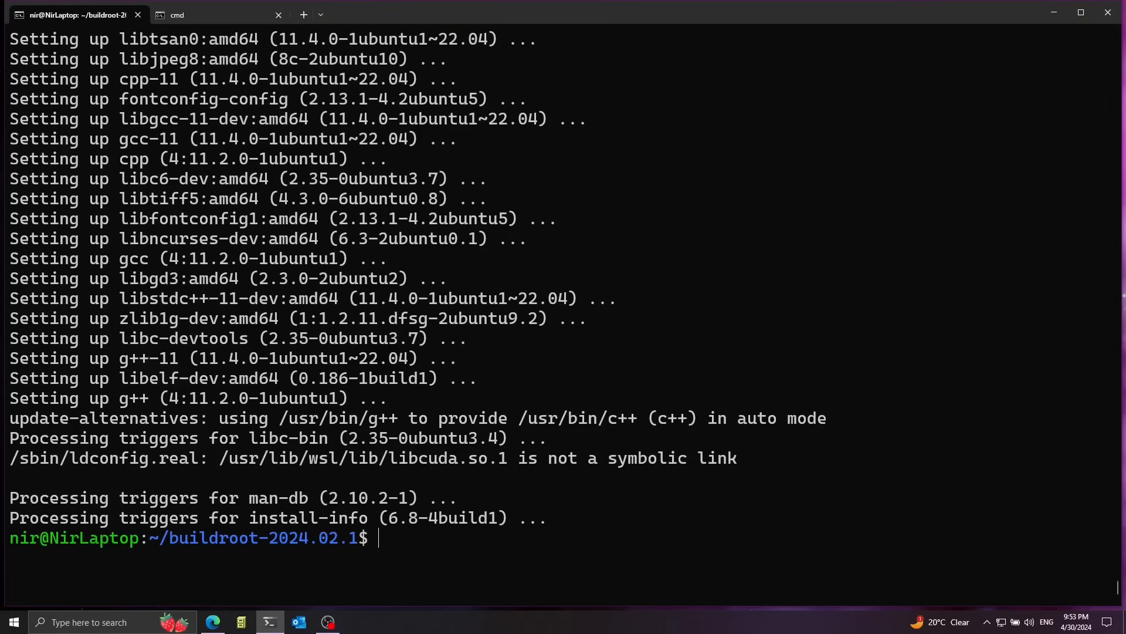
- Launch make menuconfig and set the target architecture to x86_64
{"action": "type", "text": "make menu"}
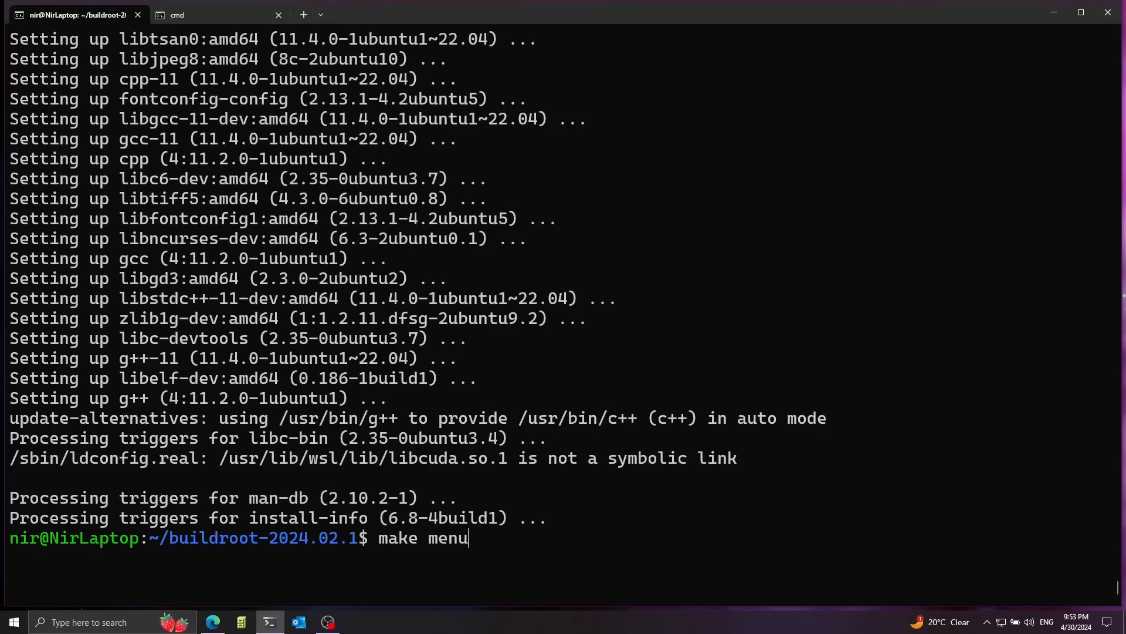
{"action": "key", "text": "Return"}
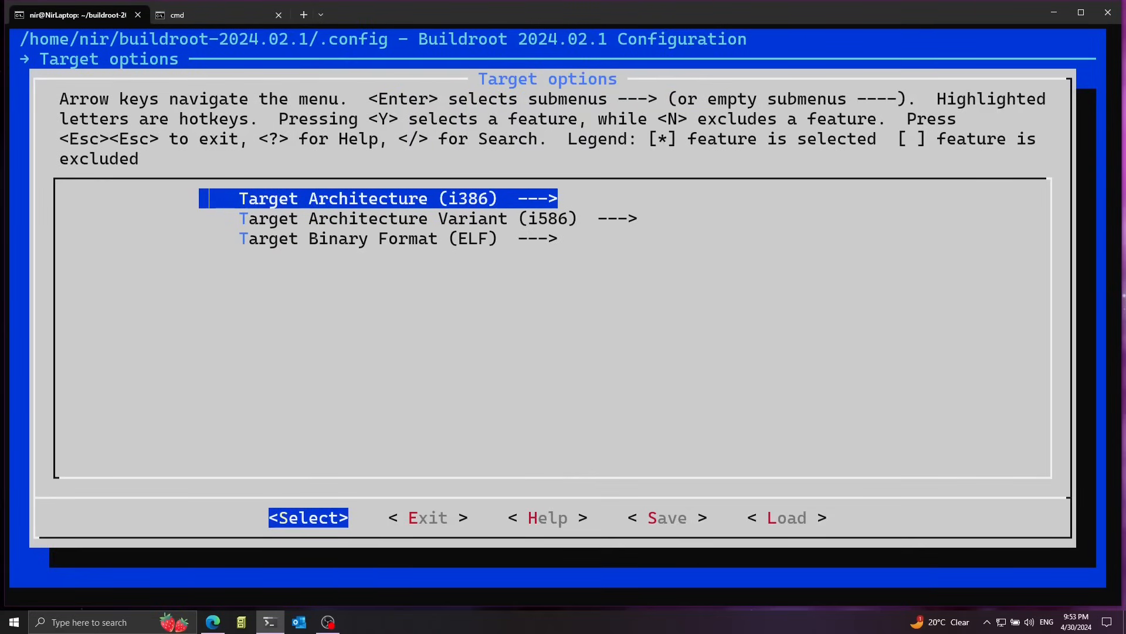
{"action": "mouse_move", "coordinate": [473, 162]}
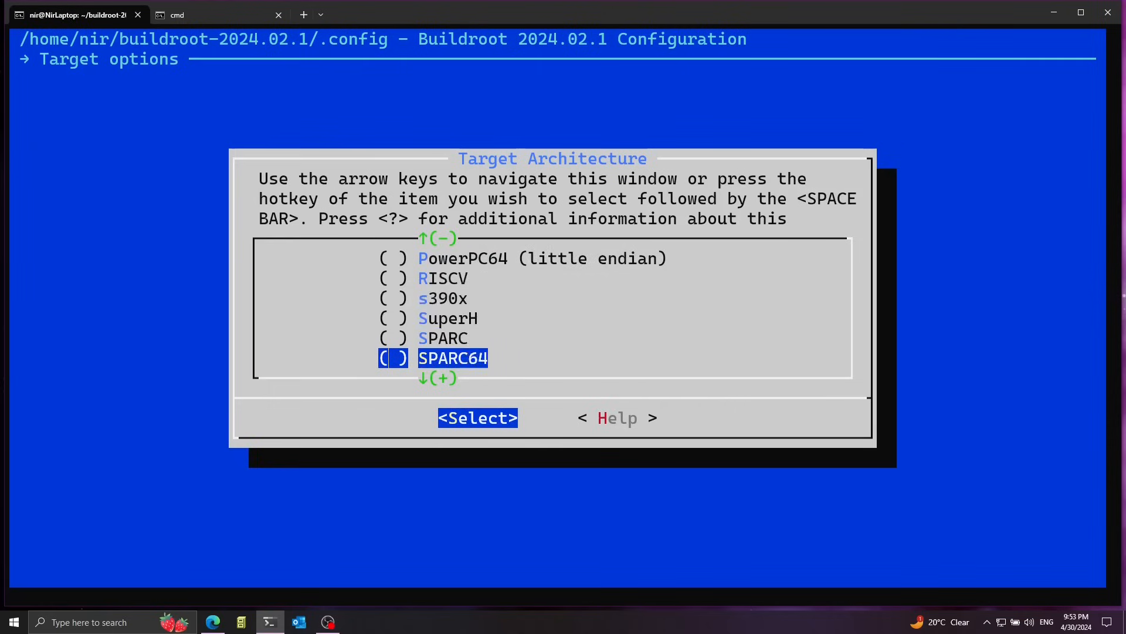
{"action": "key", "text": "Down"}
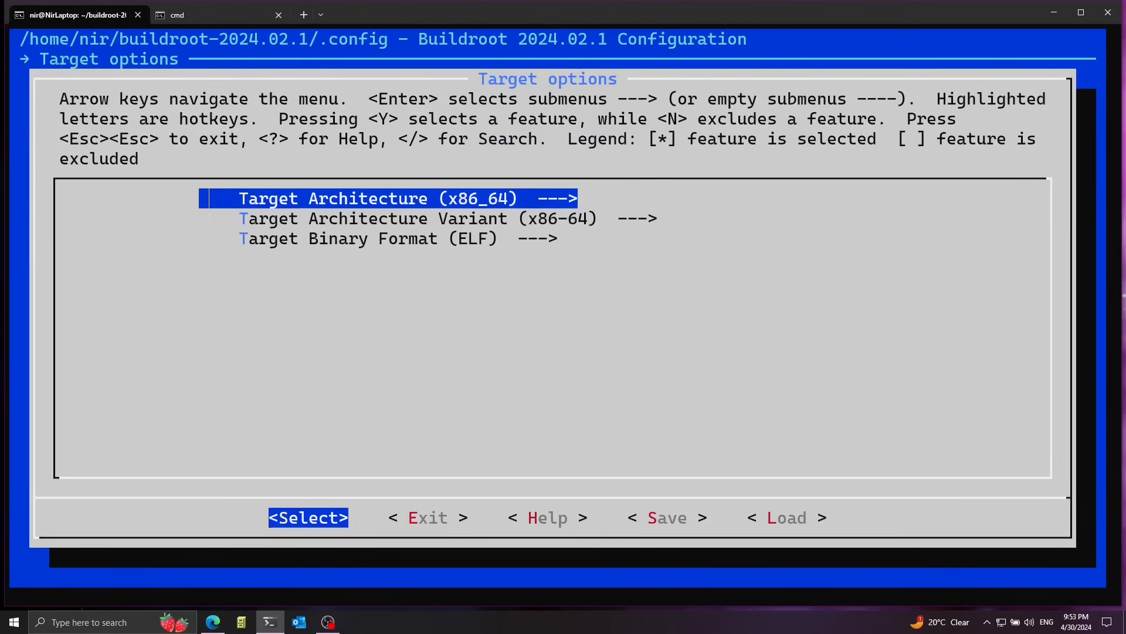
{"action": "mouse_move", "coordinate": [474, 202]}
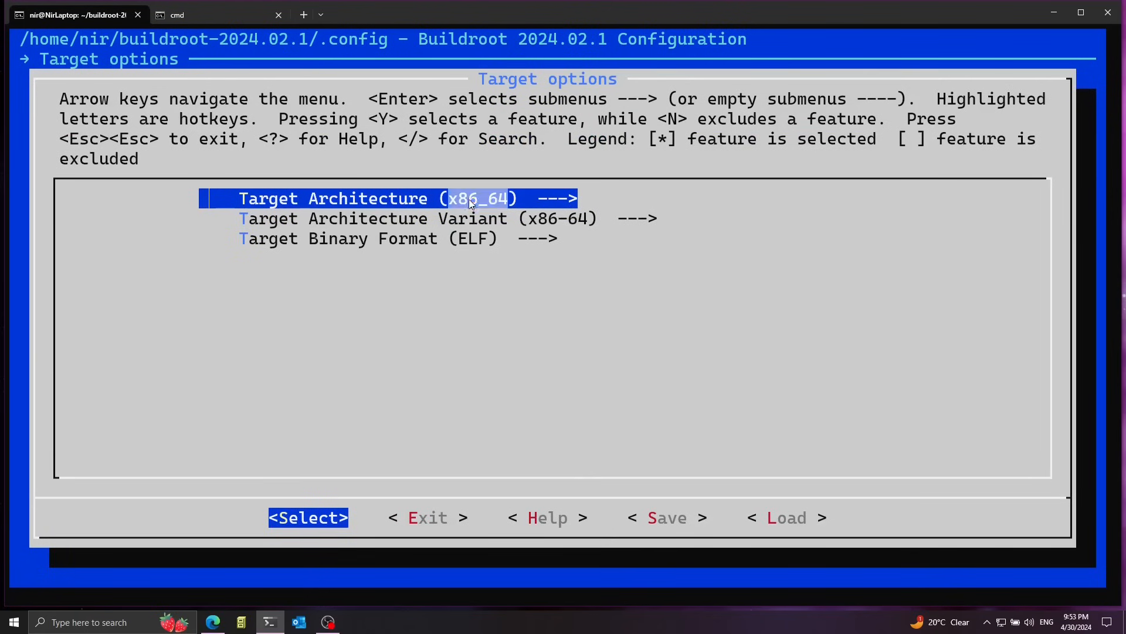
{"action": "key", "text": "Escape"}
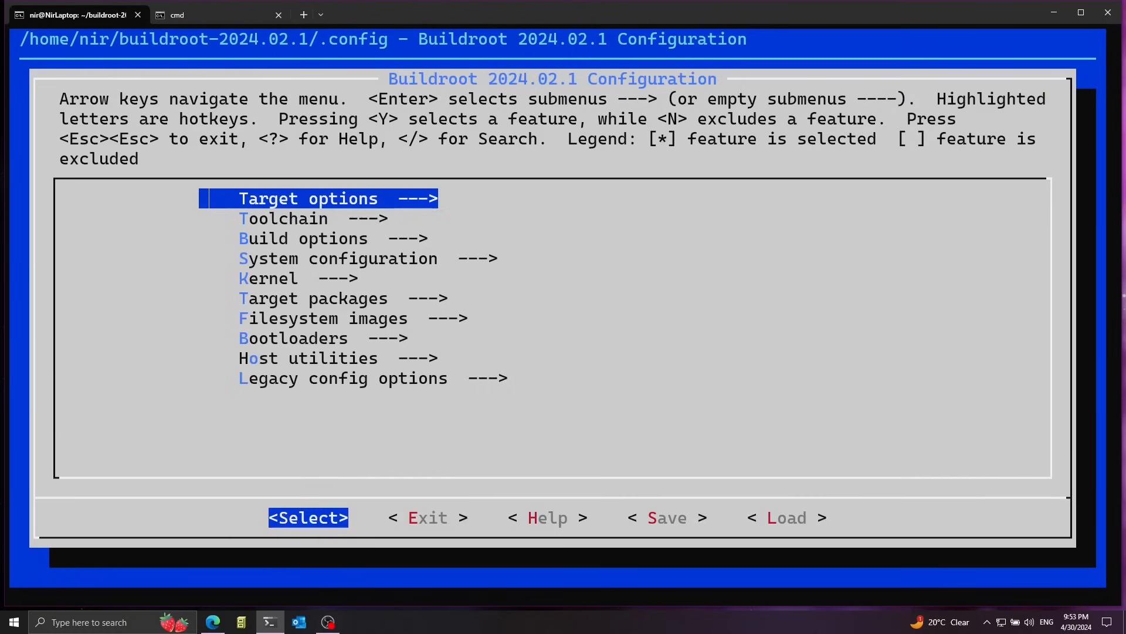
{"action": "mouse_move", "coordinate": [511, 215]}
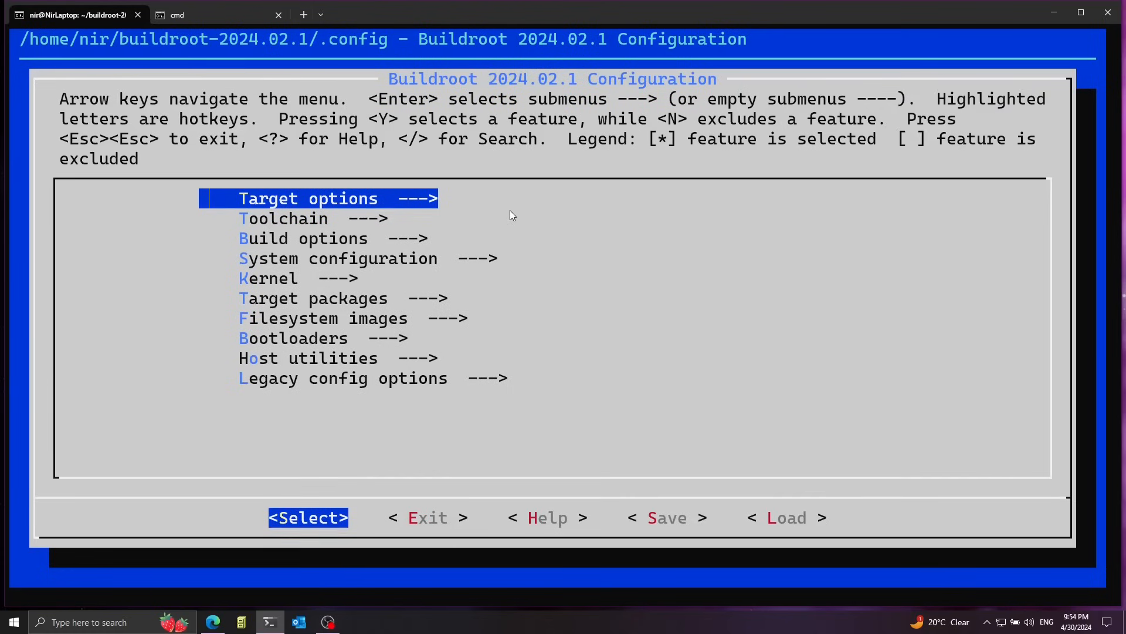
- Set the kernel configuration to the architecture default
{"action": "key", "text": "Down"}
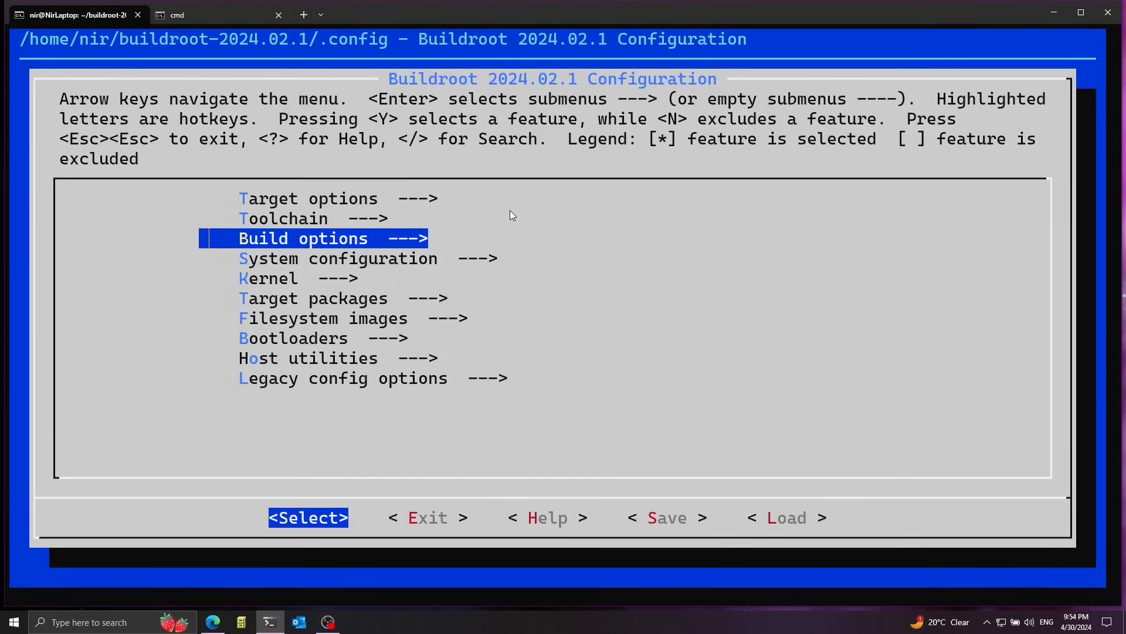
{"action": "key", "text": "Down"}
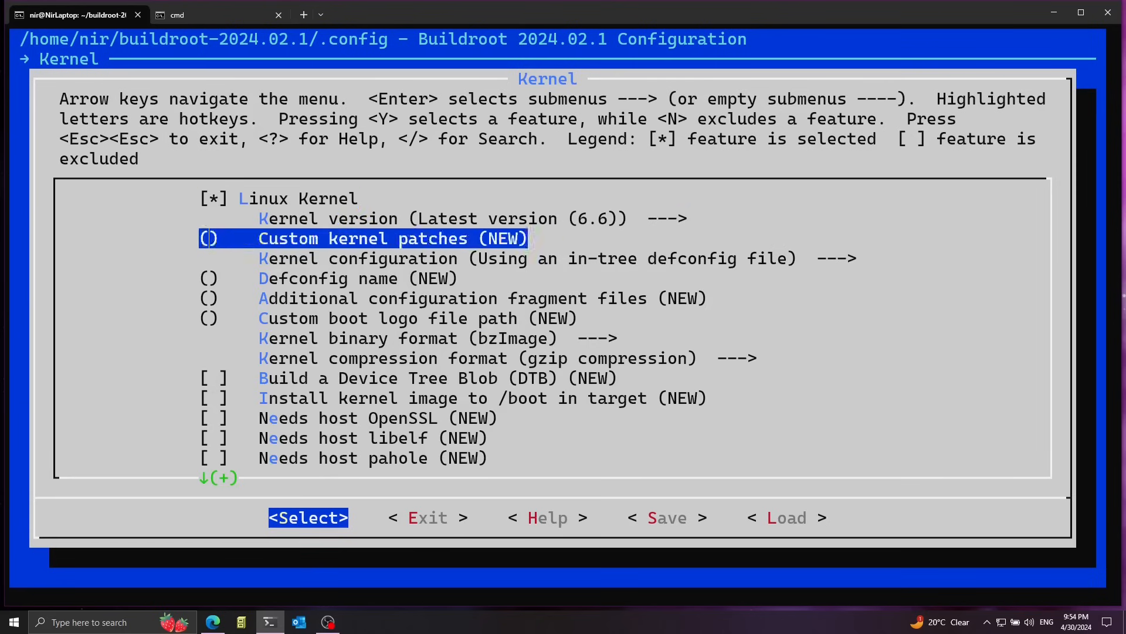
{"action": "key", "text": "Down"}
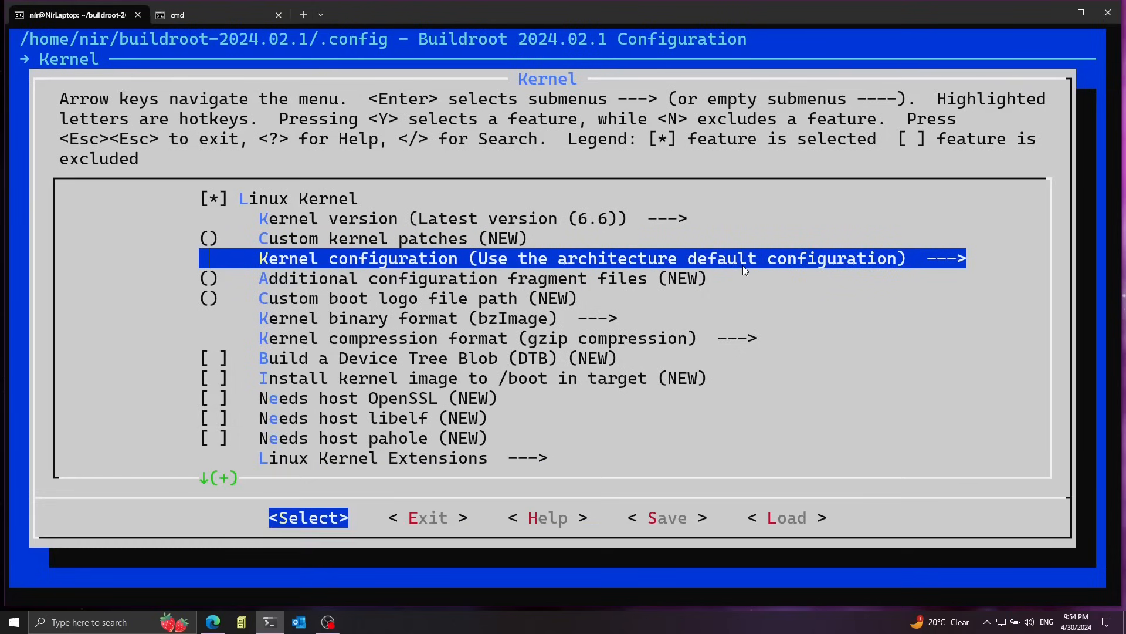
{"action": "key", "text": "Escape"}
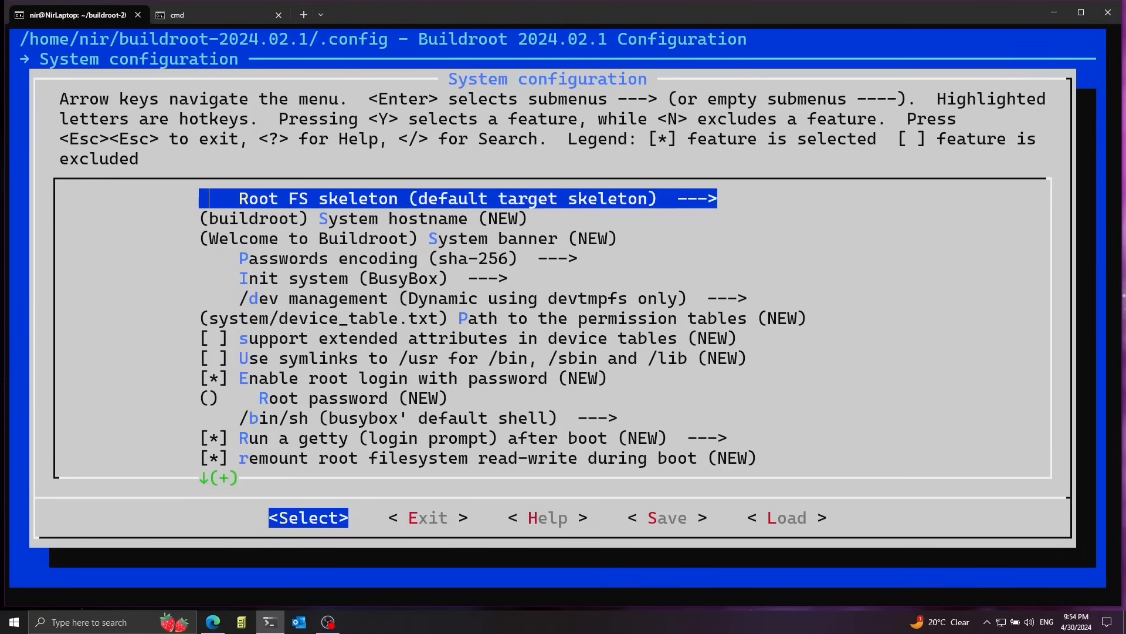
{"action": "mouse_move", "coordinate": [317, 278]}
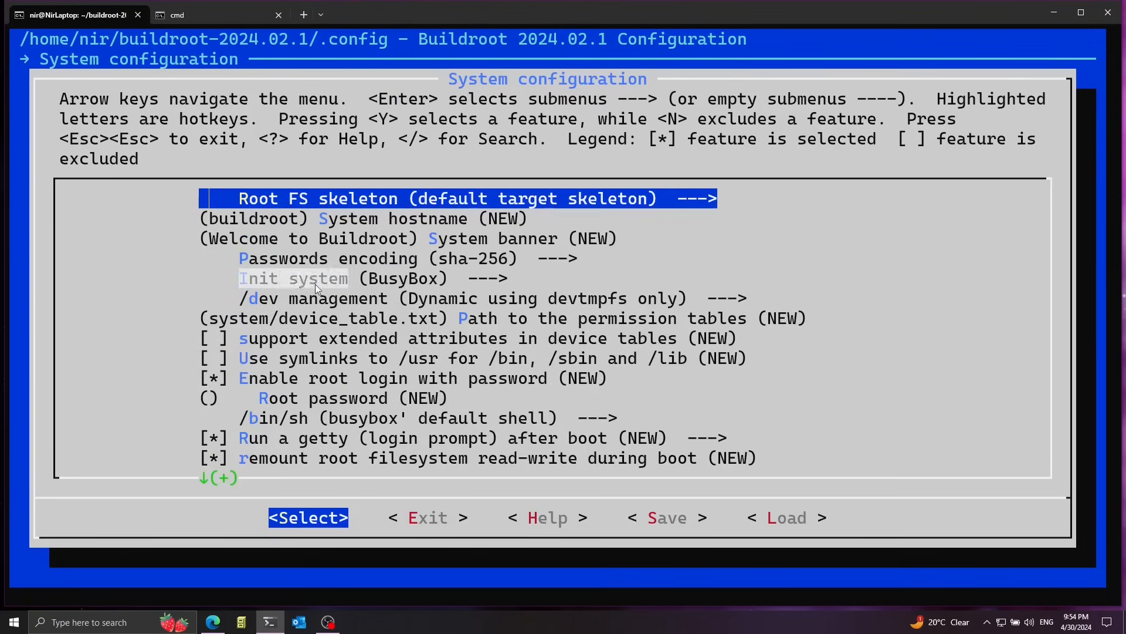
{"action": "mouse_move", "coordinate": [221, 287]}
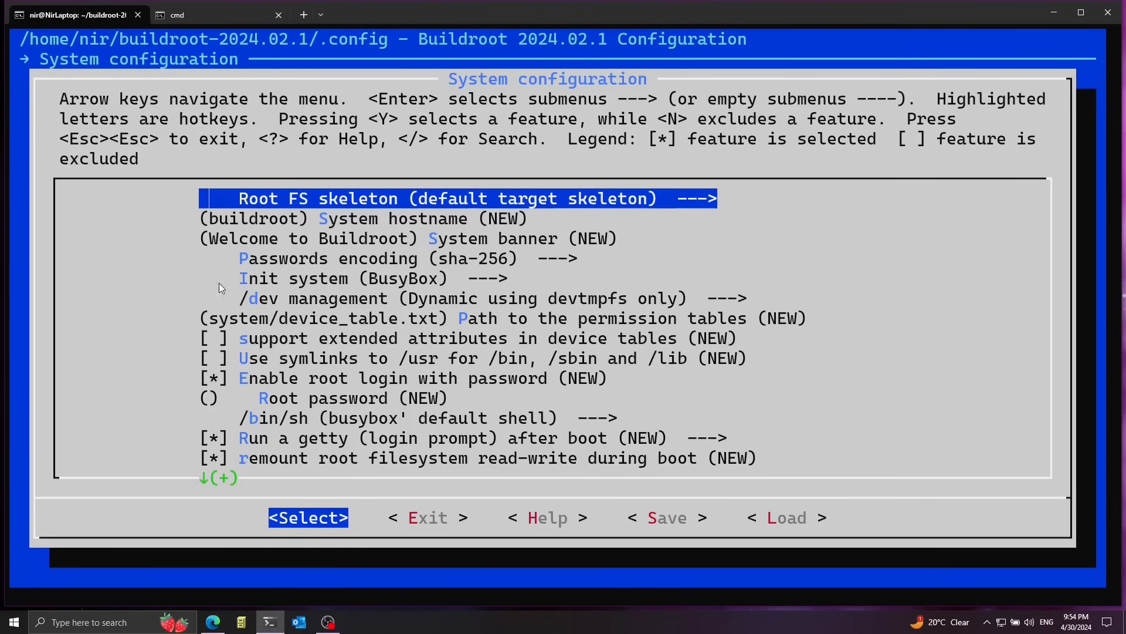
{"action": "mouse_move", "coordinate": [338, 285]}
{"action": "type", "text": "make"}
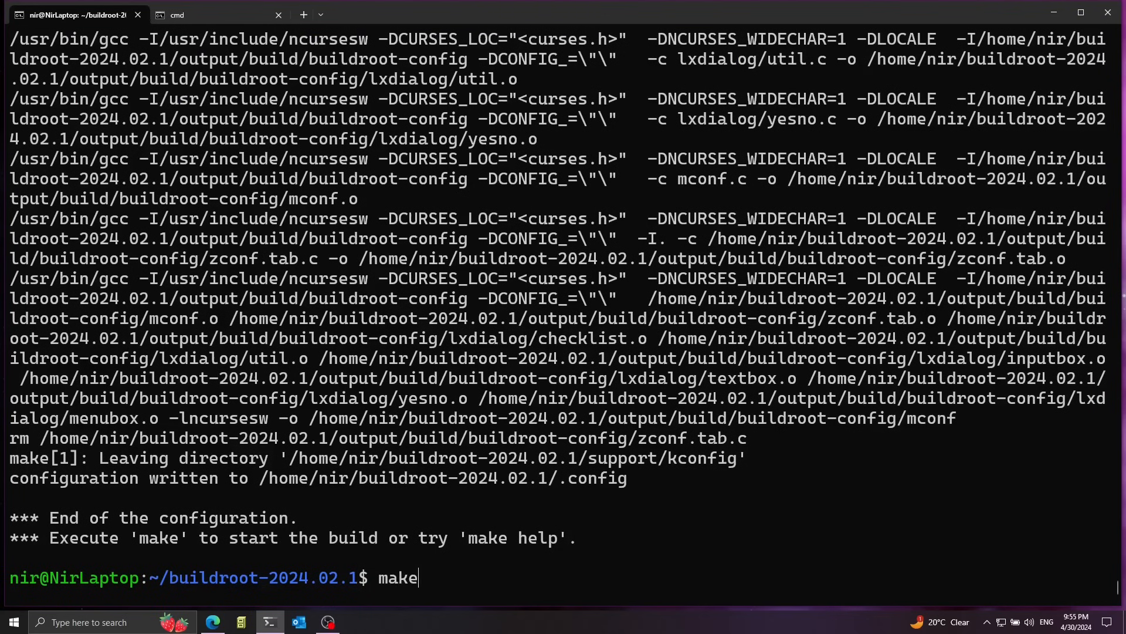
- Run make, which fails with a 'PATH contains spaces' error
{"action": "key", "text": "Return"}
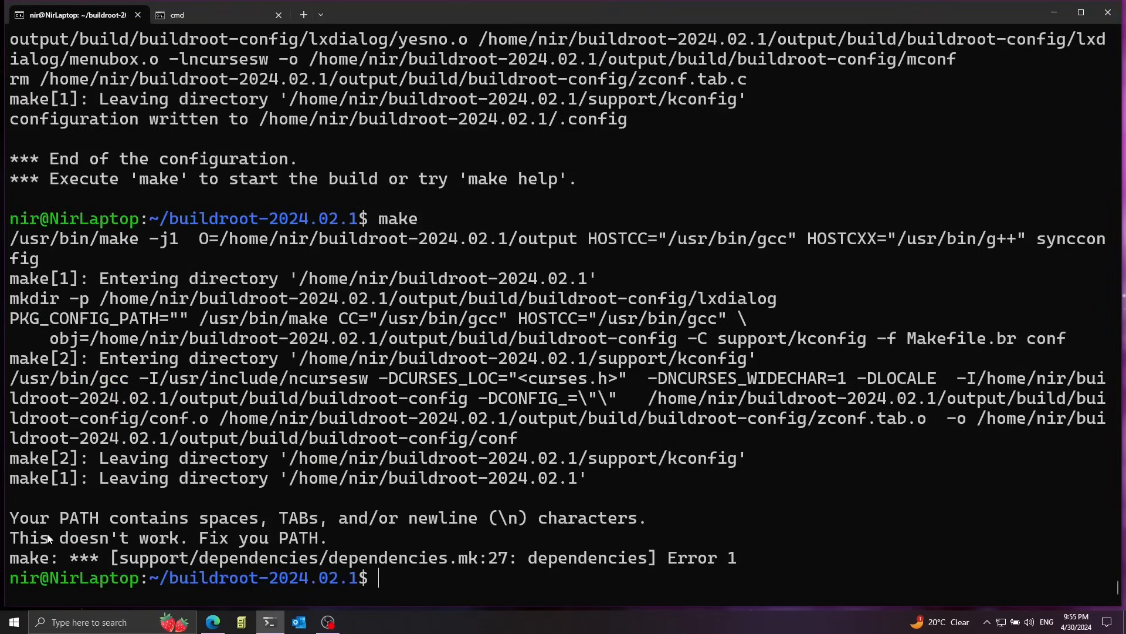
{"action": "mouse_move", "coordinate": [148, 526]}
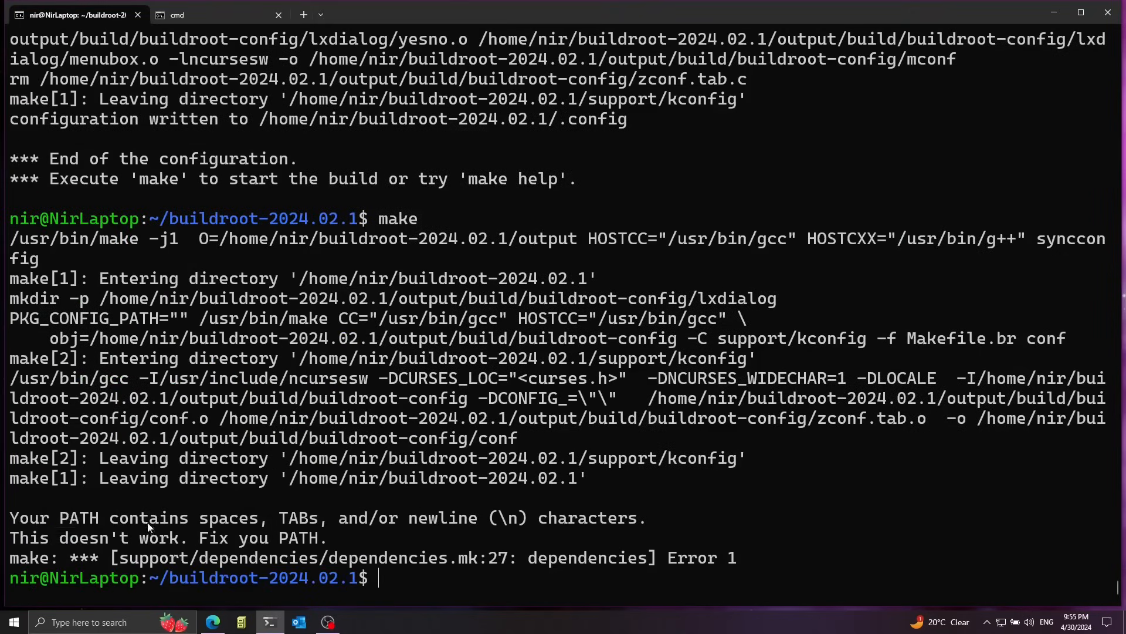
{"action": "mouse_move", "coordinate": [301, 550]}
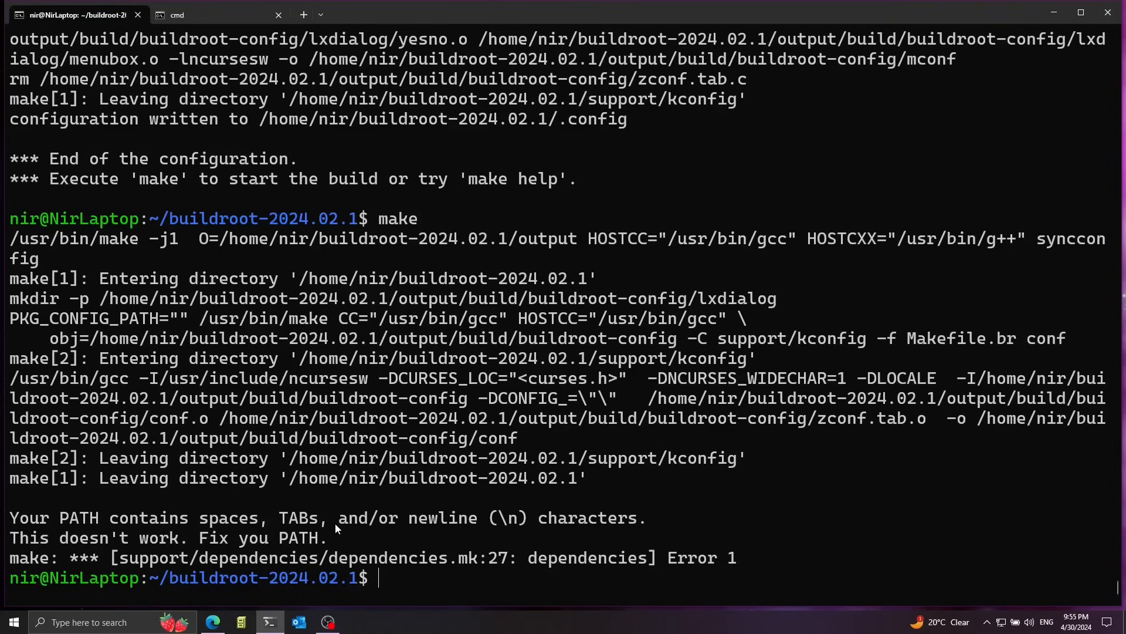
- Export PATH with only the space-free Linux directories, then rerun make
{"action": "type", "text": "echo $PA"}
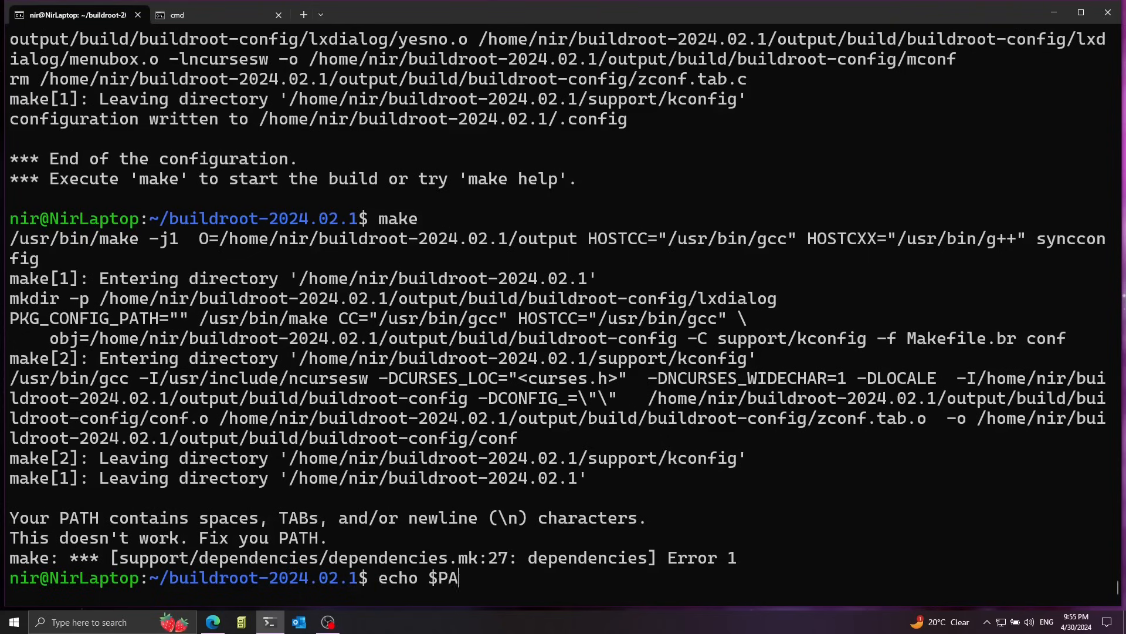
{"action": "key", "text": "Return"}
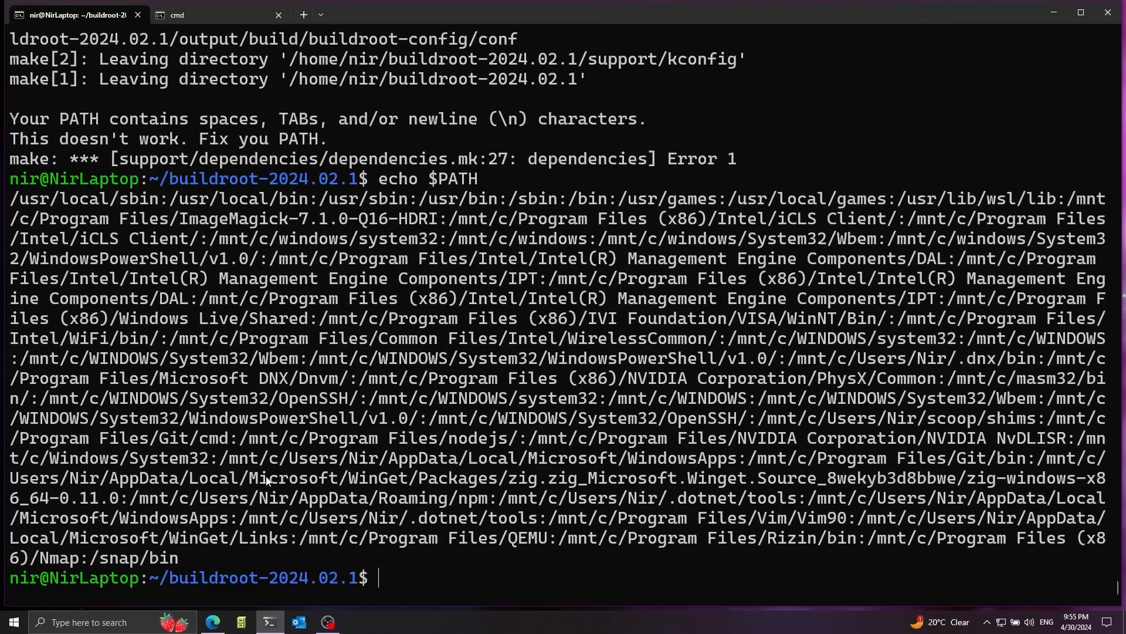
{"action": "double_click", "coordinate": [344, 438]}
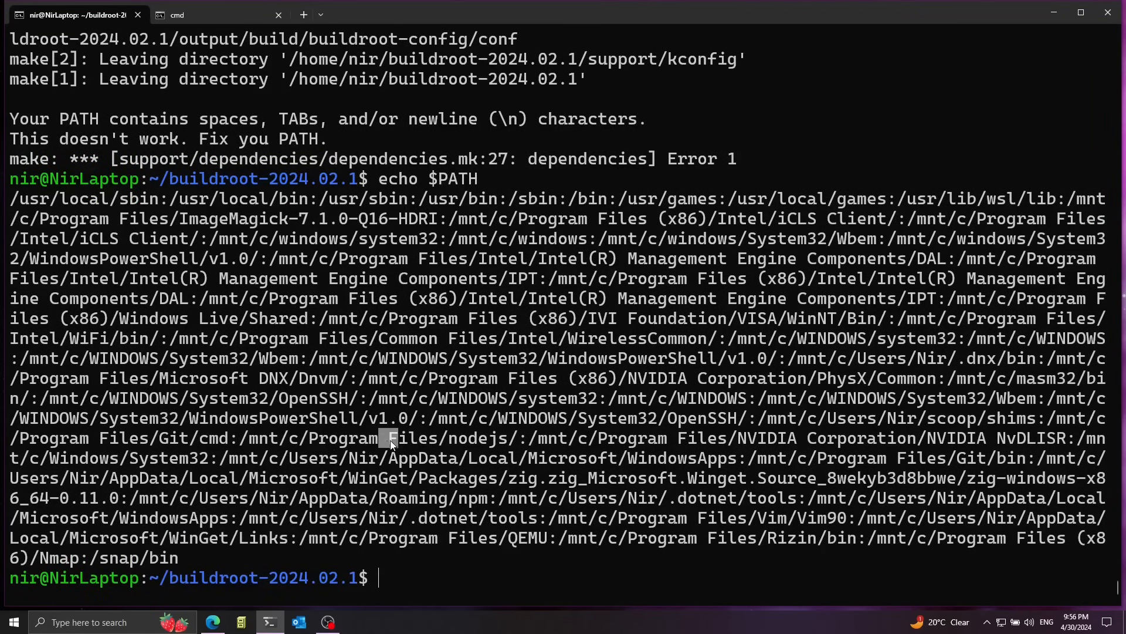
{"action": "mouse_move", "coordinate": [10, 205]}
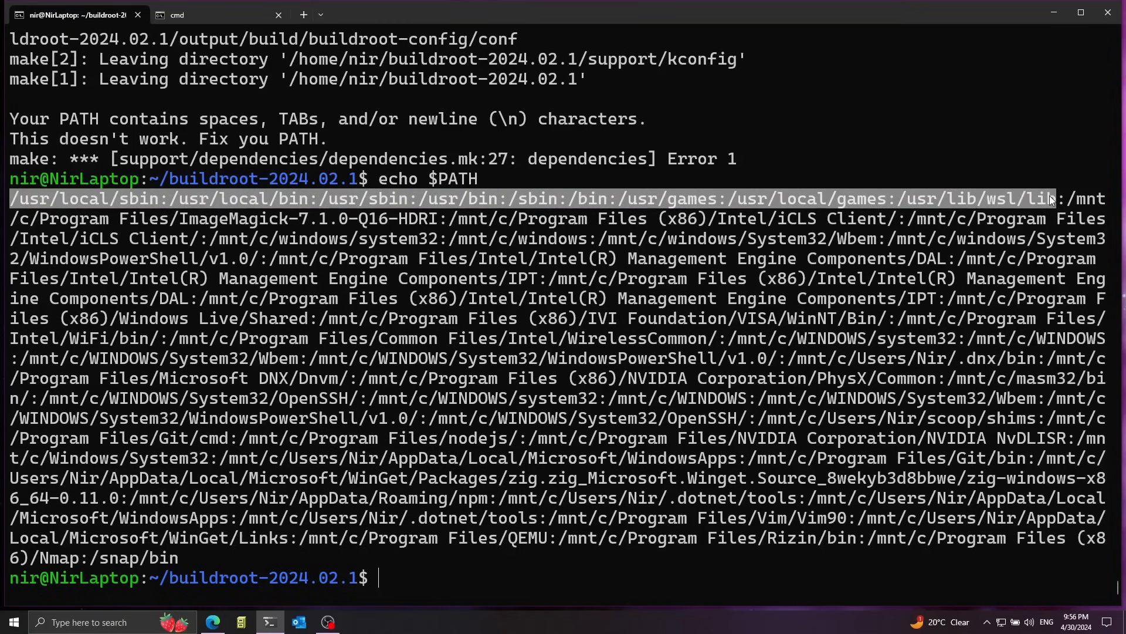
{"action": "type", "text": "export PATH="}
{"action": "type", "text": "m"}
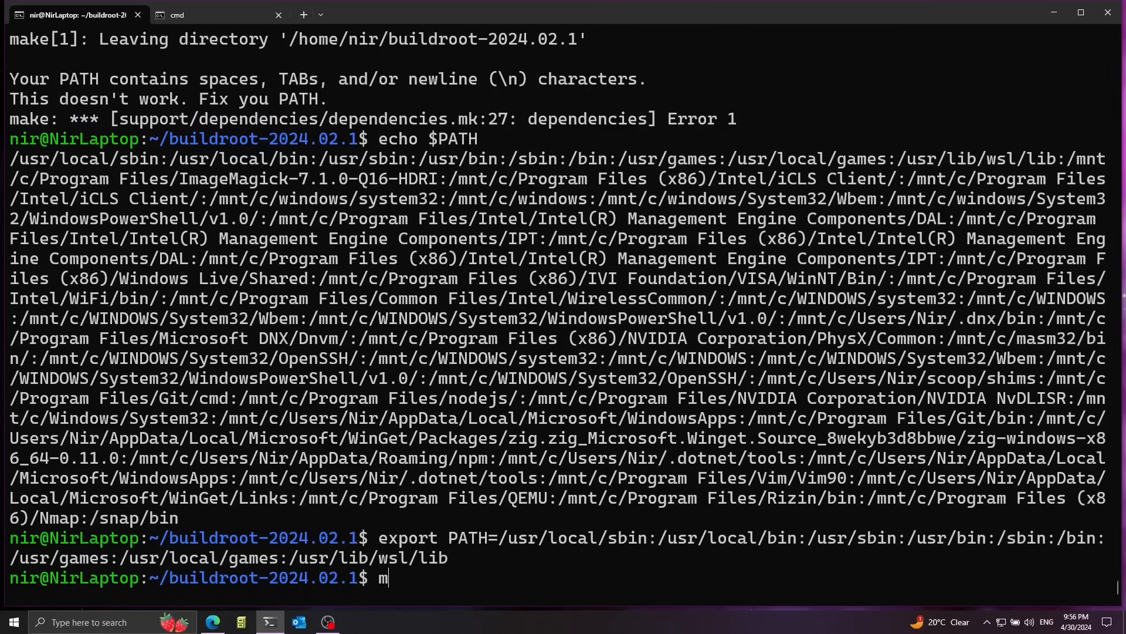
{"action": "type", "text": "ake"}
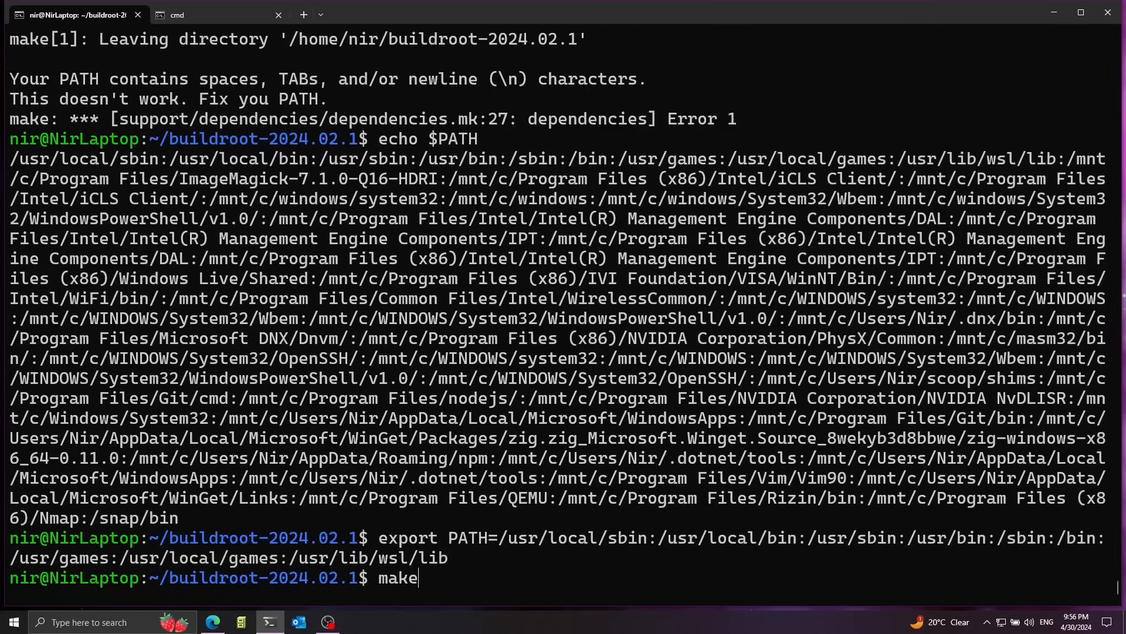
{"action": "key", "text": "Return"}
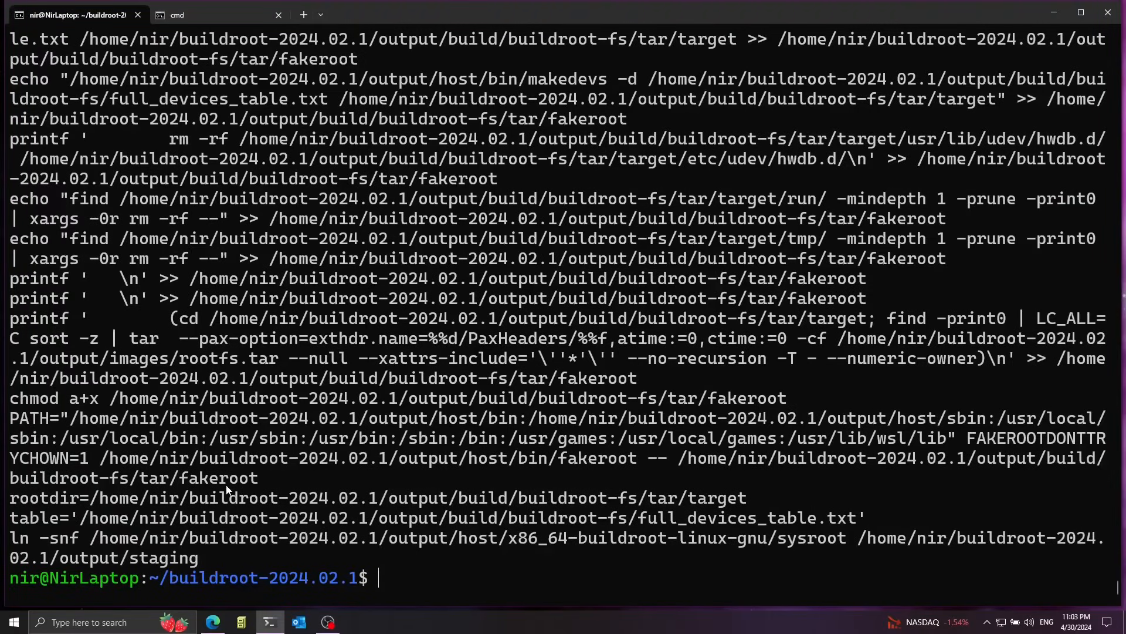
- List the build outputs in output/images to find bzImage and rootfs.tar
{"action": "type", "text": "ls output/"}
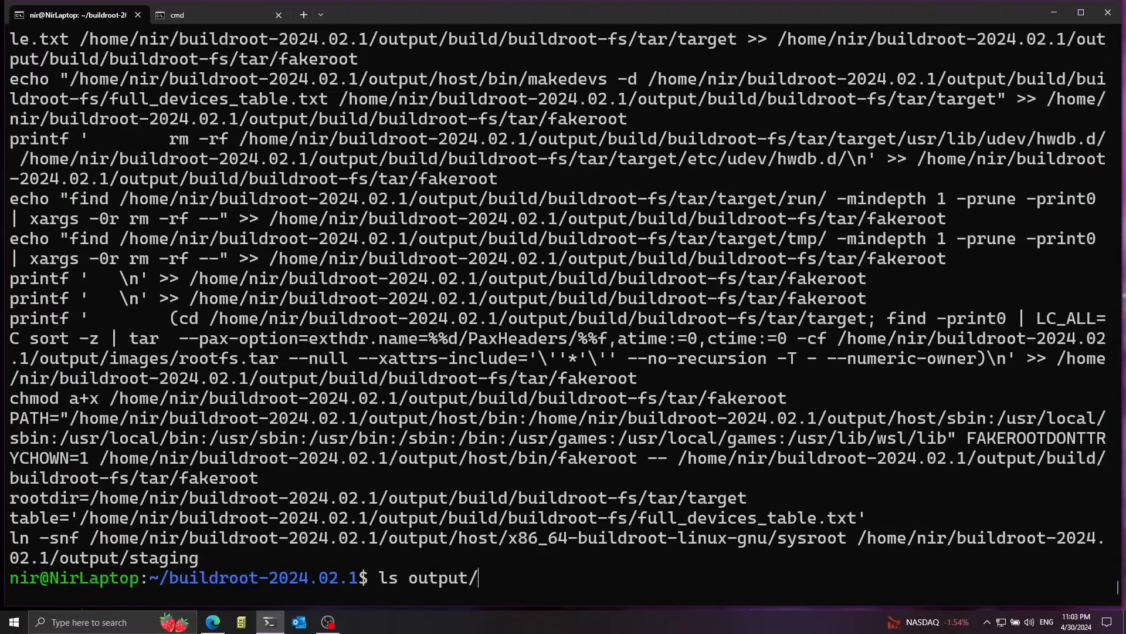
{"action": "type", "text": "images/"}
{"action": "type", "text": "ls"}
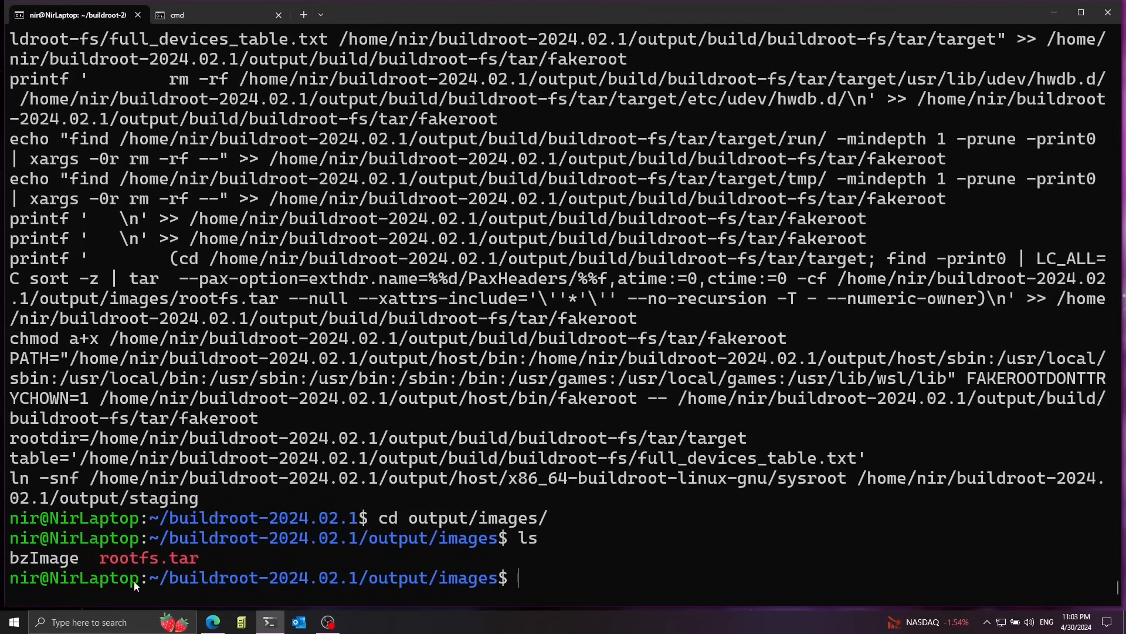
{"action": "mouse_move", "coordinate": [27, 567]}
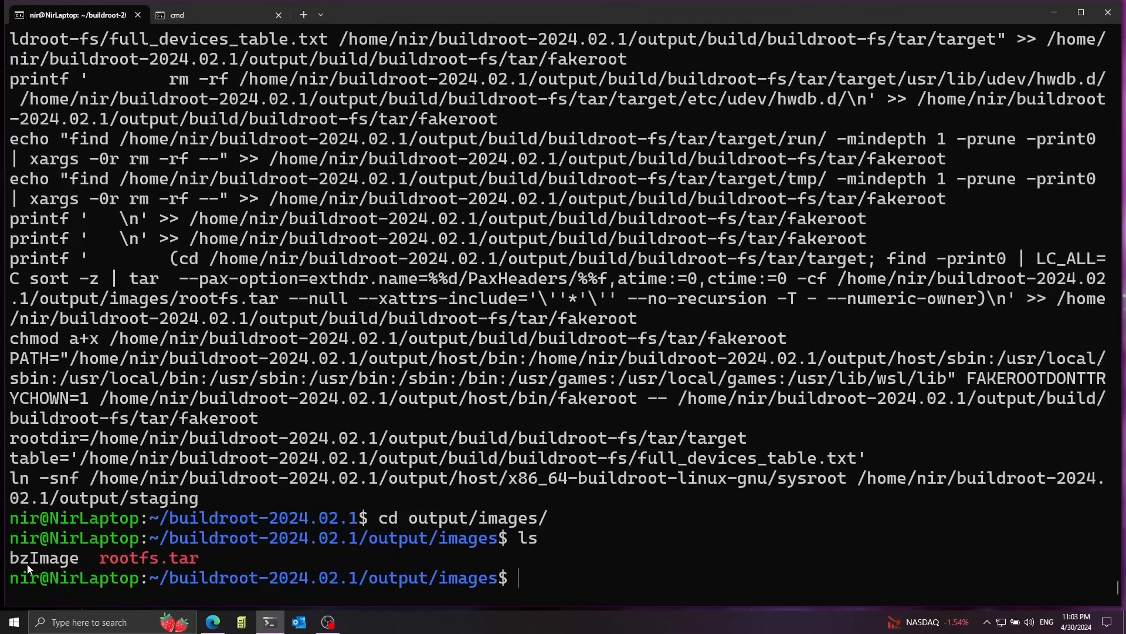
{"action": "mouse_move", "coordinate": [42, 569]}
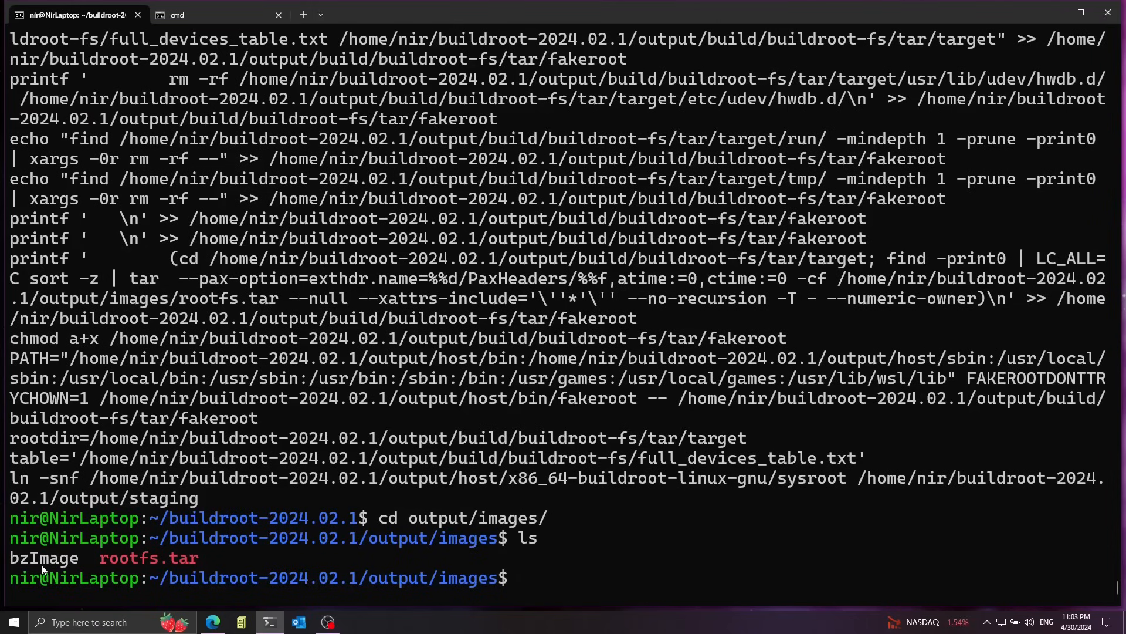
{"action": "double_click", "coordinate": [148, 557]}
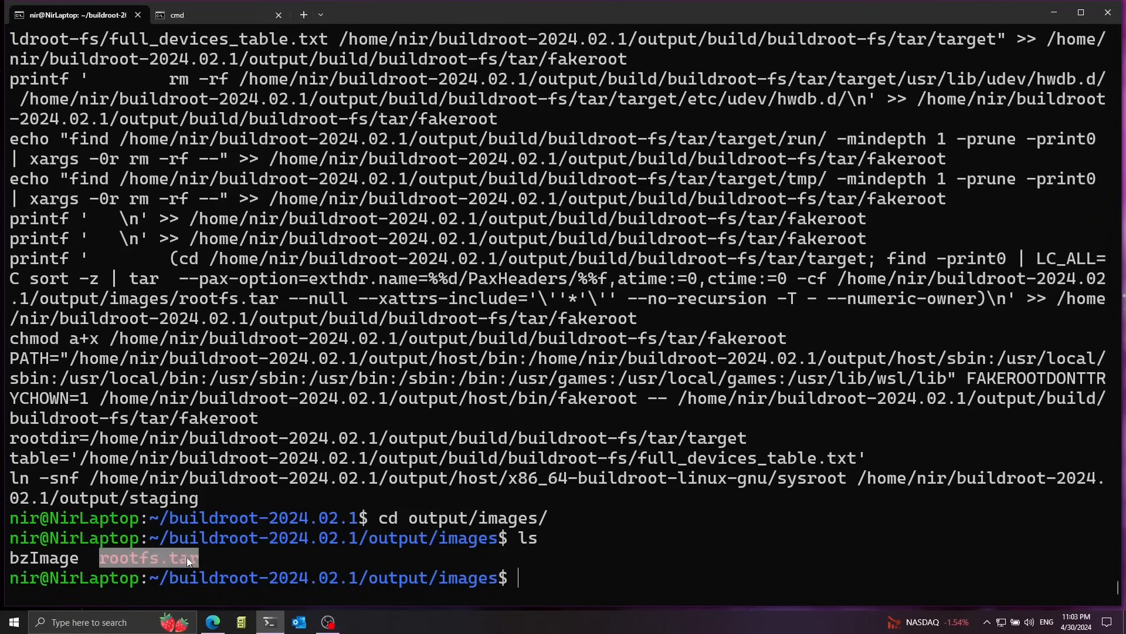
{"action": "mouse_move", "coordinate": [162, 571]}
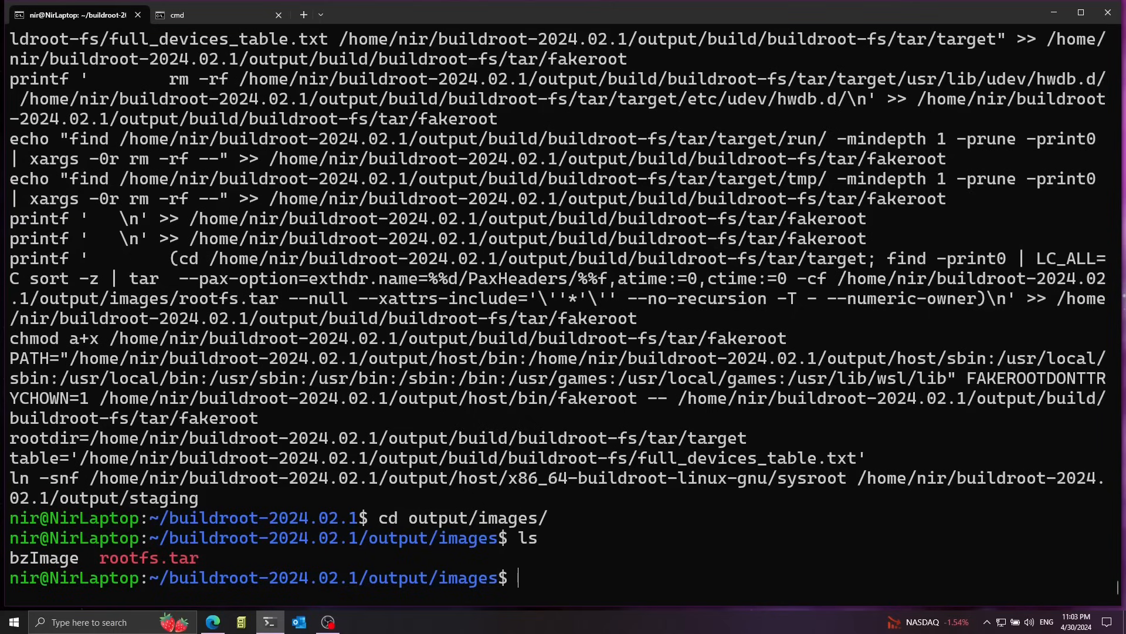
{"action": "mouse_move", "coordinate": [199, 563]}
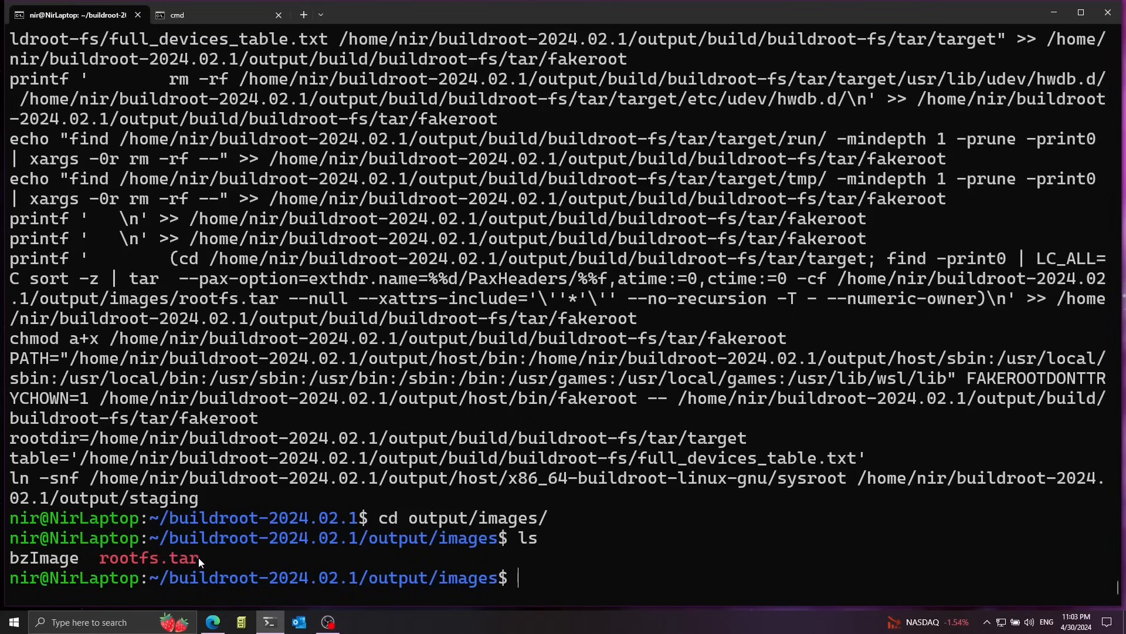
- Copy bzImage and rootfs.tar into the home directory
{"action": "type", "text": "cp bzImage"}
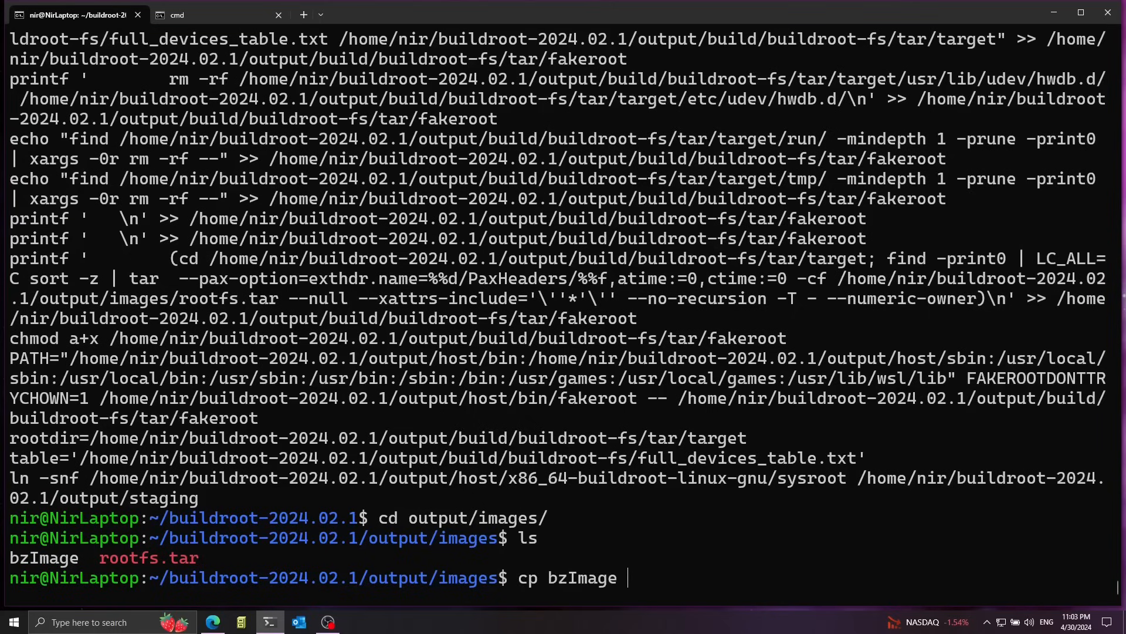
{"action": "type", "text": "rootfs.tar"}
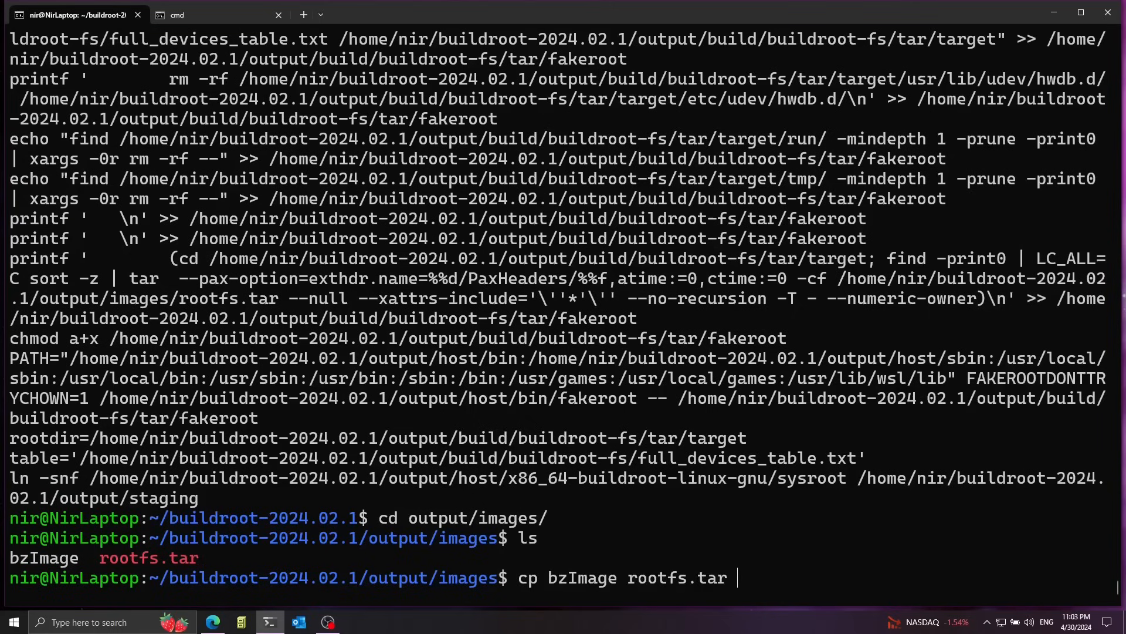
{"action": "type", "text": "~"}
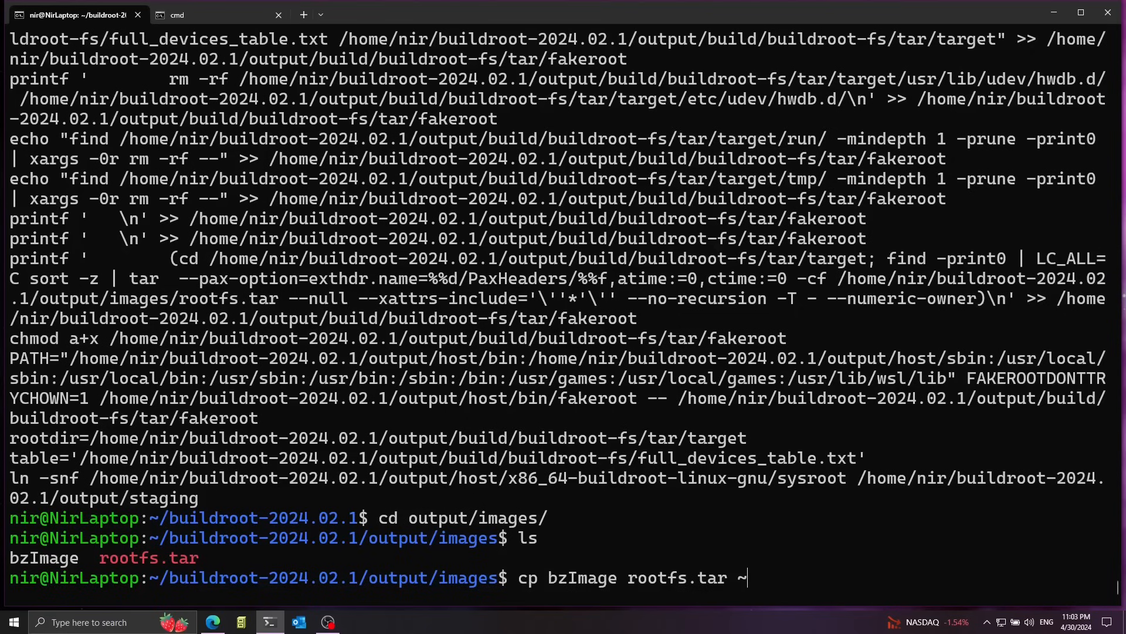
{"action": "key", "text": "Return"}
{"action": "type", "text": "ls"}
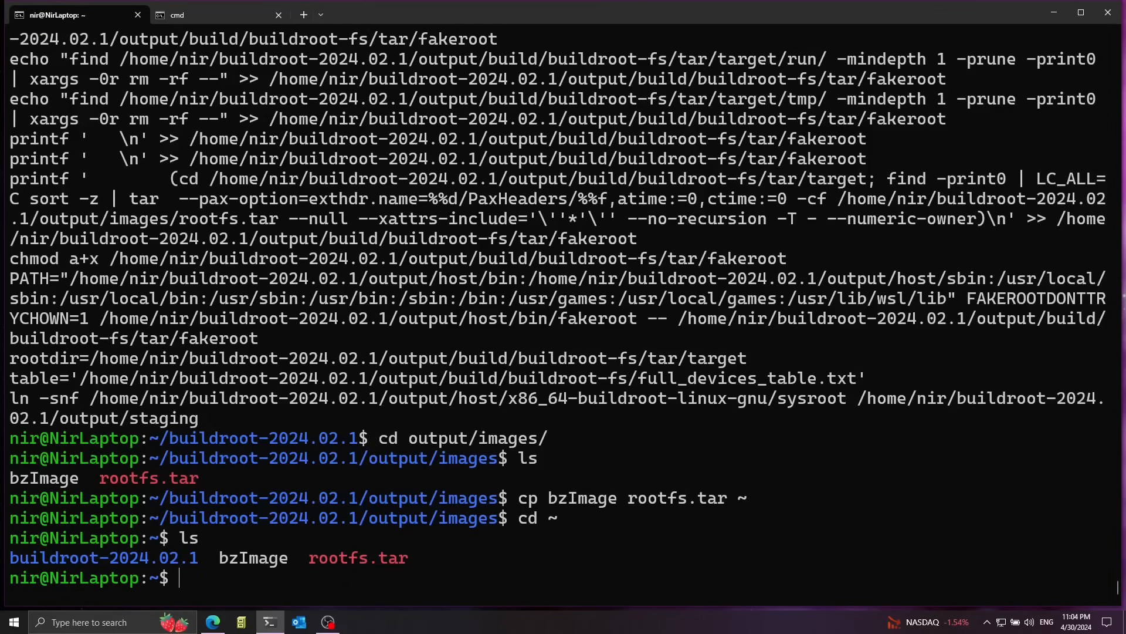
- Create a distro folder, move bzImage and rootfs.tar into it, and extract rootfs.tar
{"action": "type", "text": "mkdir distro"}
{"action": "type", "text": "mv bz"}
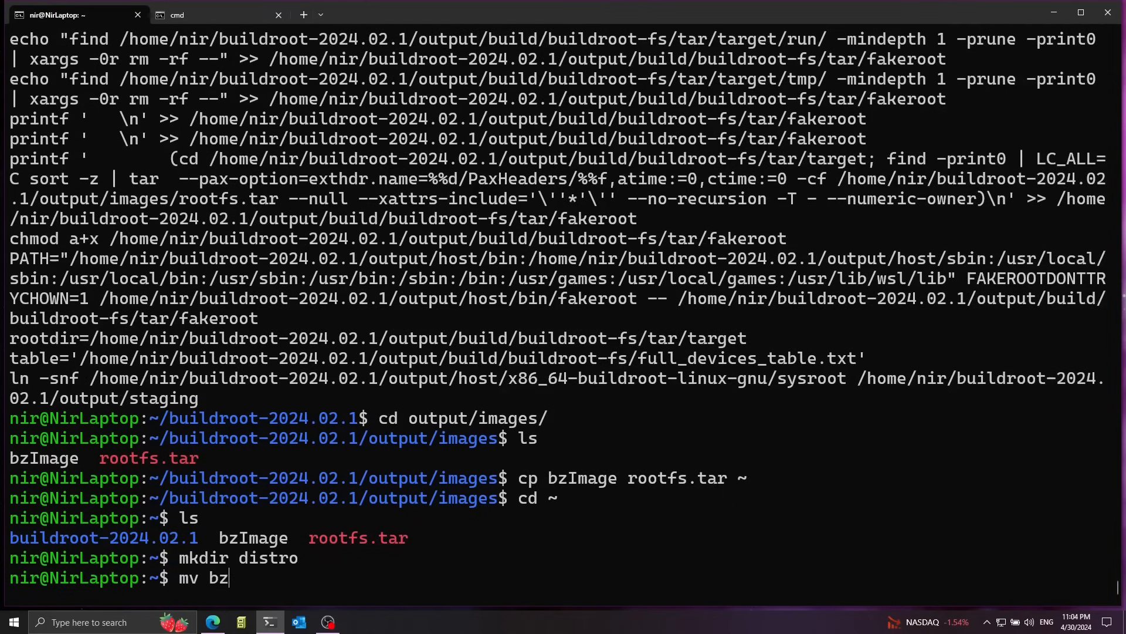
{"action": "type", "text": "Image rootfs.tar distro/"}
{"action": "type", "text": "cd distro/"}
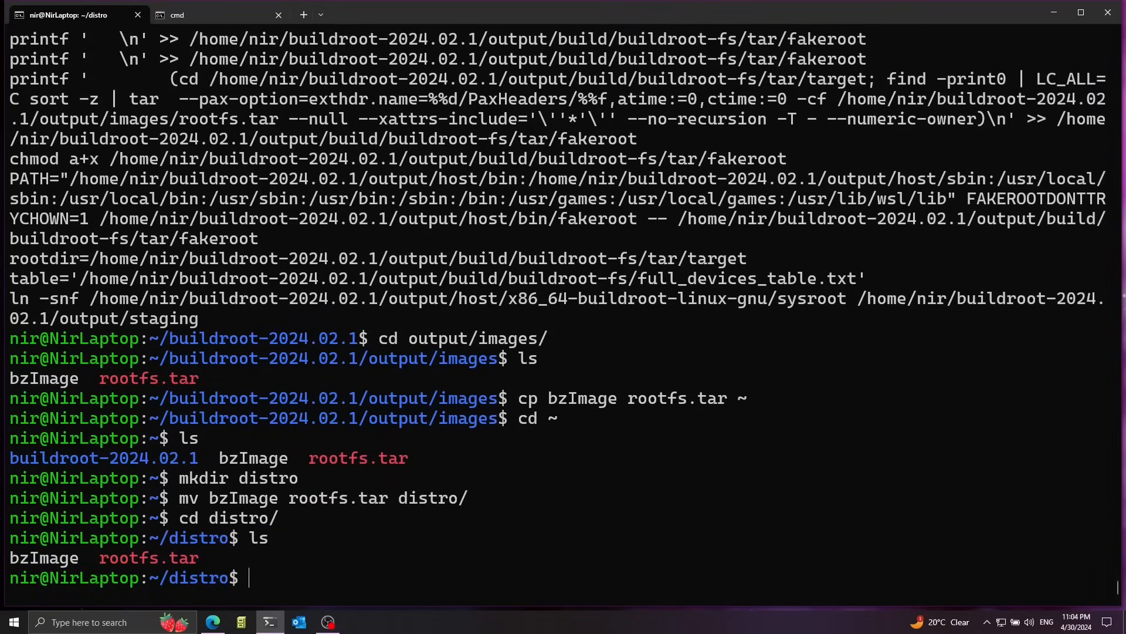
{"action": "type", "text": "ta"}
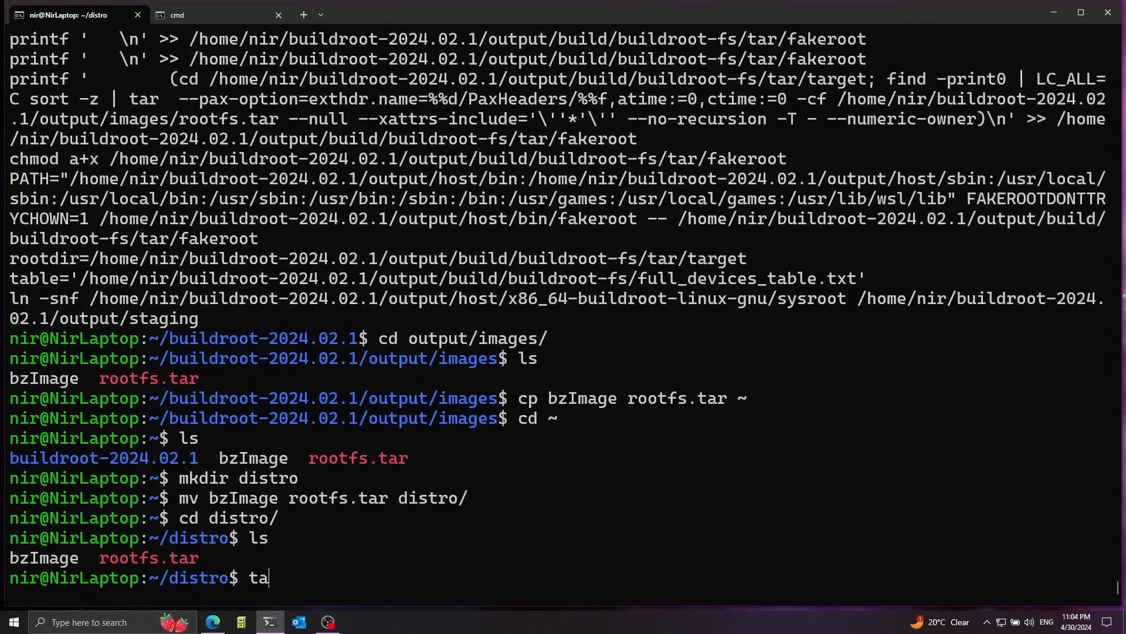
{"action": "type", "text": "r xf"}
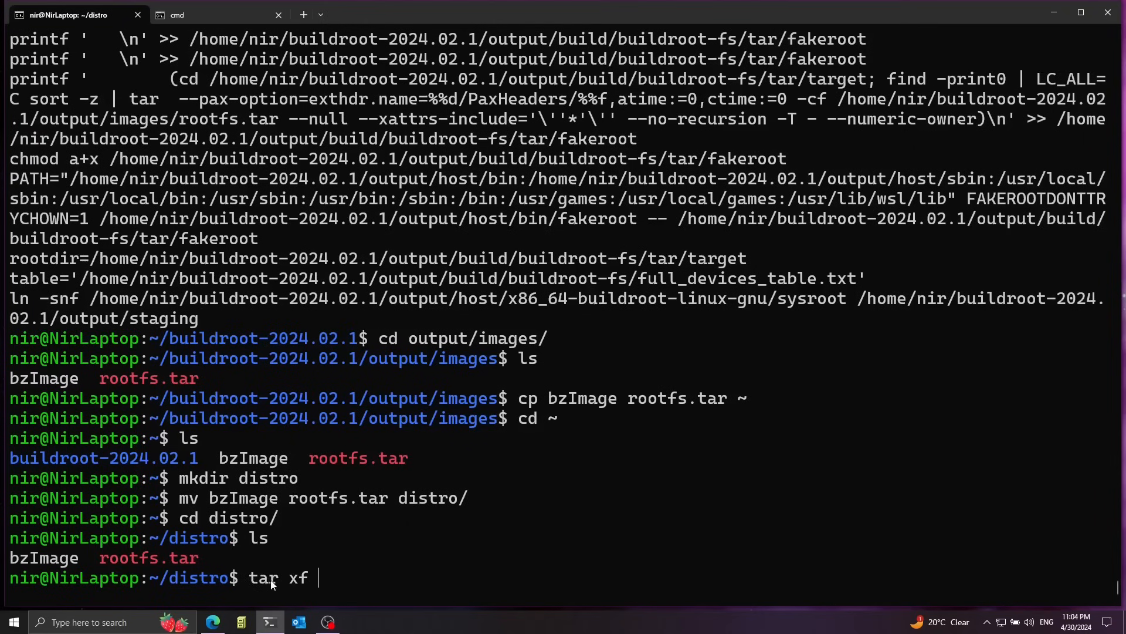
{"action": "type", "text": "rootfs.tar"}
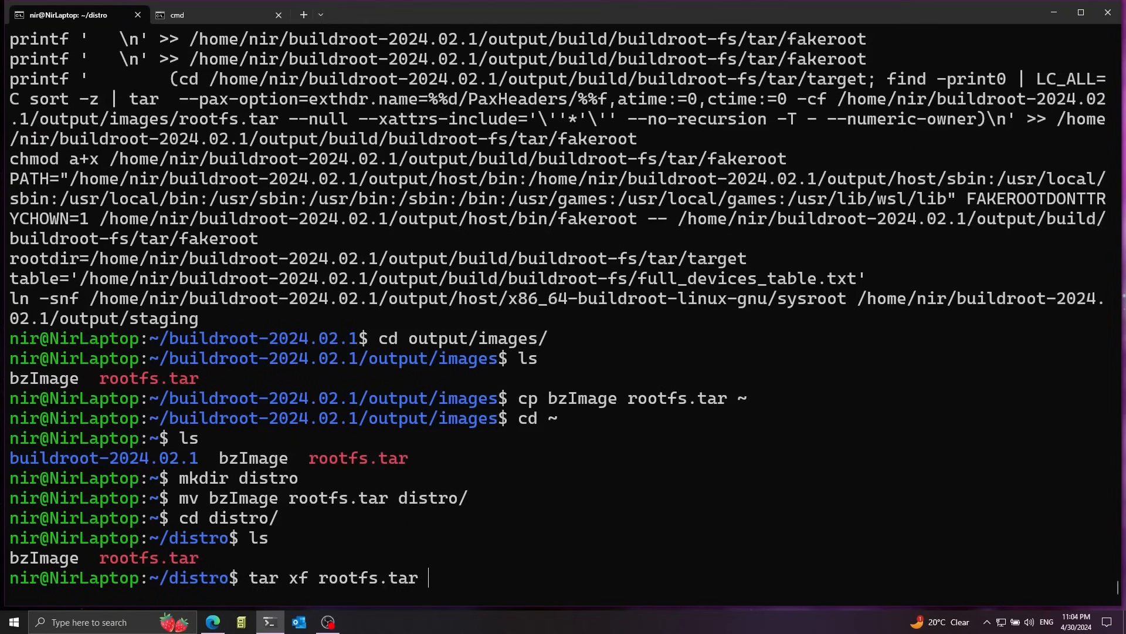
{"action": "key", "text": "Return"}
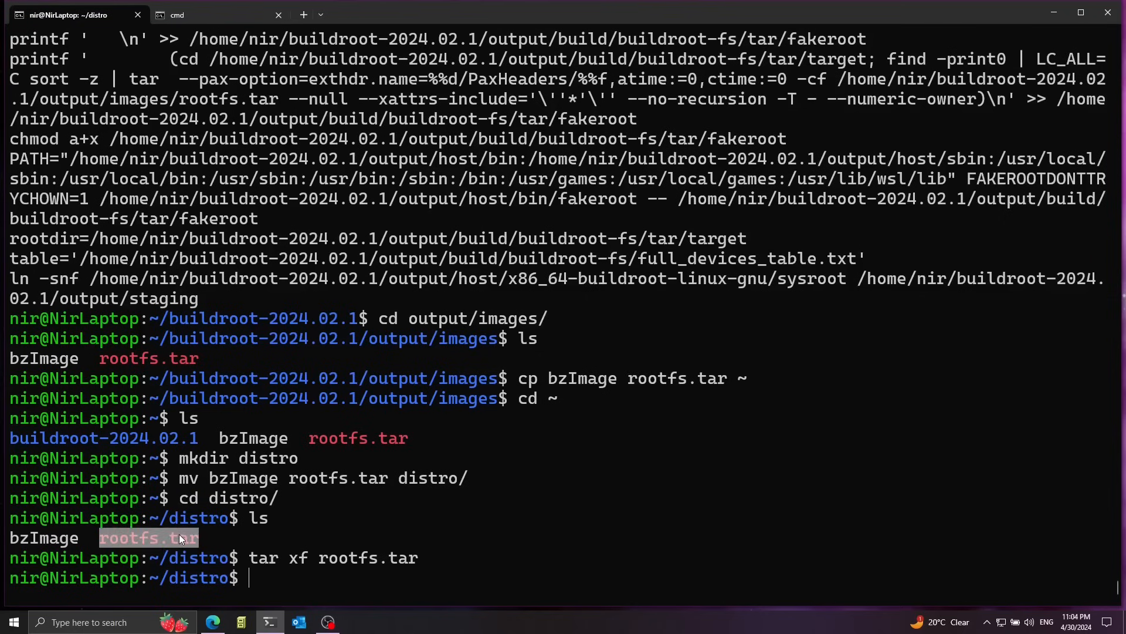
- Delete rootfs.tar and list the unpacked root filesystem folders
{"action": "type", "text": "rm root"}
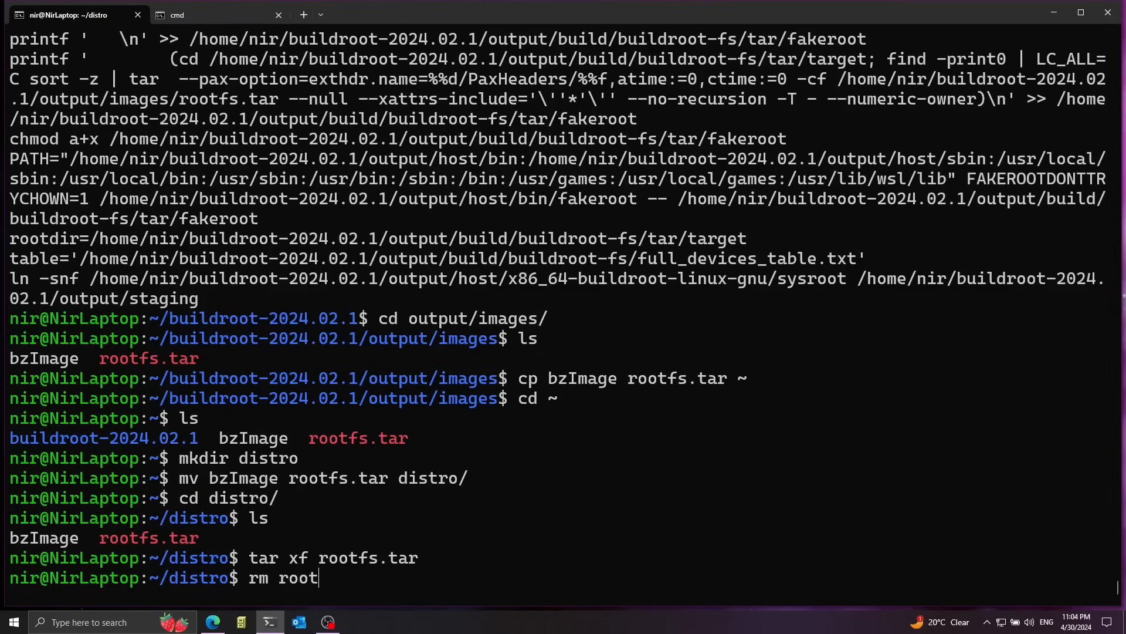
{"action": "key", "text": "Return"}
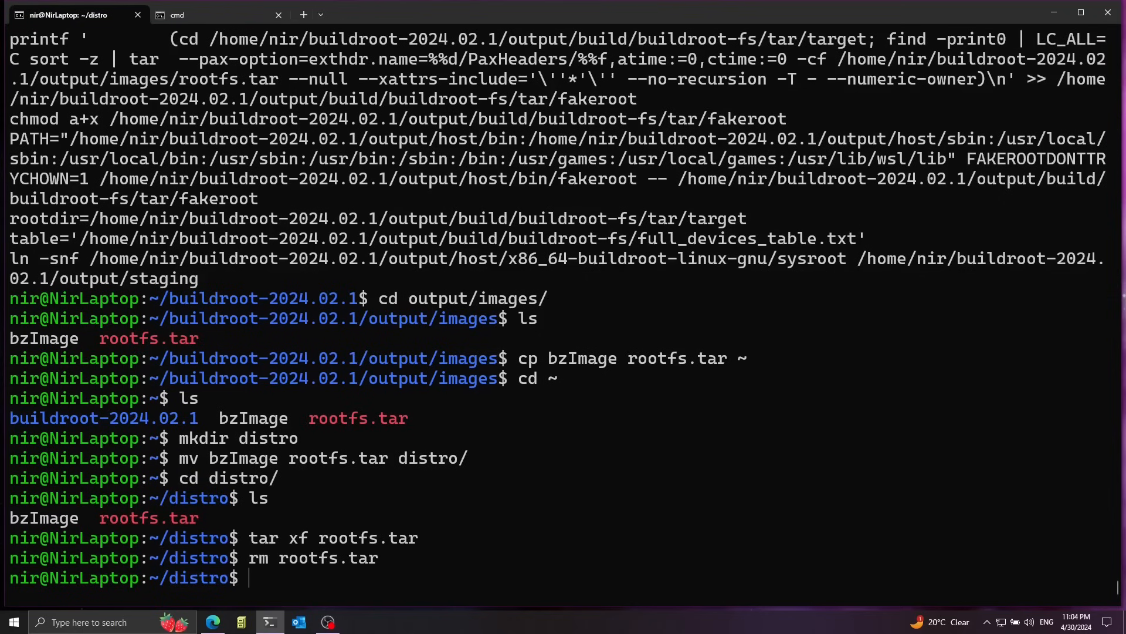
{"action": "type", "text": "ls"}
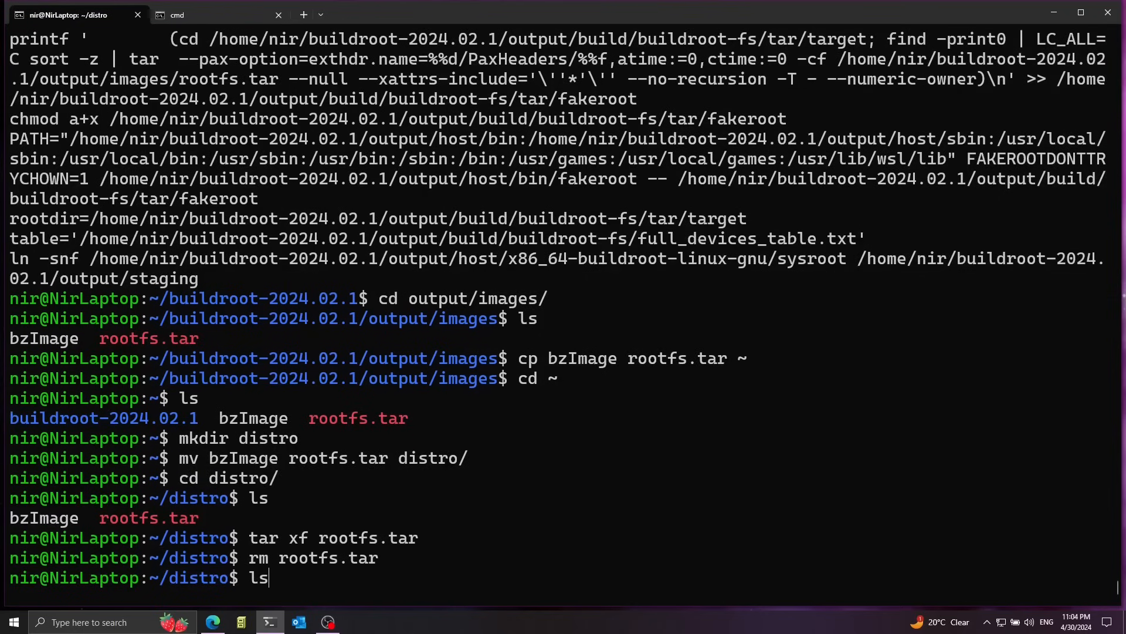
{"action": "key", "text": "Return"}
{"action": "type", "text": "cd .."}
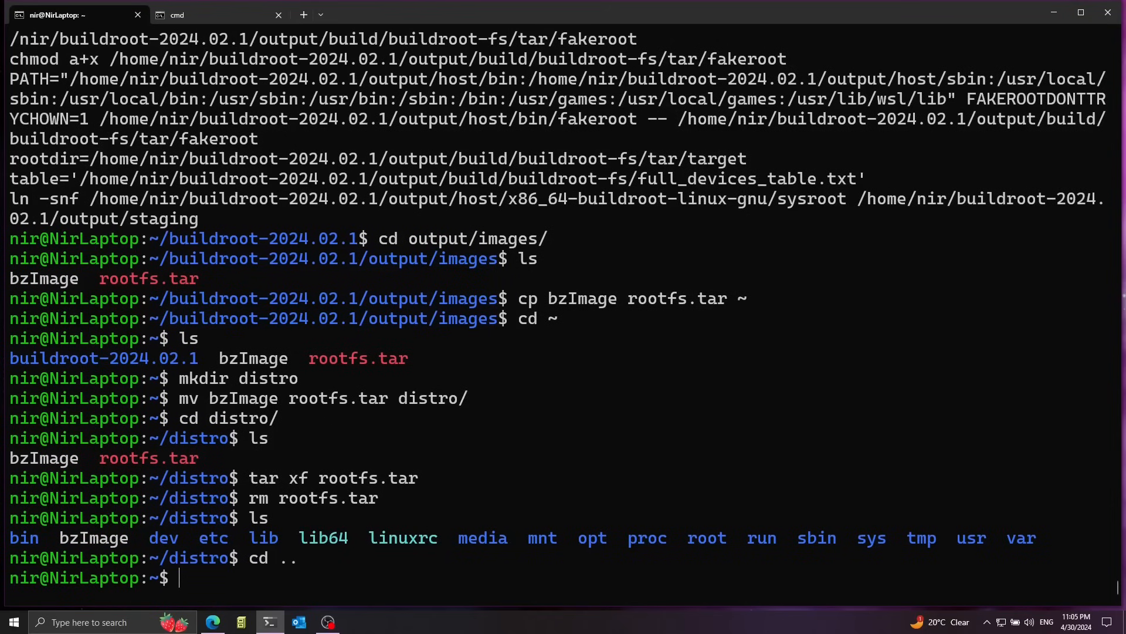
- Read the truncate manual page, then quit it
{"action": "type", "text": "man"}
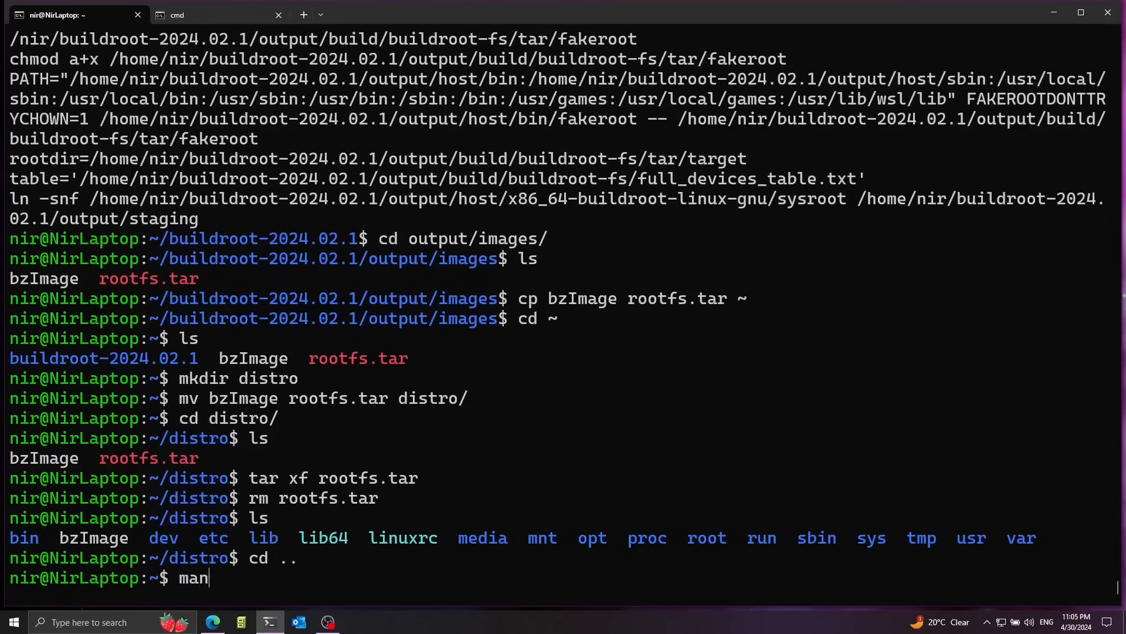
{"action": "type", "text": "truncate"}
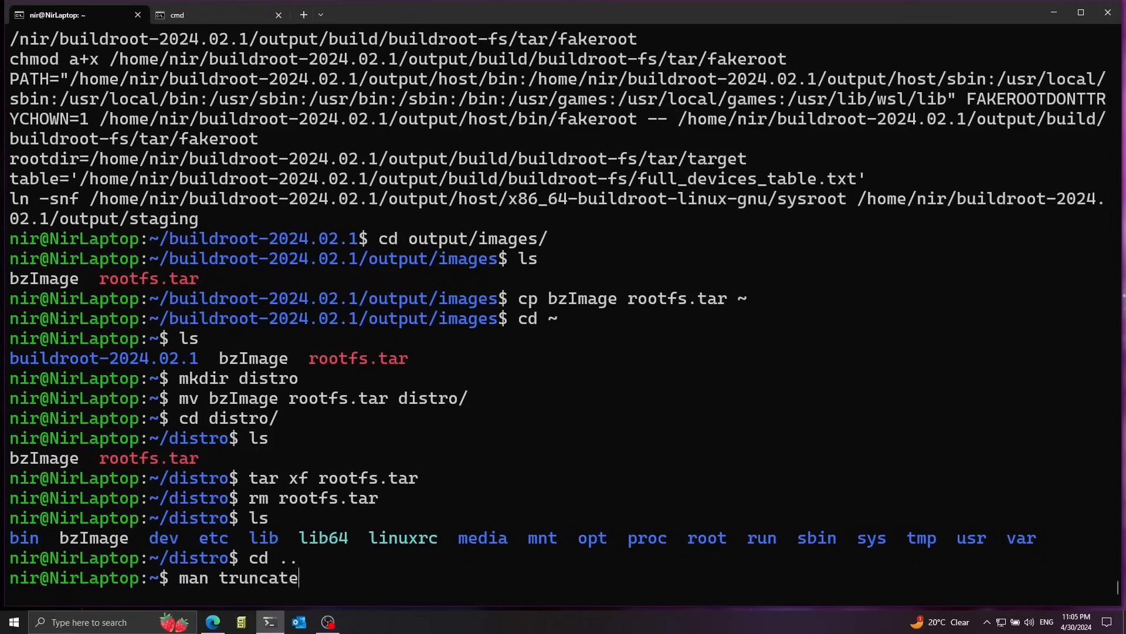
{"action": "key", "text": "Return"}
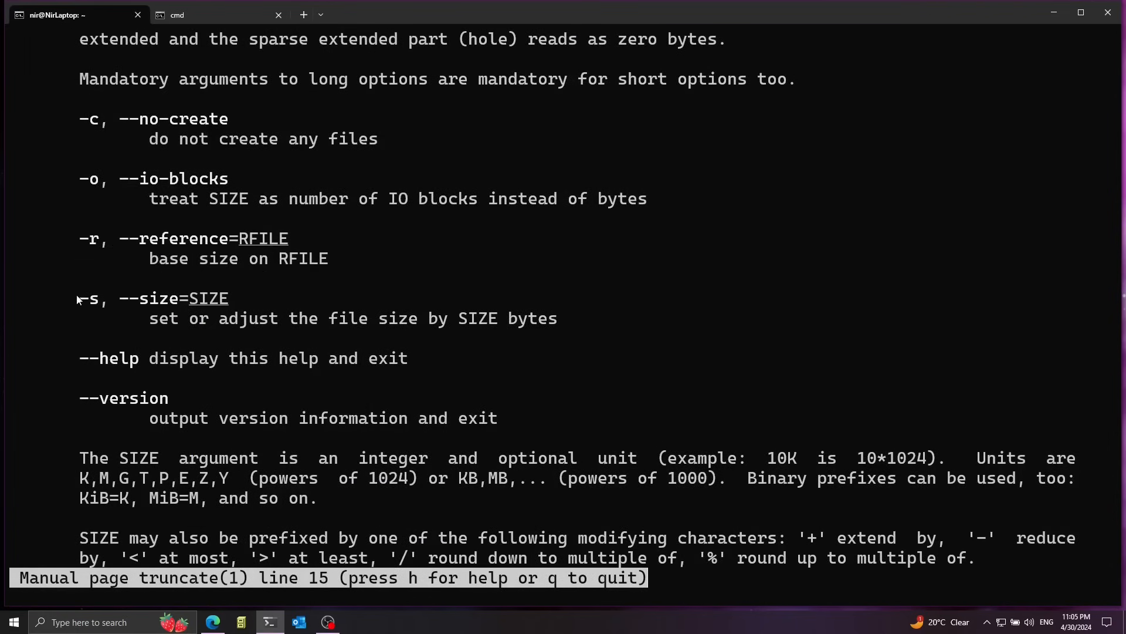
{"action": "scroll", "scroll_direction": "up", "scroll_amount": 3}
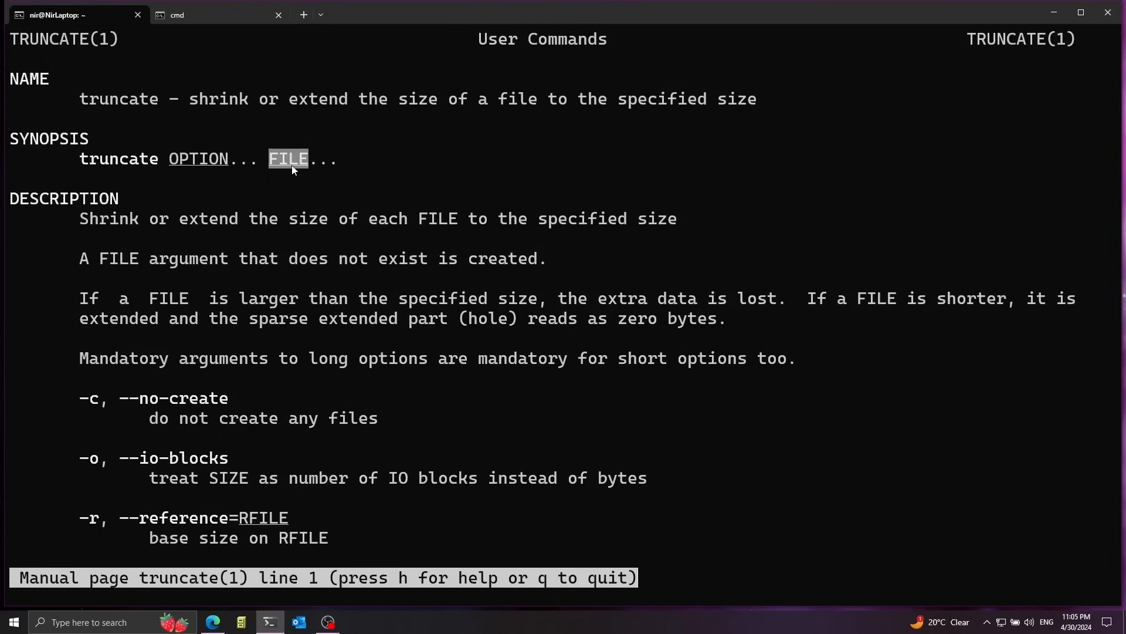
{"action": "mouse_move", "coordinate": [223, 162]}
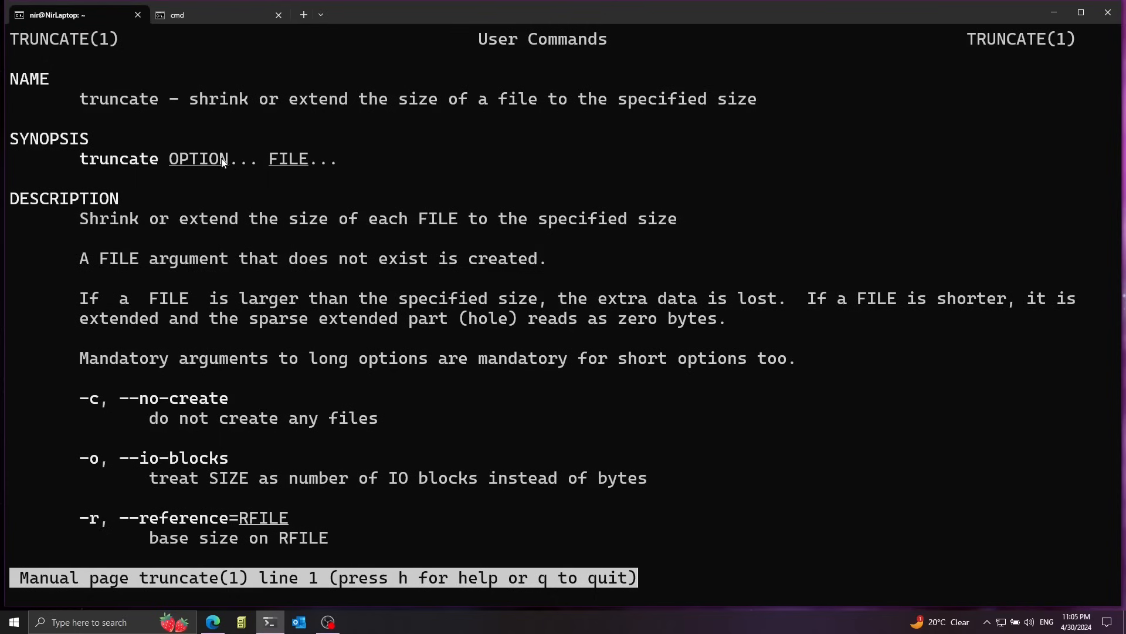
{"action": "key", "text": "q"}
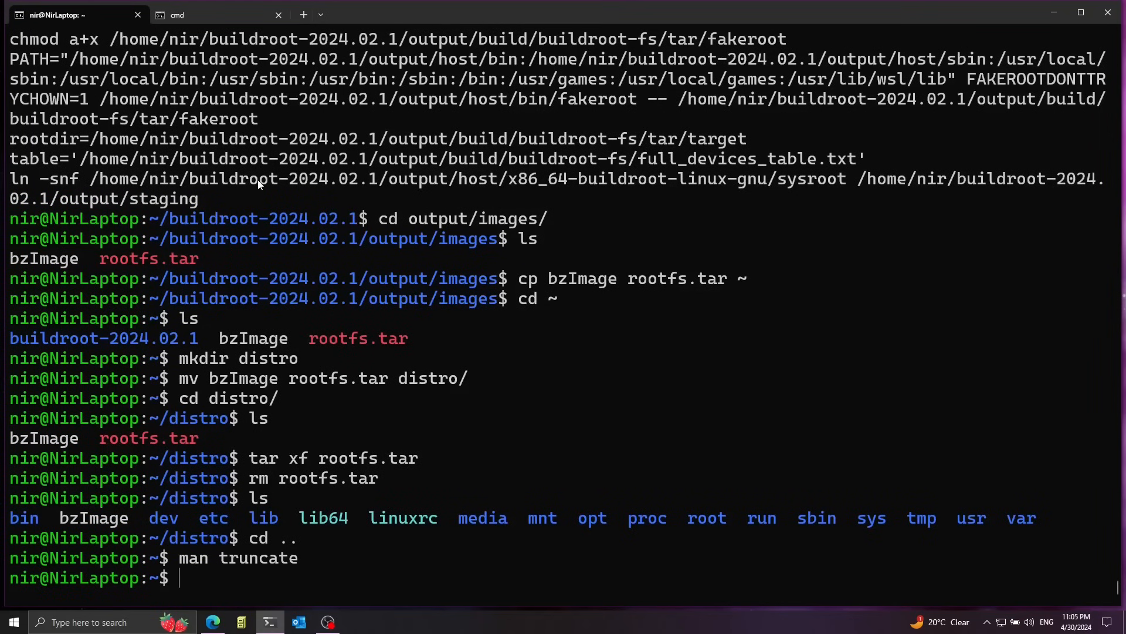
- Create a 100MB boot.img with truncate and begin making the mounted folder
{"action": "type", "text": "truncate -s"}
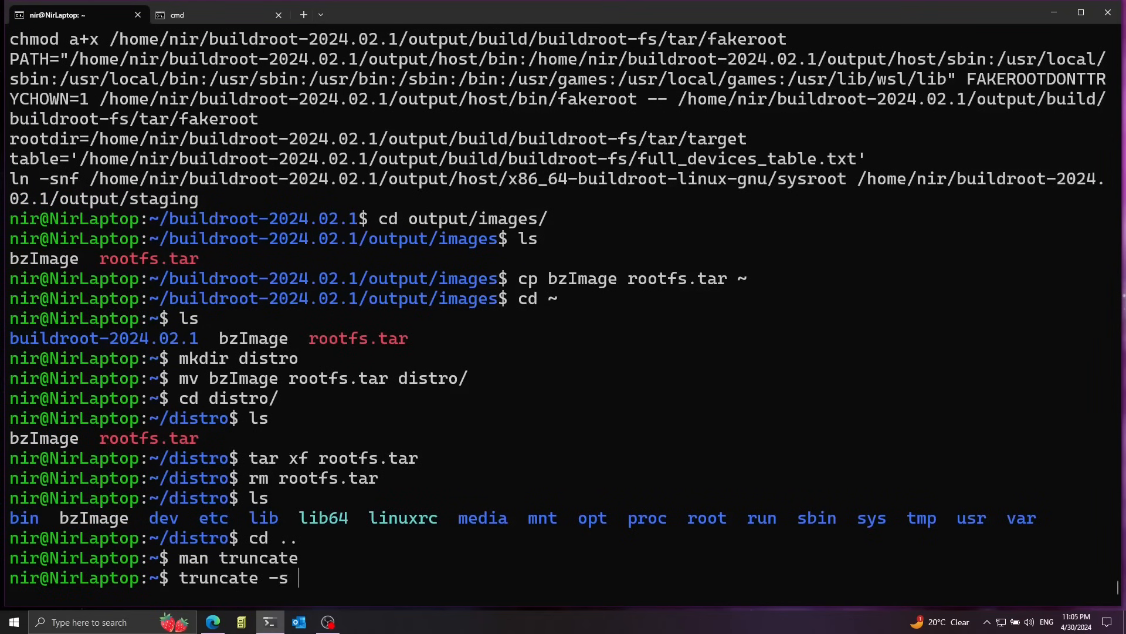
{"action": "type", "text": "100MB"}
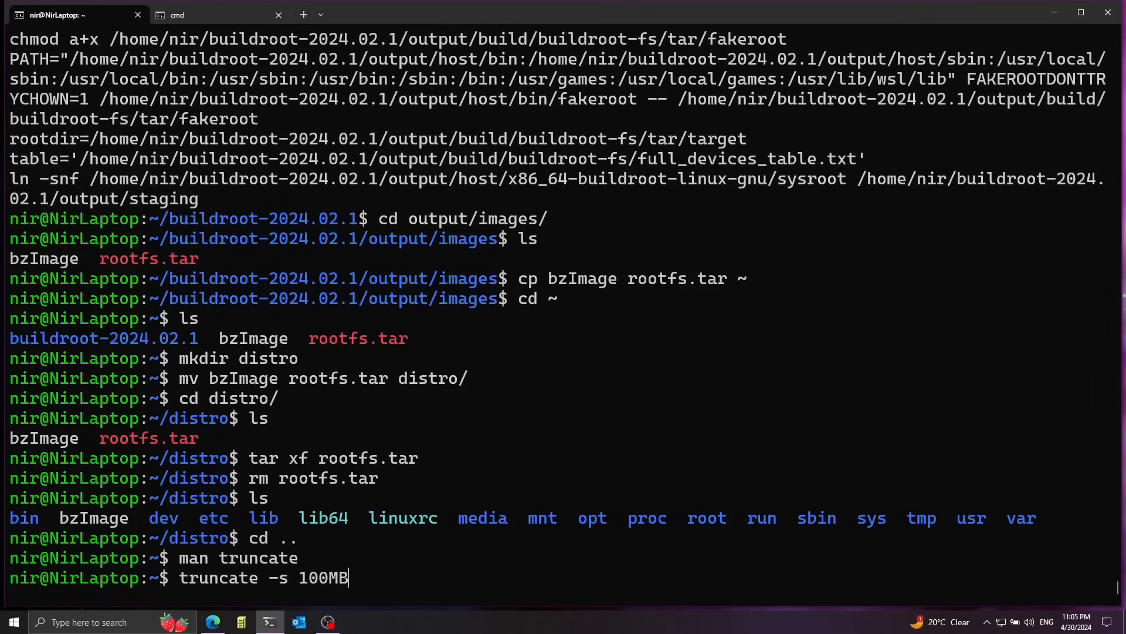
{"action": "type", "text": "boot.img"}
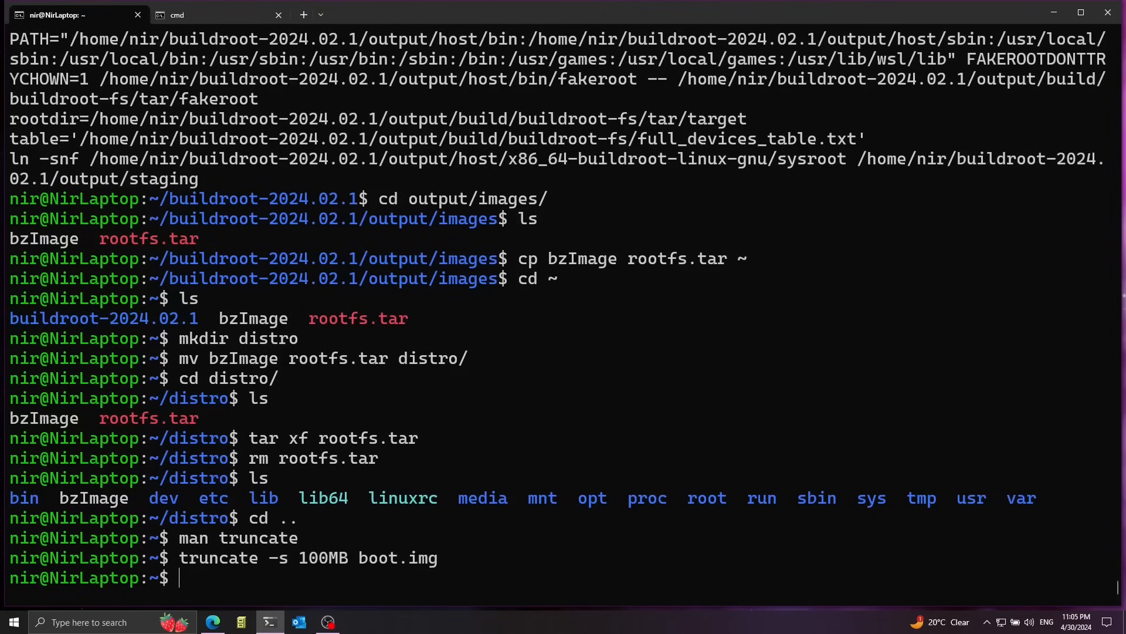
{"action": "type", "text": "mkdir"}
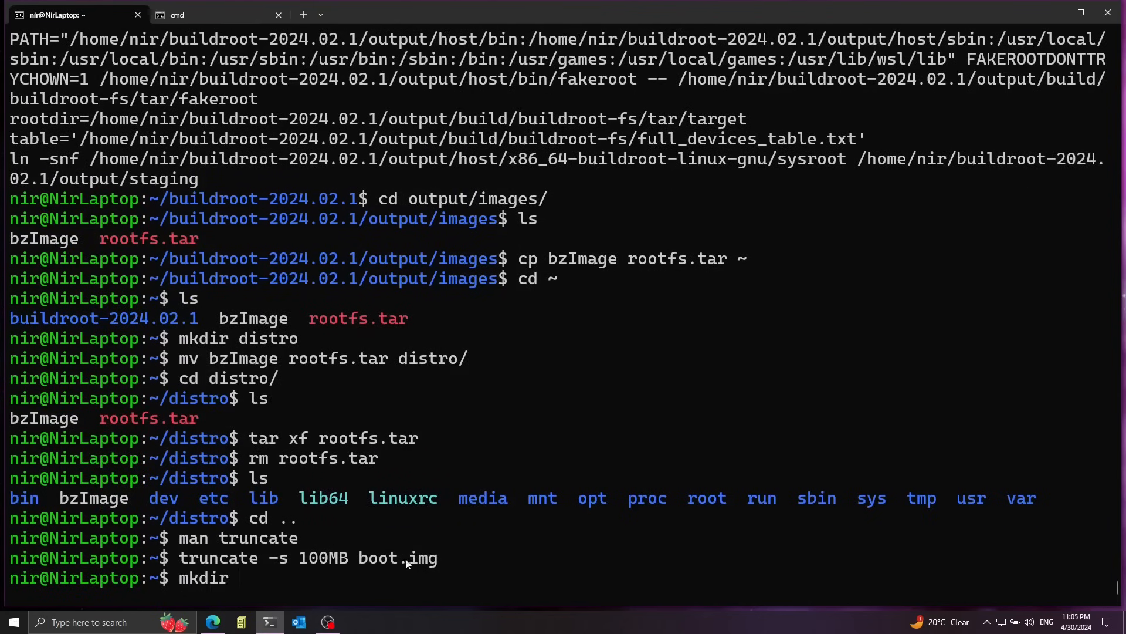
{"action": "mouse_move", "coordinate": [428, 558]}
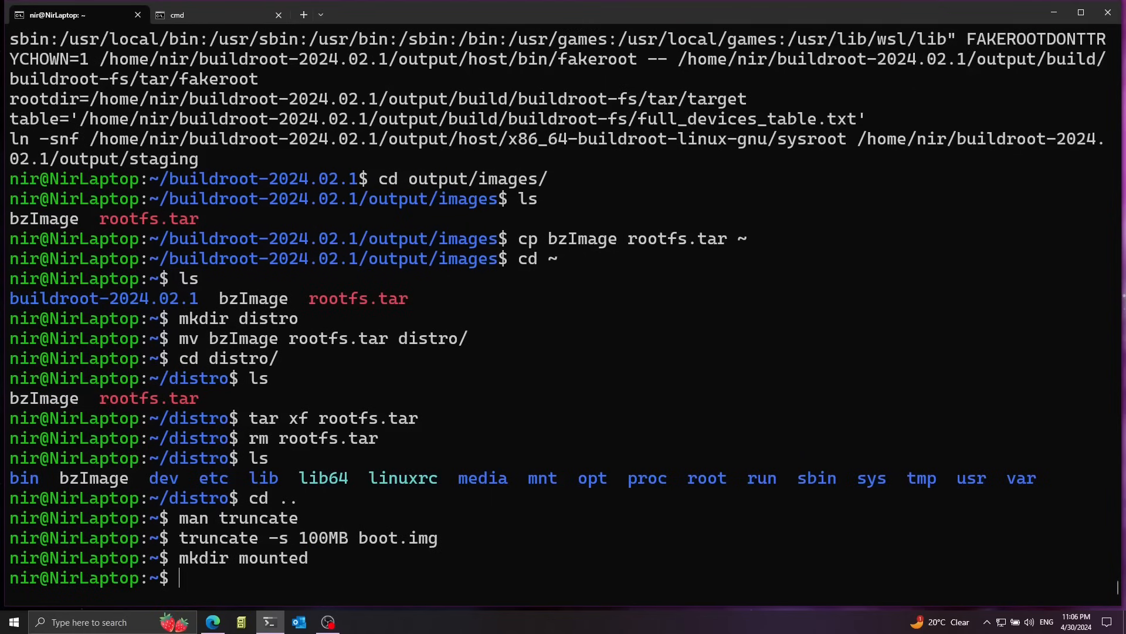
- Format boot.img with an ext2 filesystem using mkfs
{"action": "type", "text": "mkfs"}
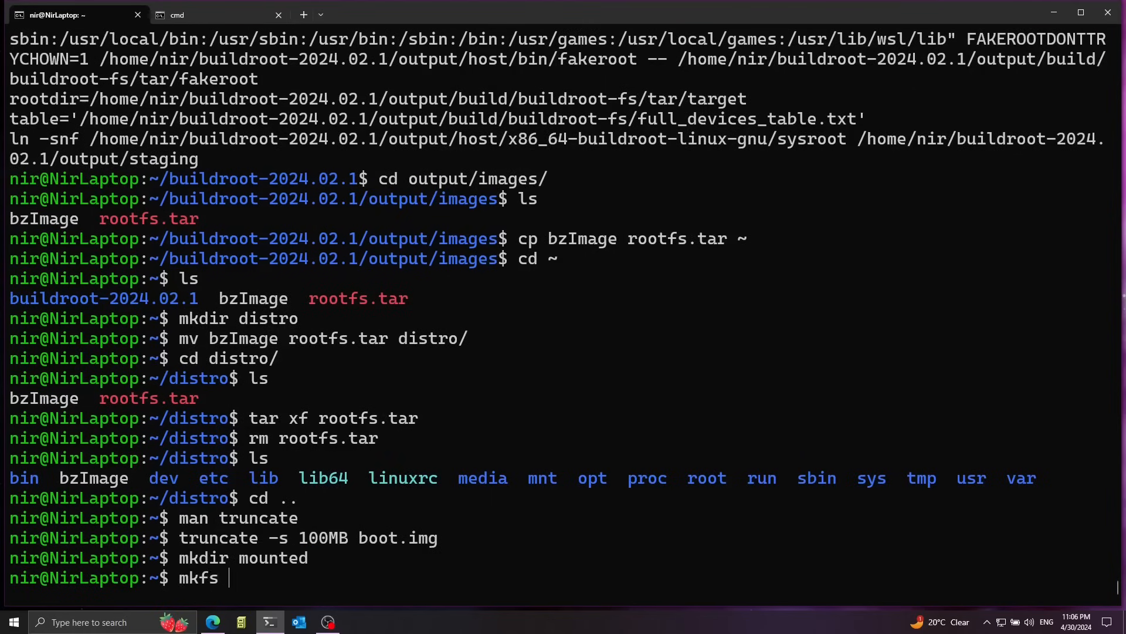
{"action": "type", "text": "boot.img"}
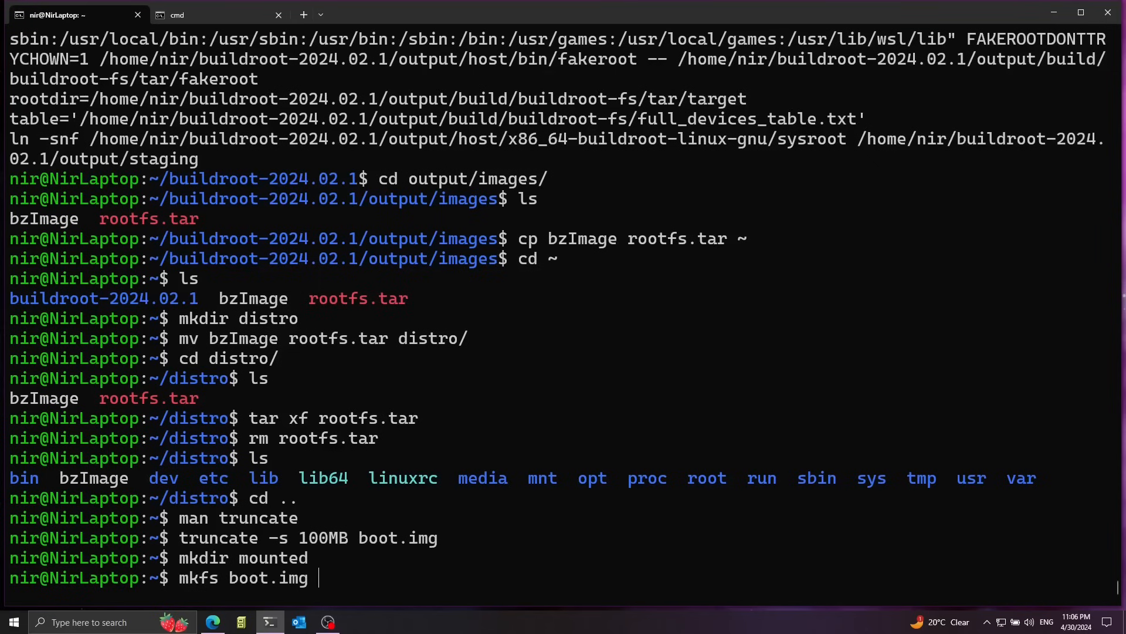
{"action": "key", "text": "Return"}
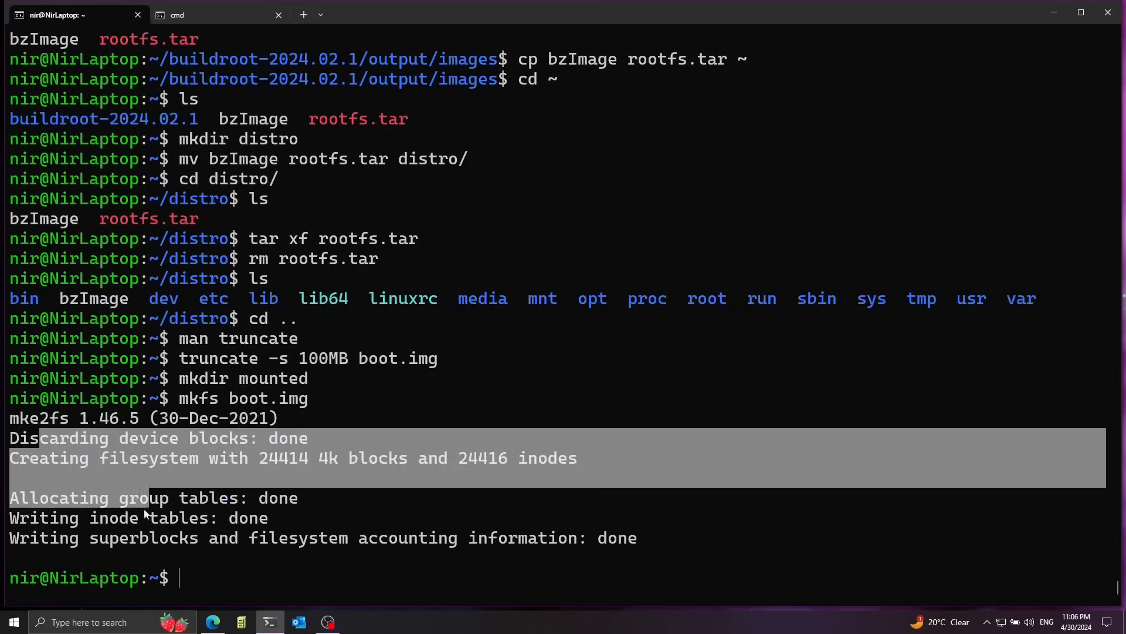
{"action": "double_click", "coordinate": [249, 398]}
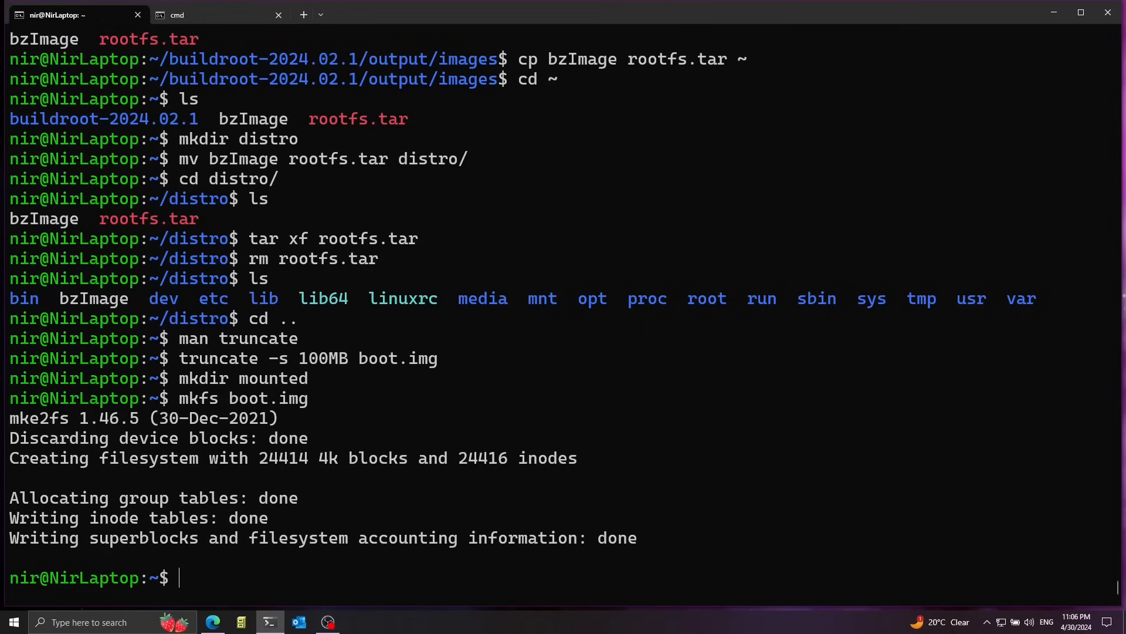
- Install the extlinux bootloader package with sudo apt install
{"action": "type", "text": "sudo a"}
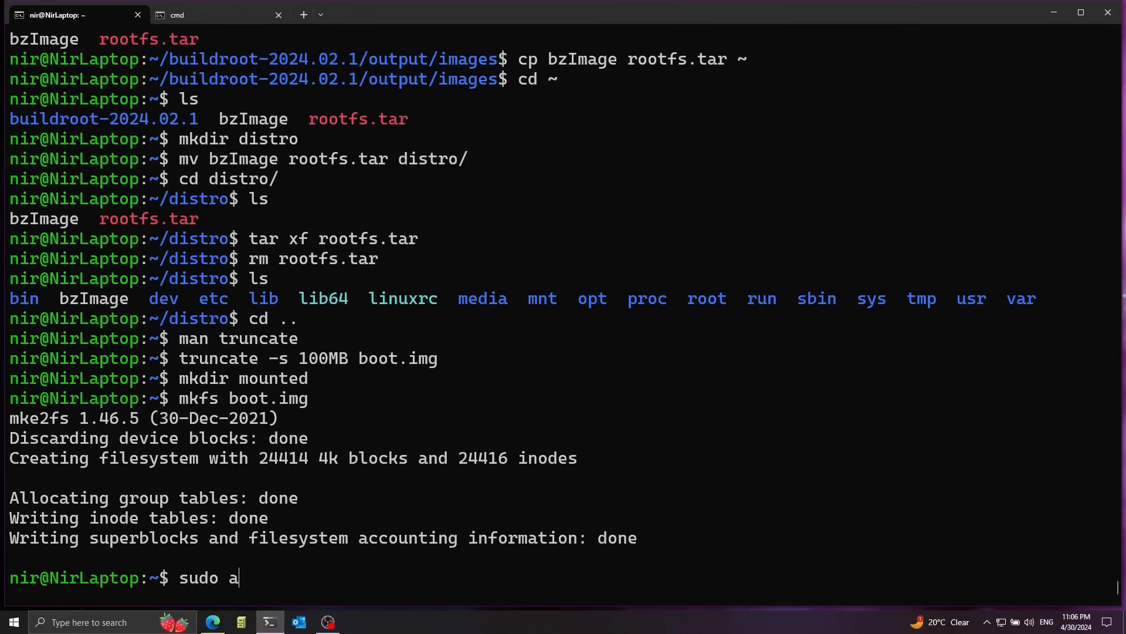
{"action": "type", "text": "pt install ext-l"}
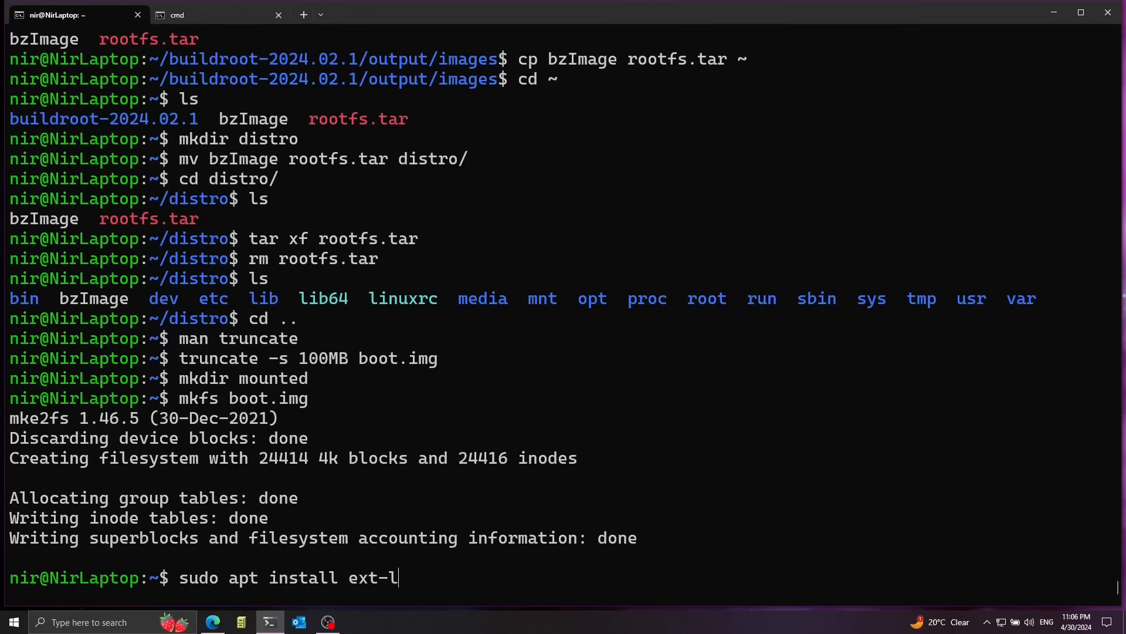
{"action": "type", "text": "inux"}
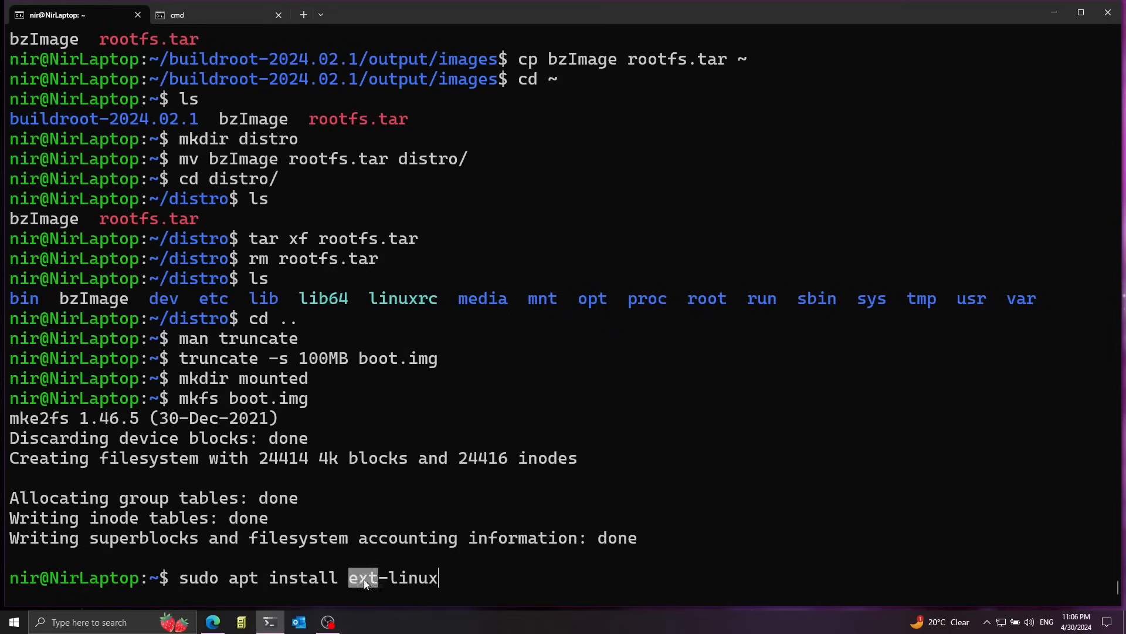
{"action": "double_click", "coordinate": [393, 578]}
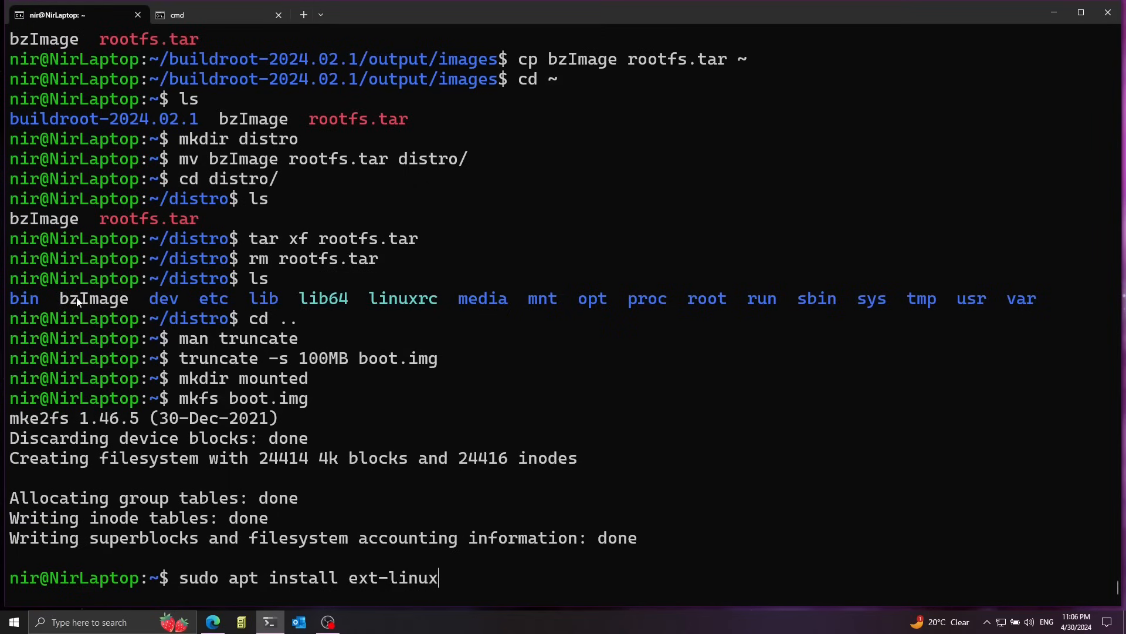
{"action": "key", "text": "Return"}
{"action": "type", "text": "y"}
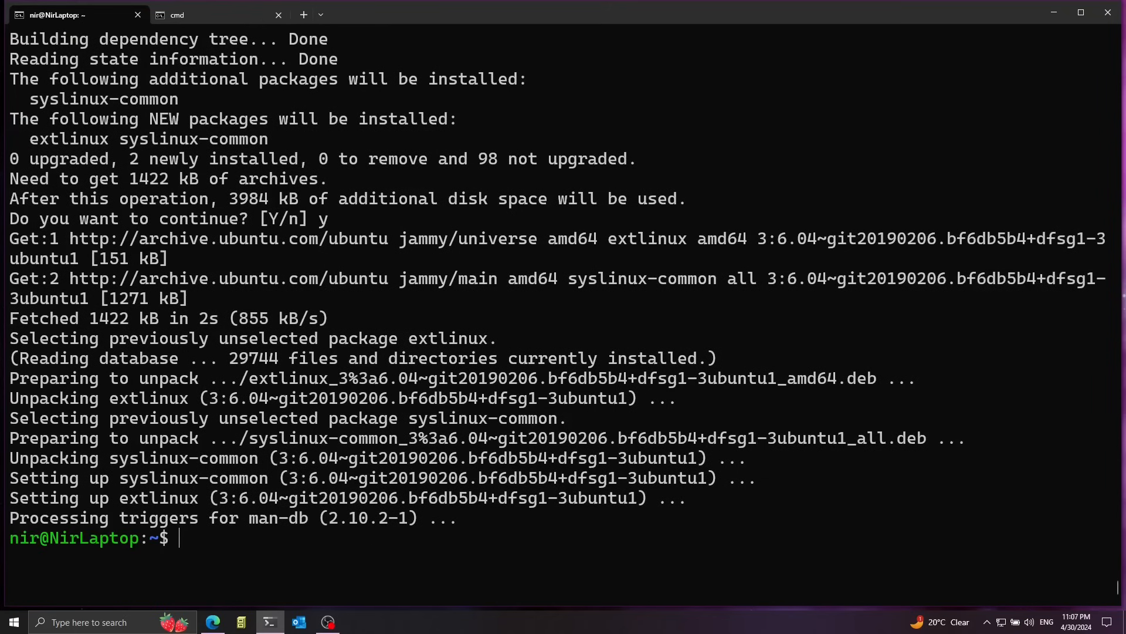
- Read the extlinux manual's example for installing to a mounted directory, then exit
{"action": "type", "text": "man ex"}
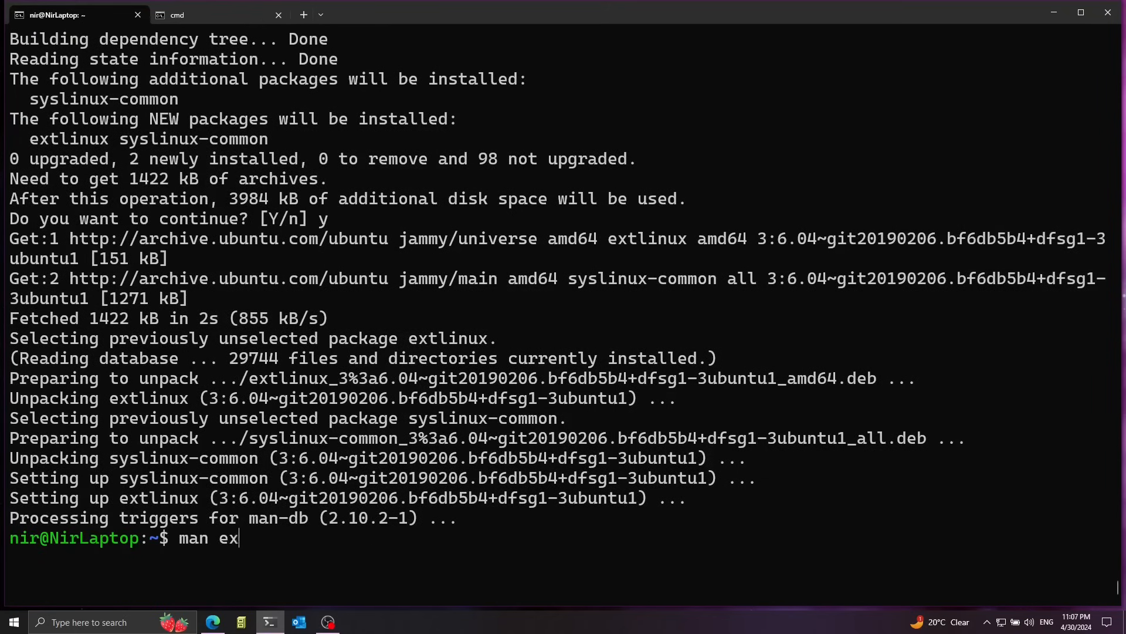
{"action": "key", "text": "Return"}
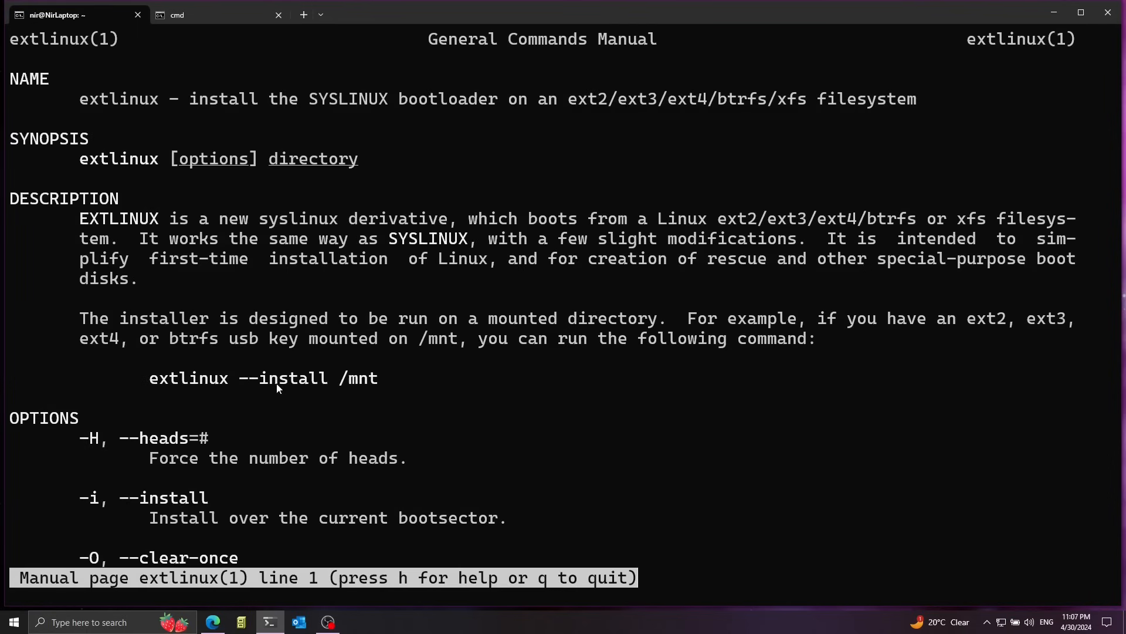
{"action": "double_click", "coordinate": [282, 378]}
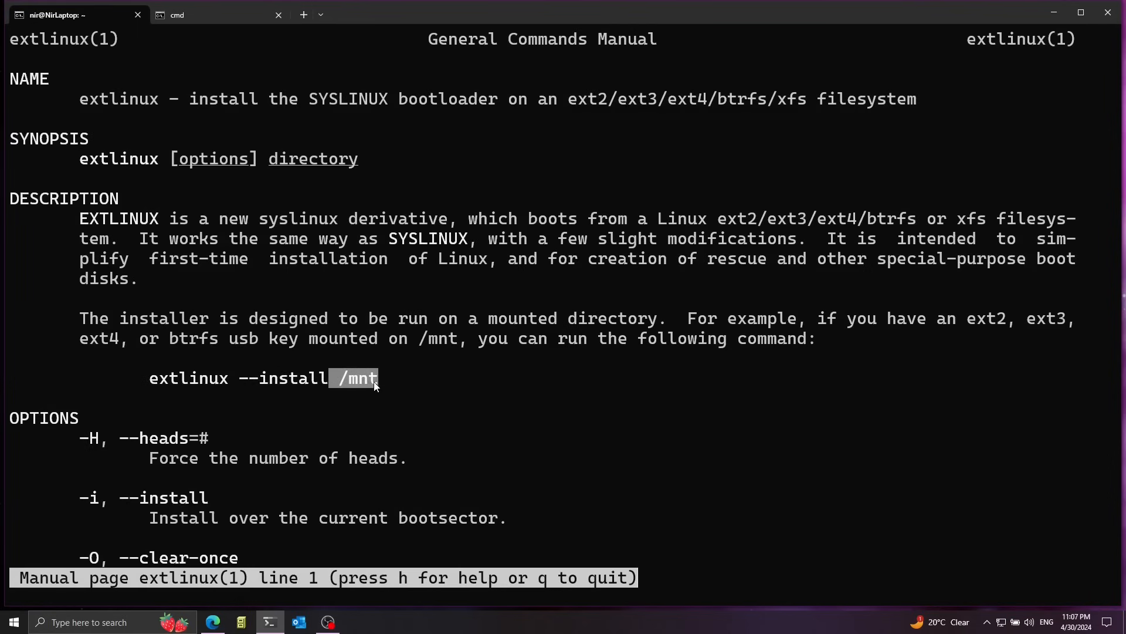
{"action": "key", "text": "q"}
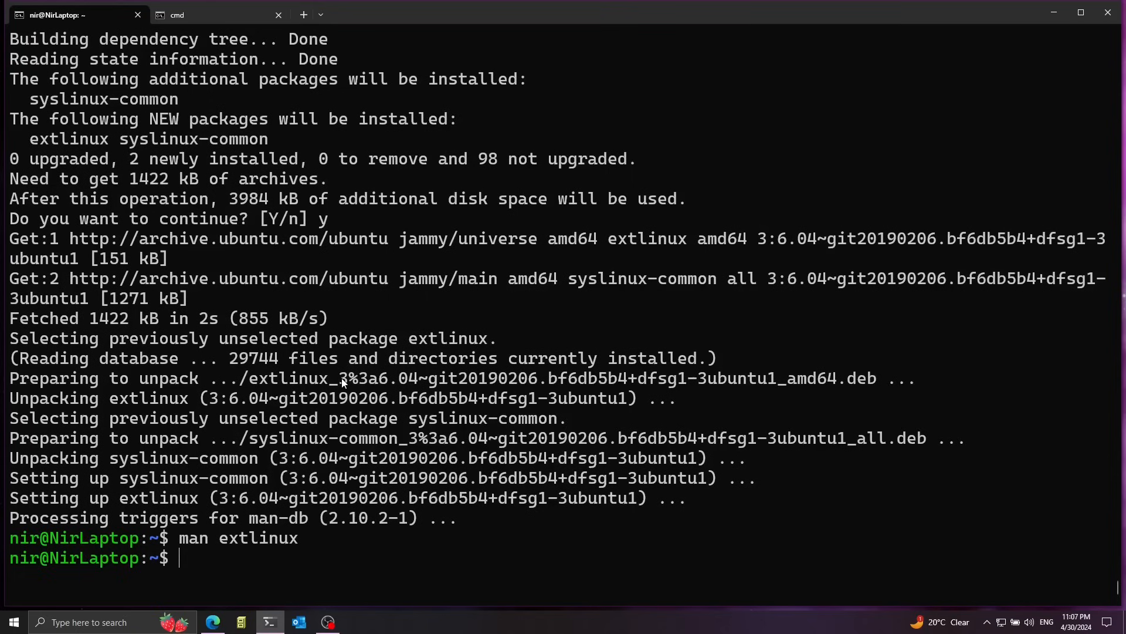
- Mount boot.img on mounted/ with sudo and list its contents
{"action": "type", "text": "sudo"}
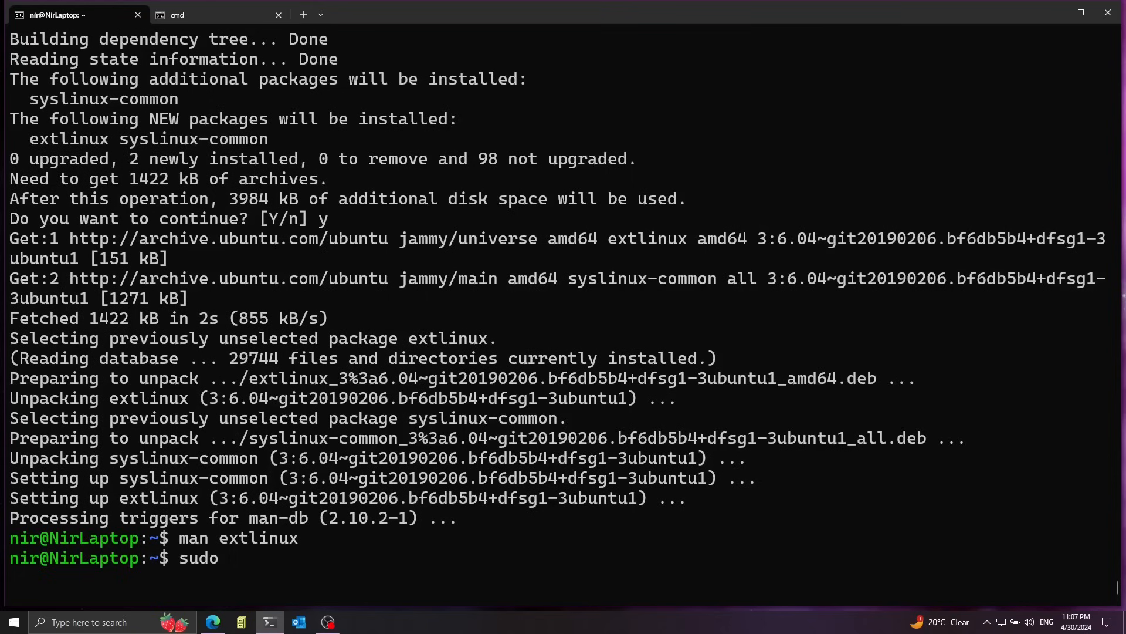
{"action": "type", "text": "mount"}
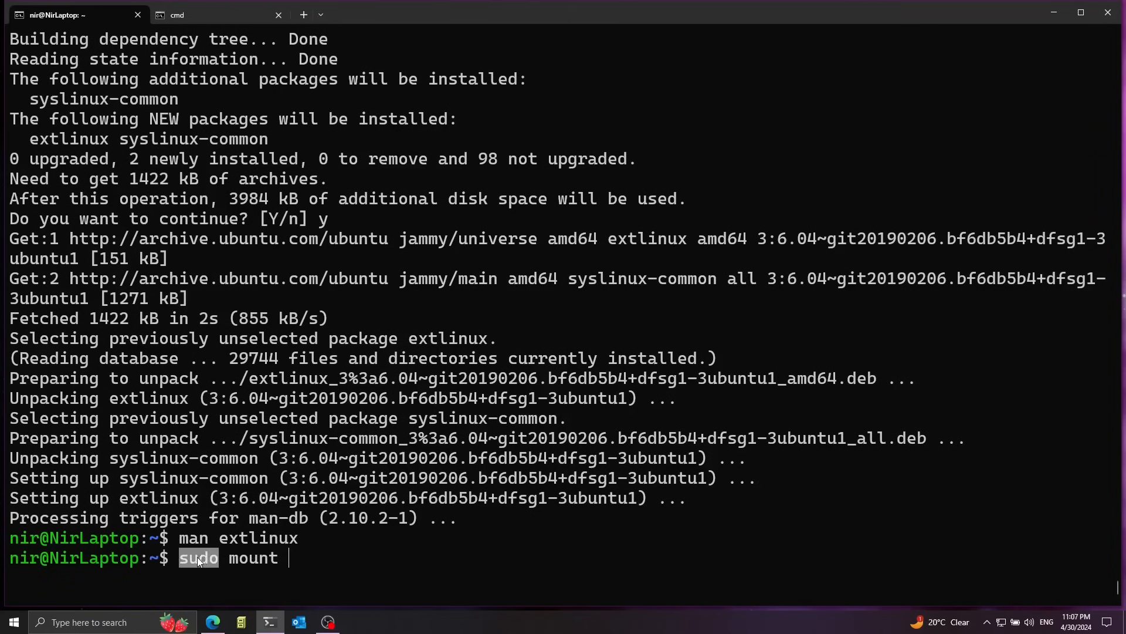
{"action": "type", "text": "bo"}
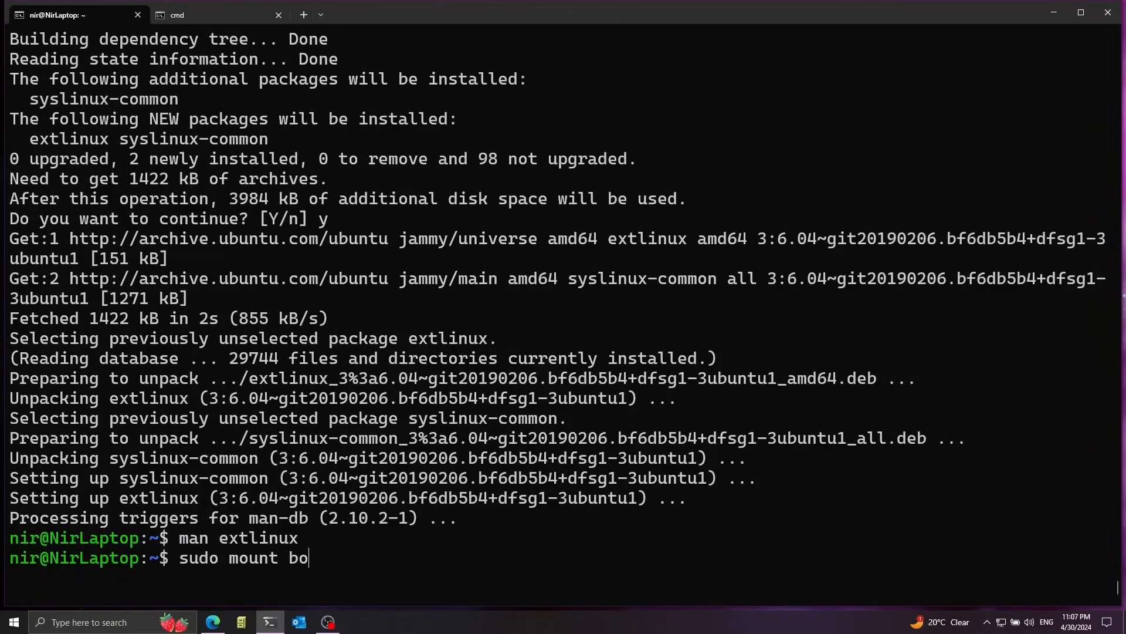
{"action": "type", "text": "ot.img"}
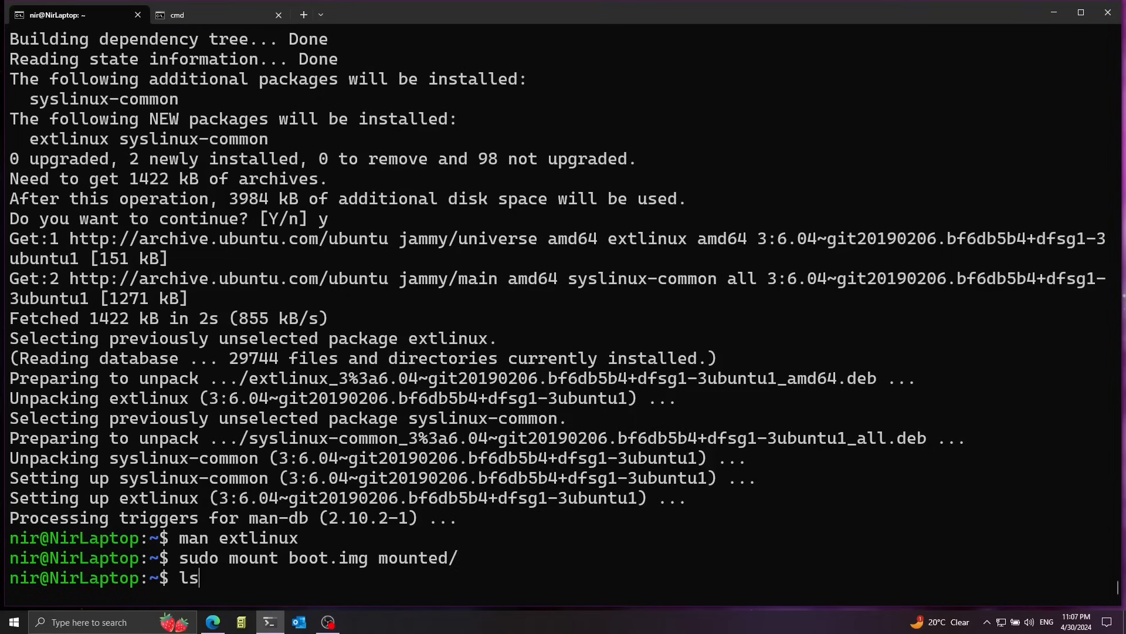
{"action": "type", "text": "mounted/"}
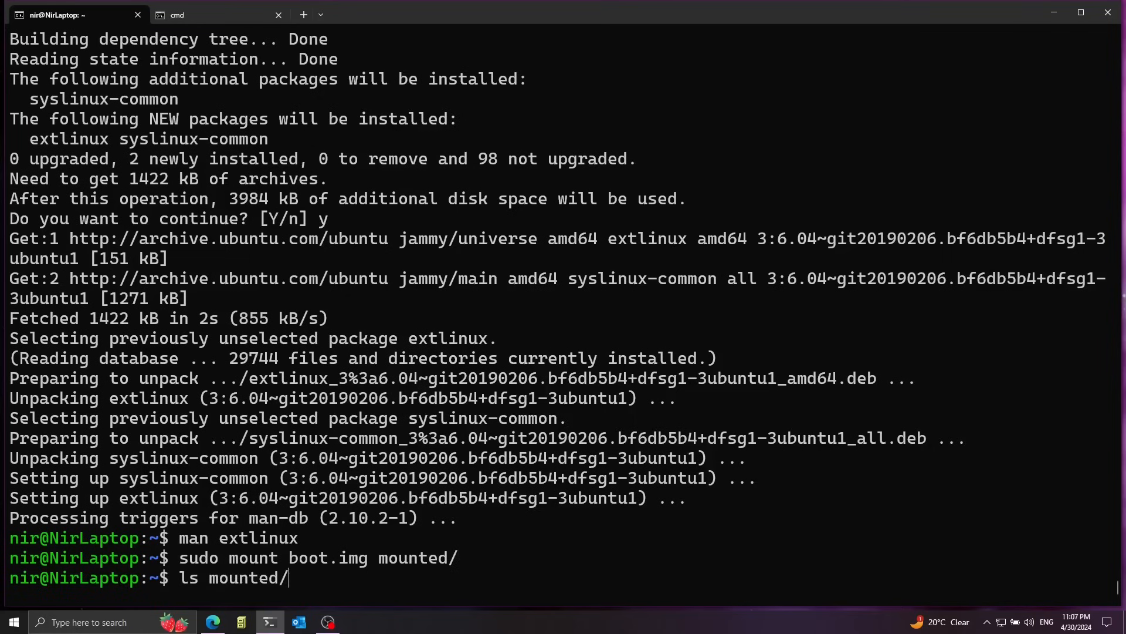
{"action": "key", "text": "Return"}
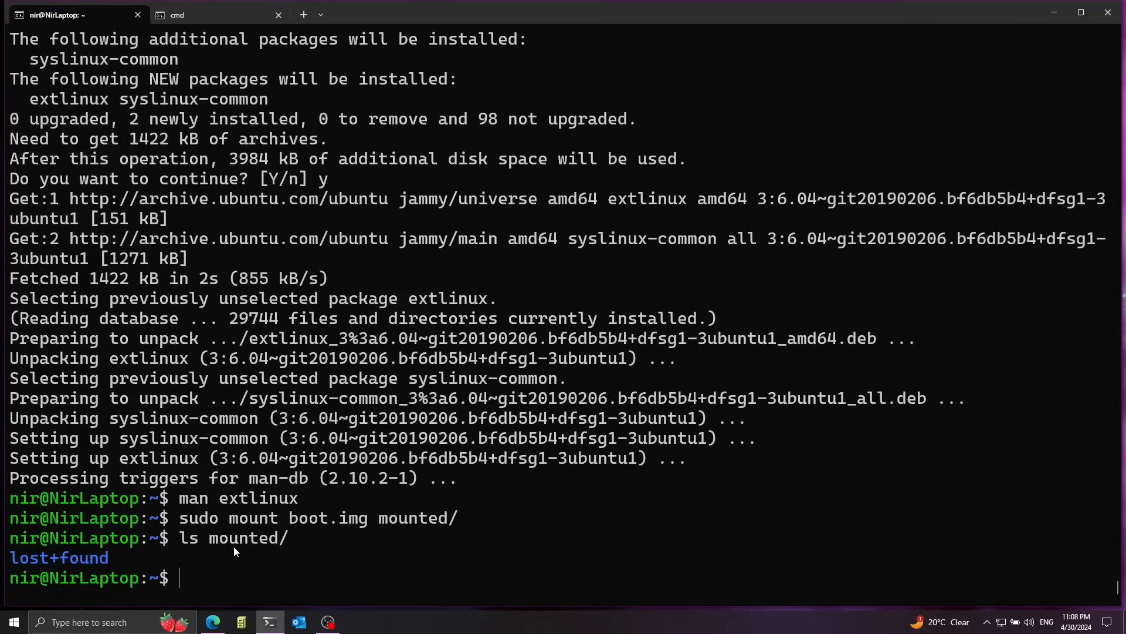
- Install extlinux into mounted/, retrying with sudo after the plain attempt fails
{"action": "type", "text": "extlinux"}
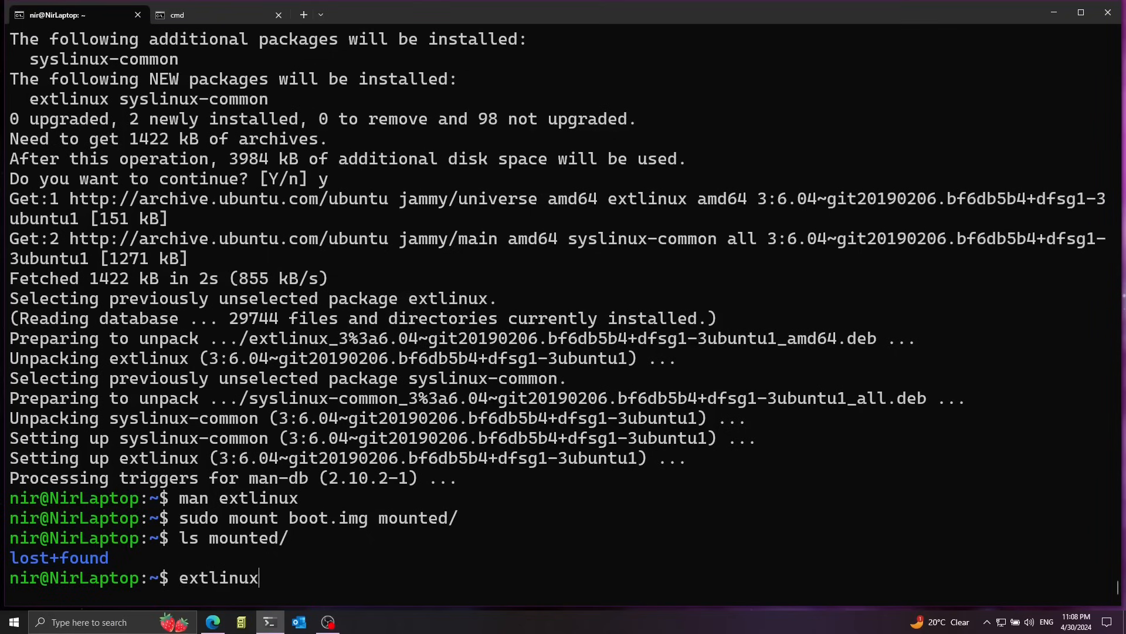
{"action": "type", "text": "--instal"}
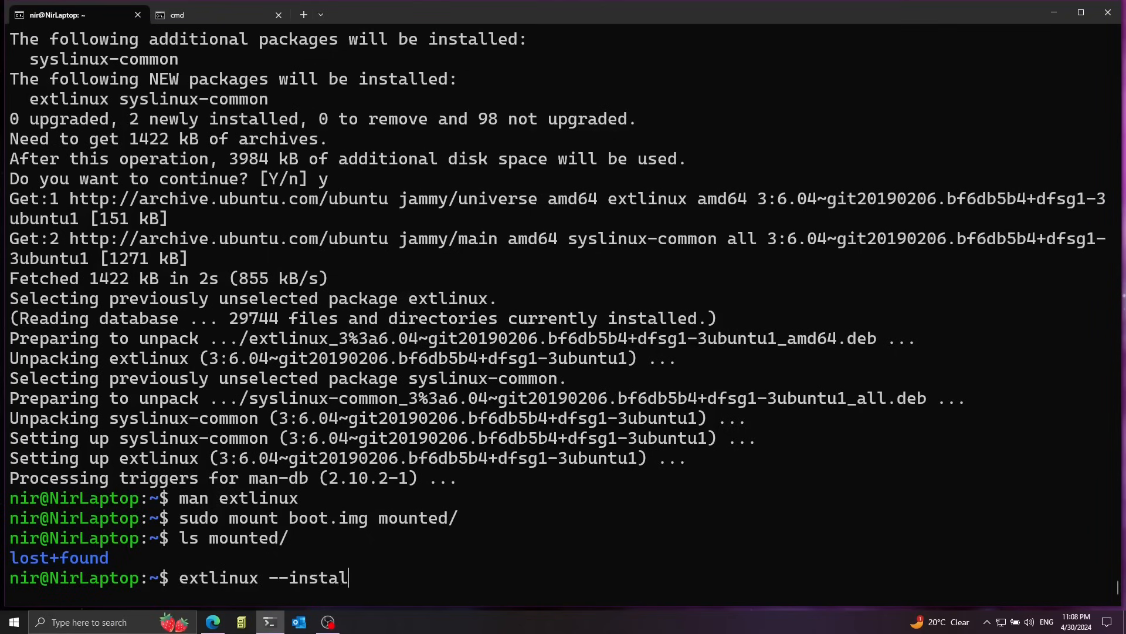
{"action": "key", "text": "Return"}
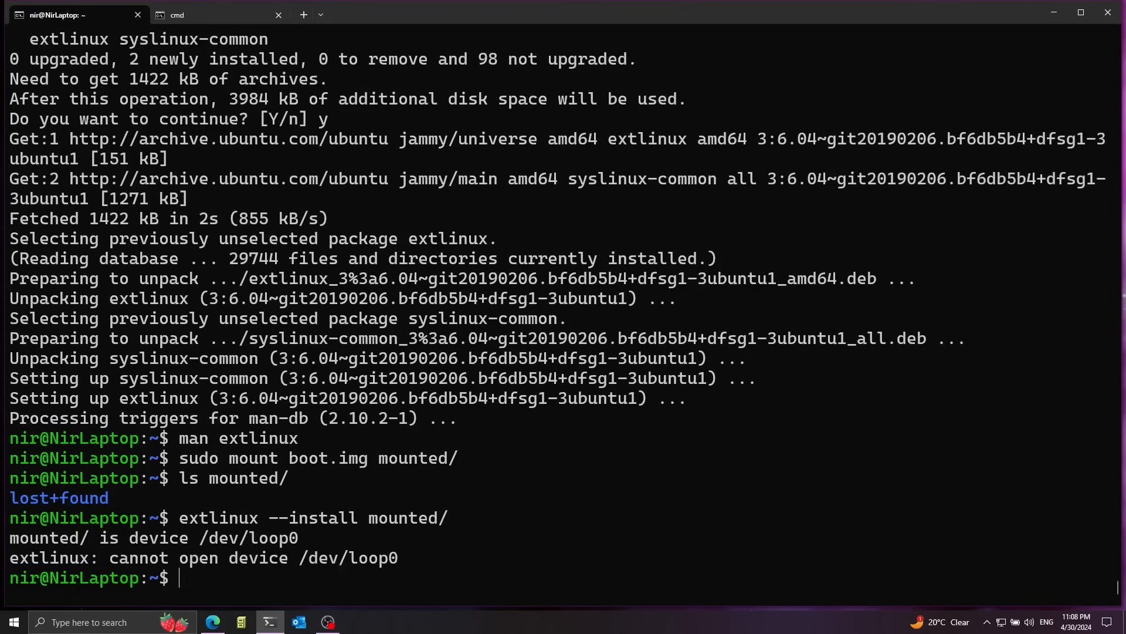
{"action": "type", "text": "sudo extlinux --install mounted/"}
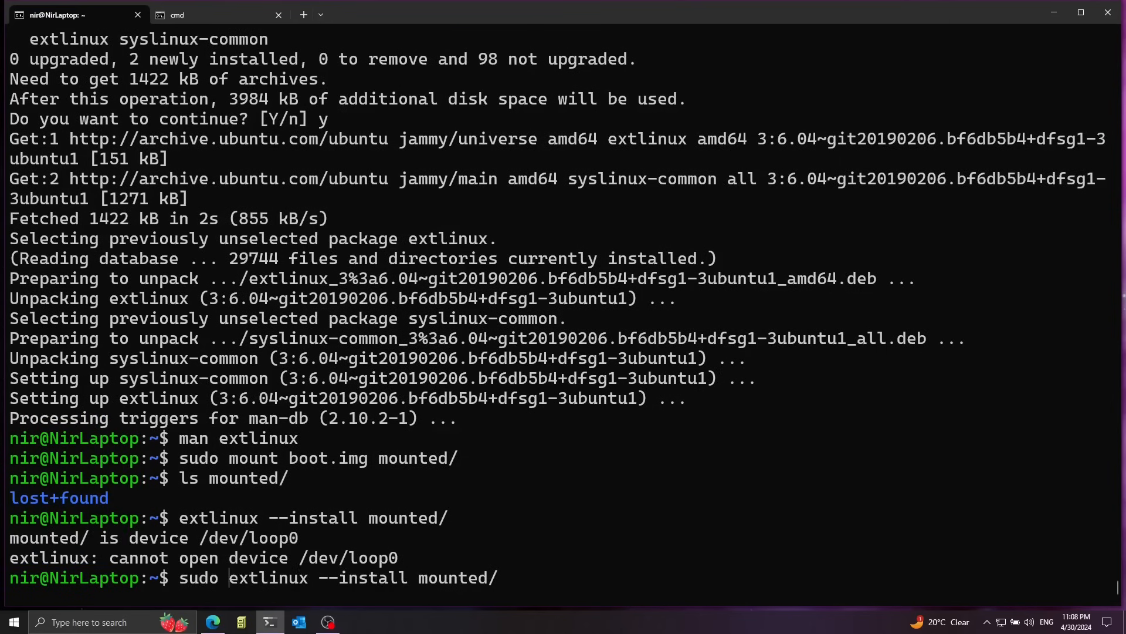
{"action": "key", "text": "Return"}
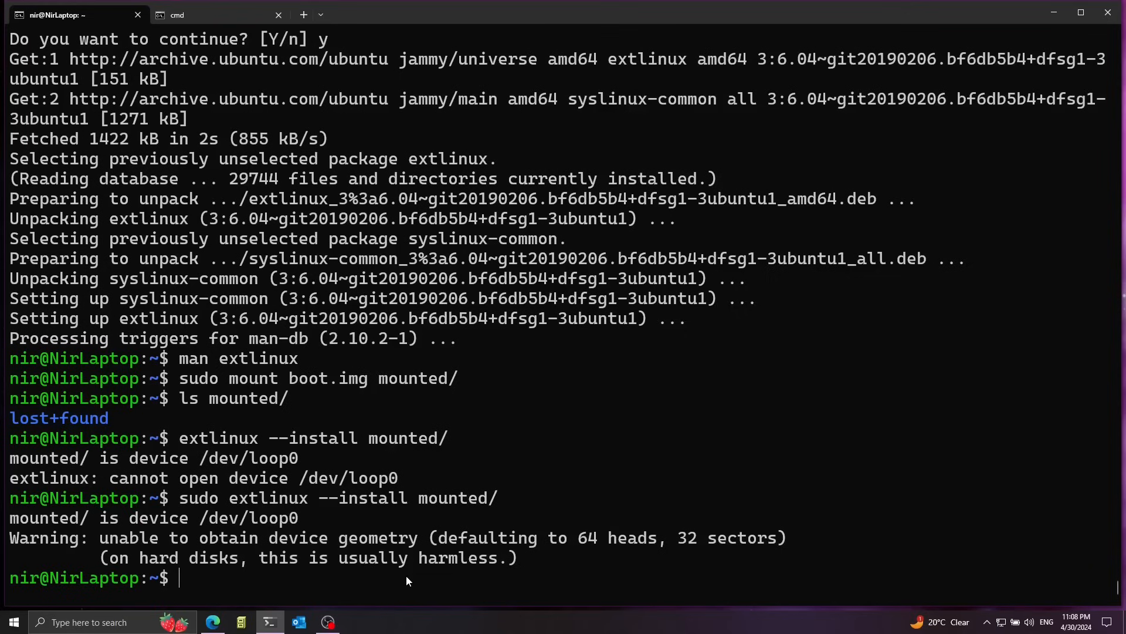
{"action": "type", "text": "sudo cp"}
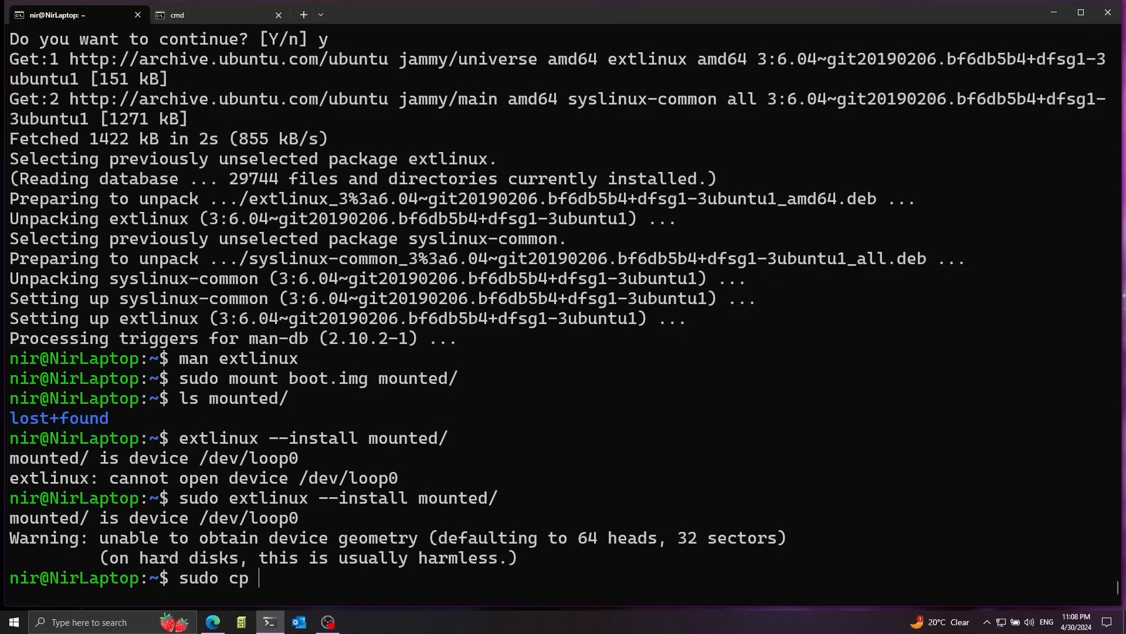
- Copy distro/* recursively into the mounted image, check the files, and unmount it
{"action": "type", "text": "distro/*"}
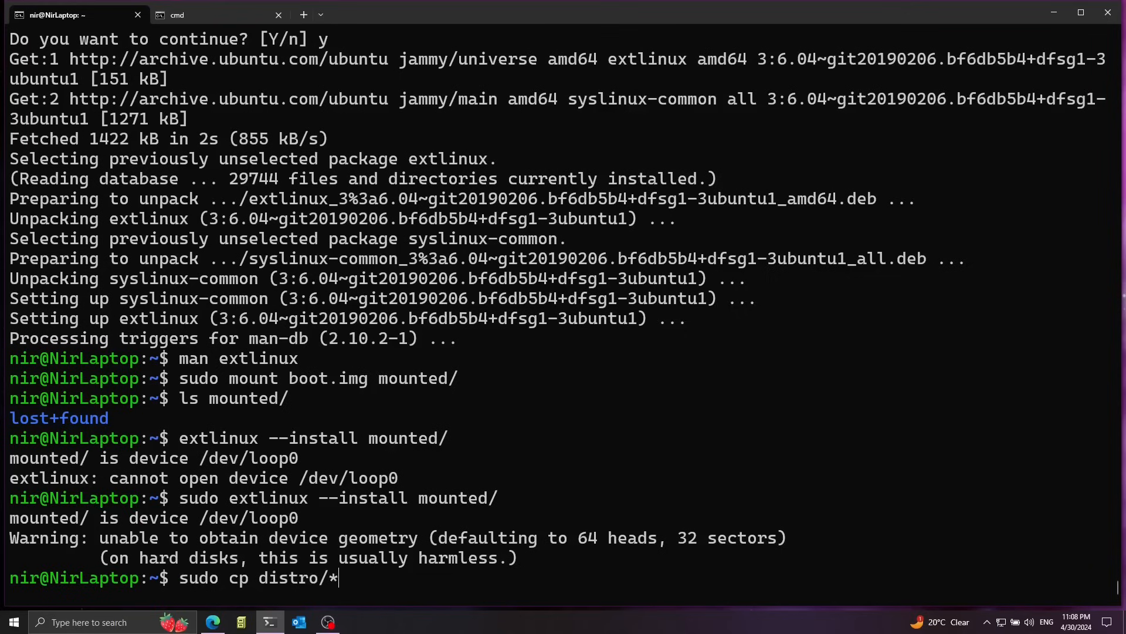
{"action": "type", "text": "-r"}
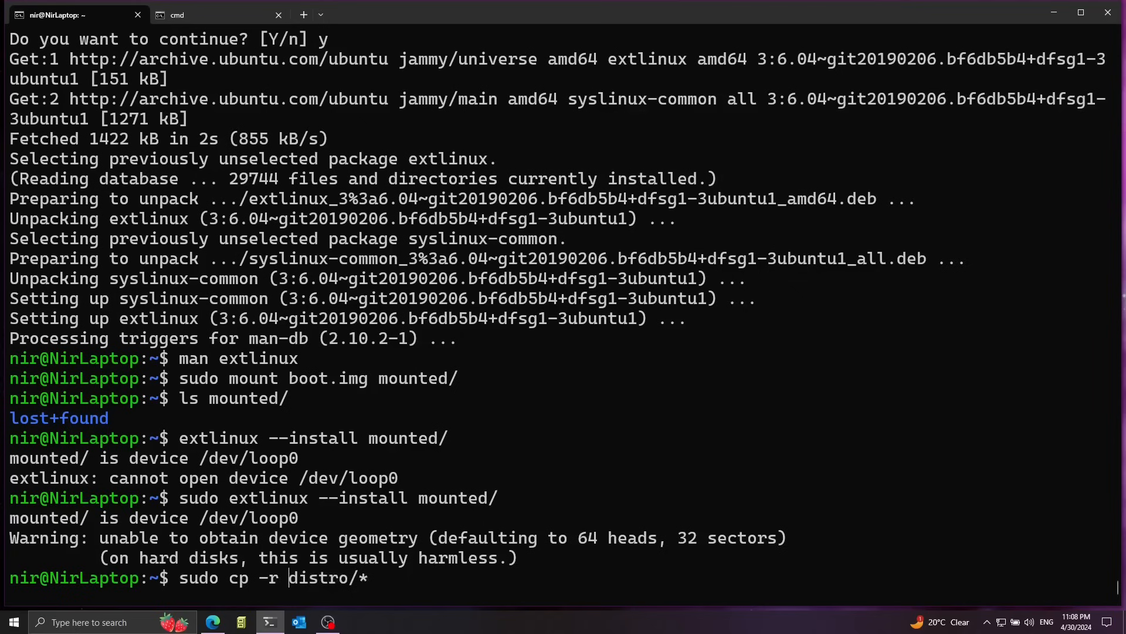
{"action": "type", "text": "mounted/"}
{"action": "type", "text": "ls mou"}
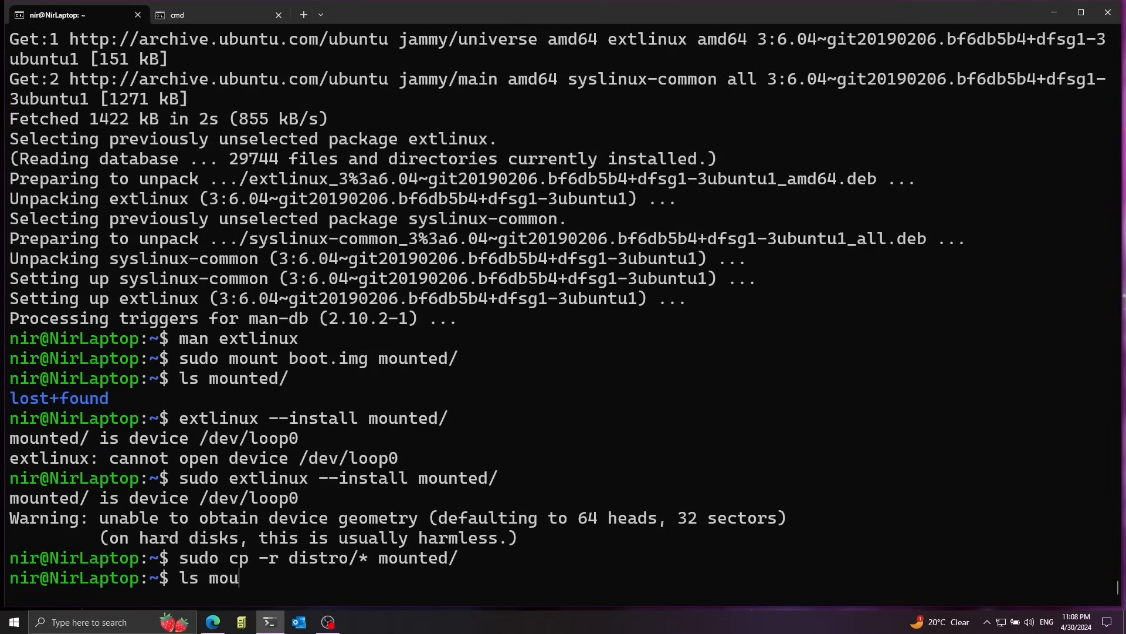
{"action": "key", "text": "Return"}
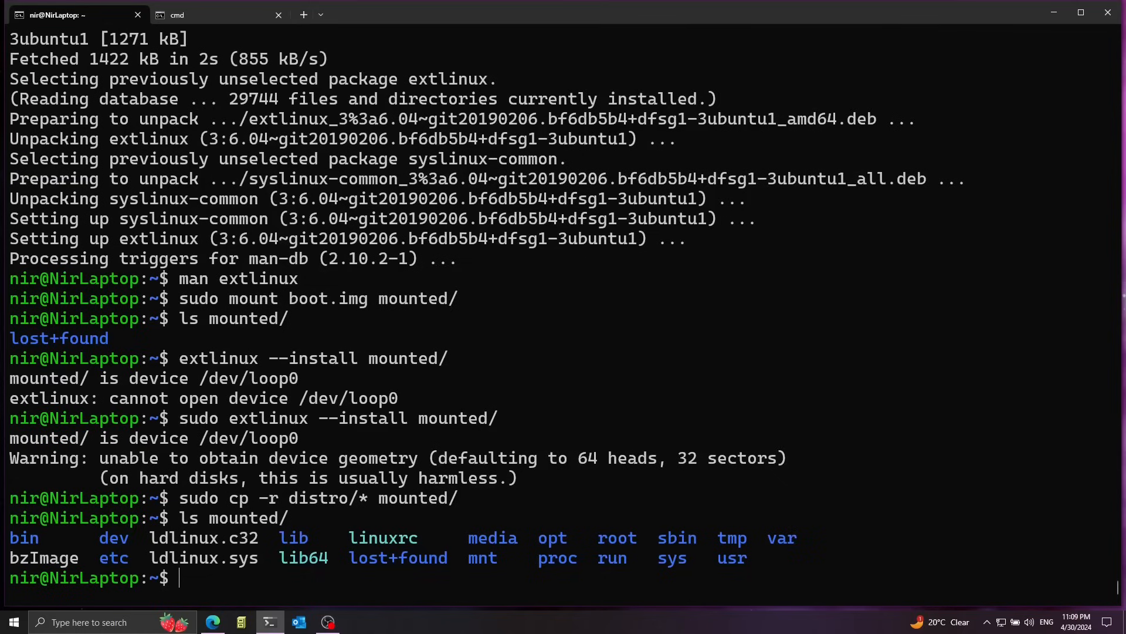
{"action": "type", "text": "sudo umount"}
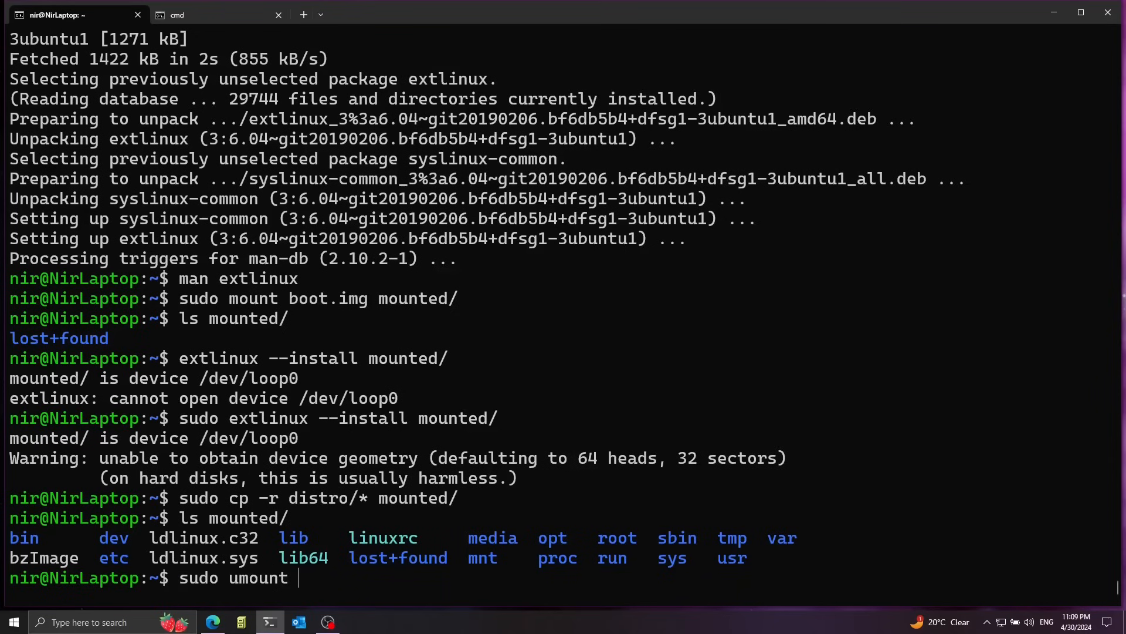
{"action": "key", "text": "Return"}
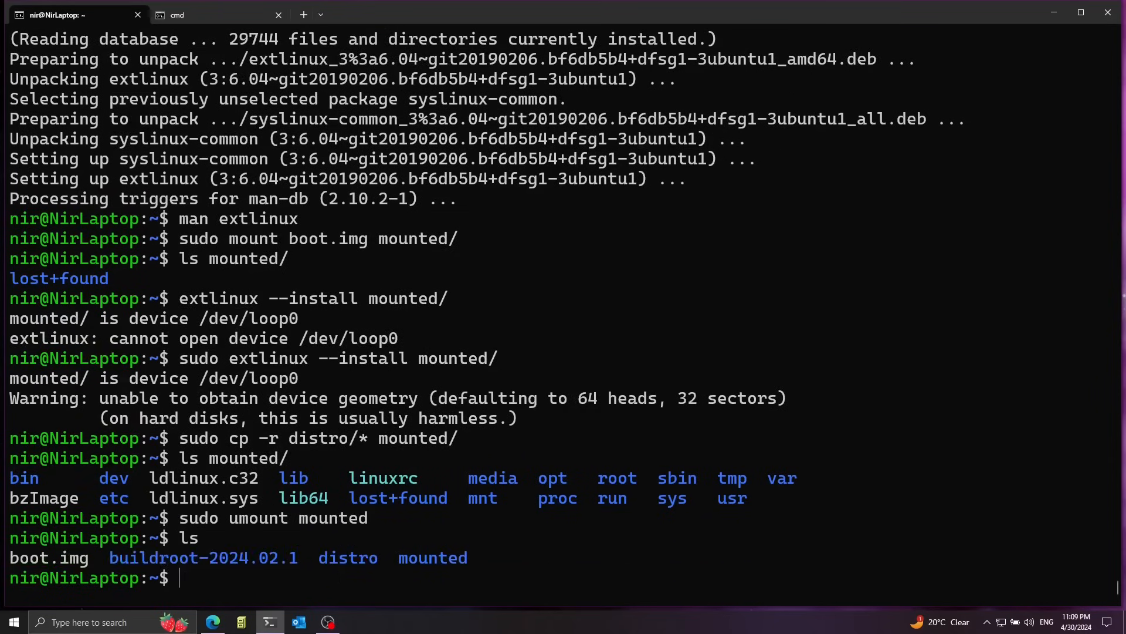
- Copy boot.img to /mnt/c/Users/Nir/poc/linux/
{"action": "type", "text": "cp"}
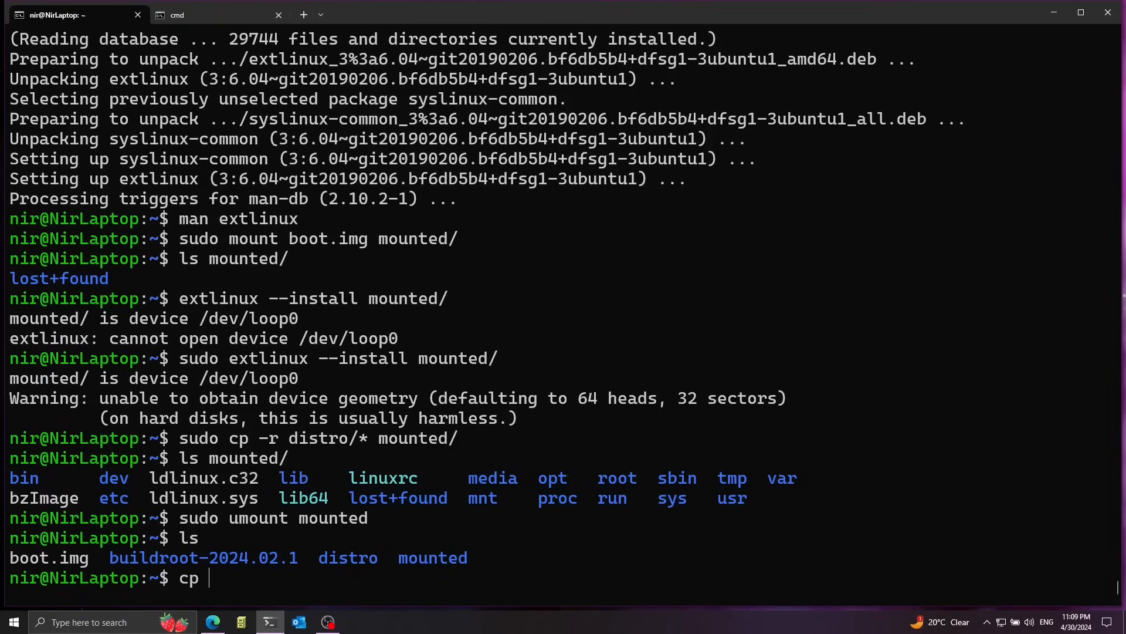
{"action": "type", "text": "b"}
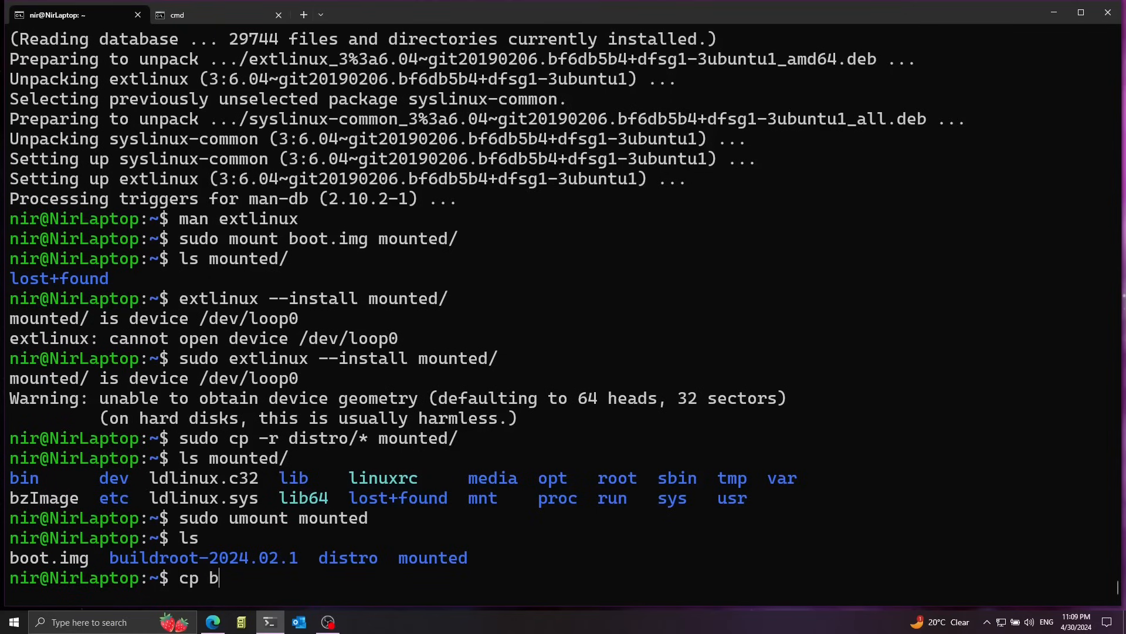
{"action": "type", "text": "oot.img /mnt/c/Users/Nir/poc/linux/"}
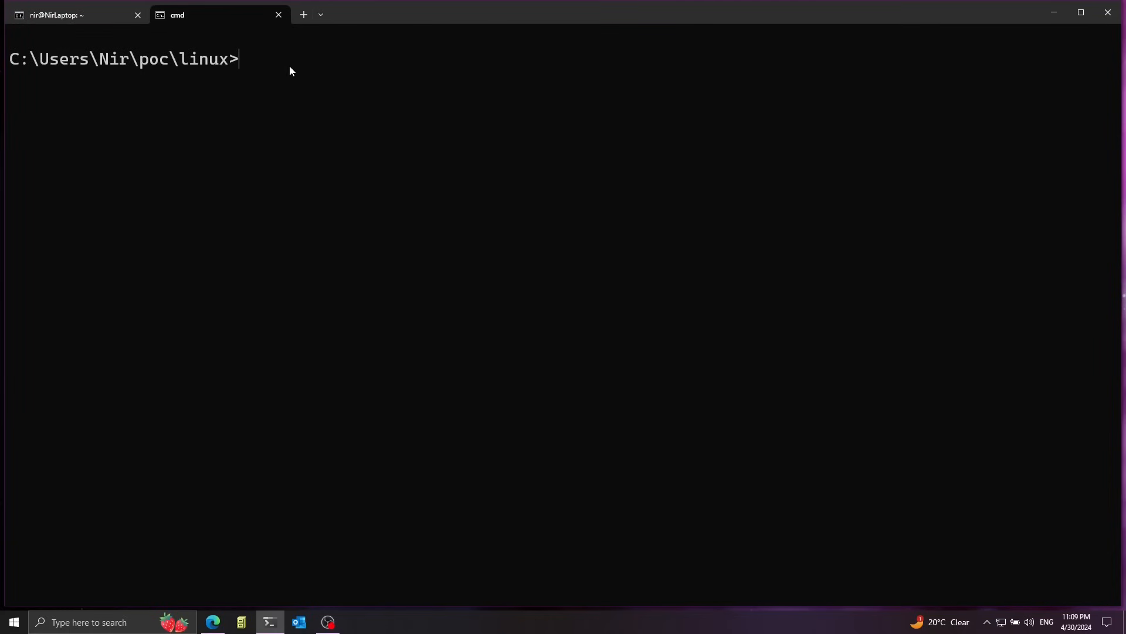
- Run qemu-system-x86_64 -hda boot.img in the cmd tab
{"action": "type", "text": "qemu-sy"}
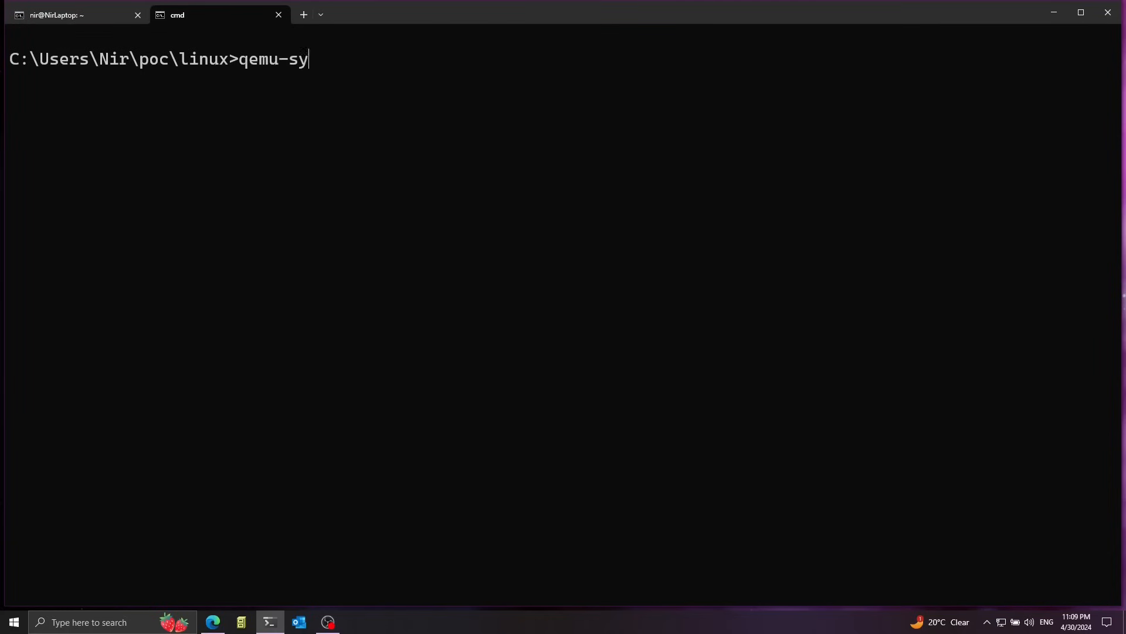
{"action": "type", "text": "stem-x86_"}
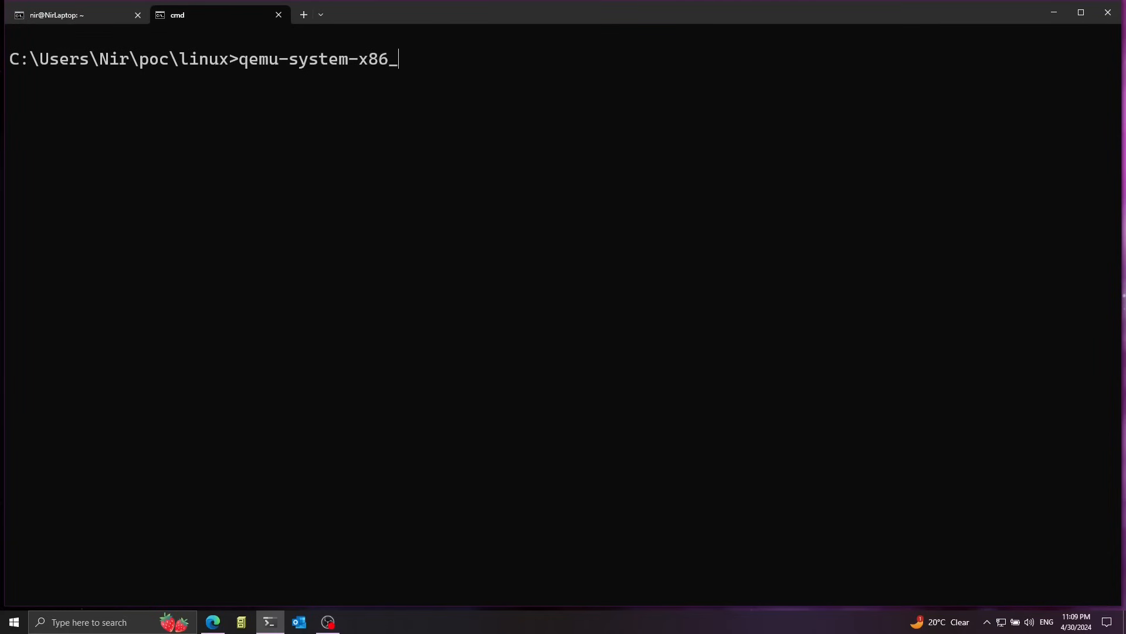
{"action": "type", "text": "64 -"}
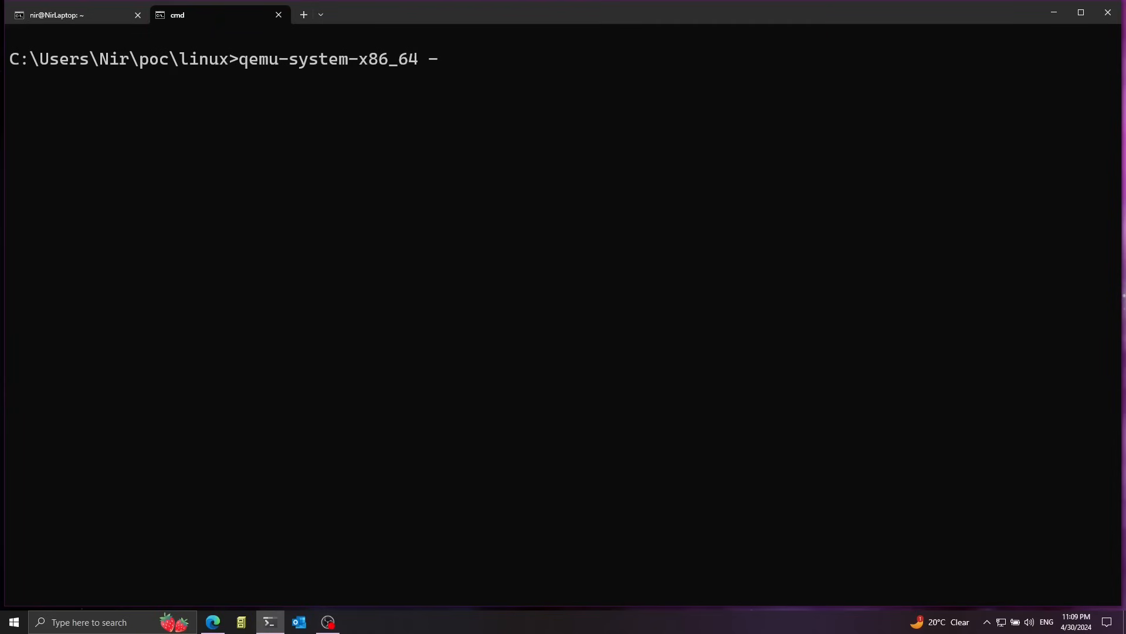
{"action": "type", "text": "hda"}
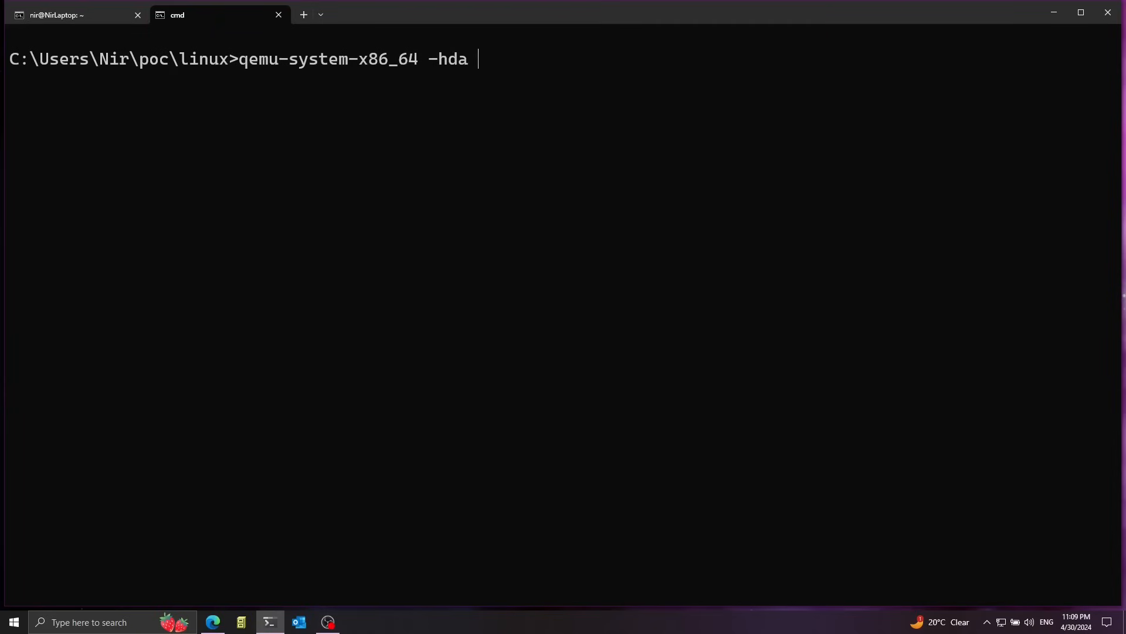
{"action": "double_click", "coordinate": [452, 59]}
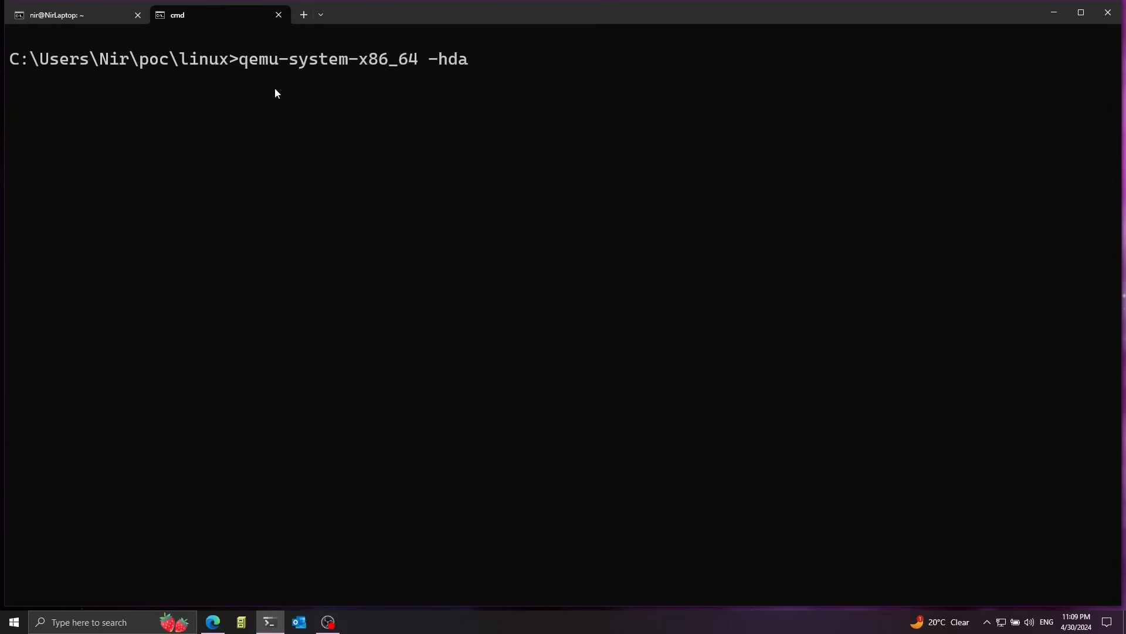
{"action": "type", "text": "boot.img"}
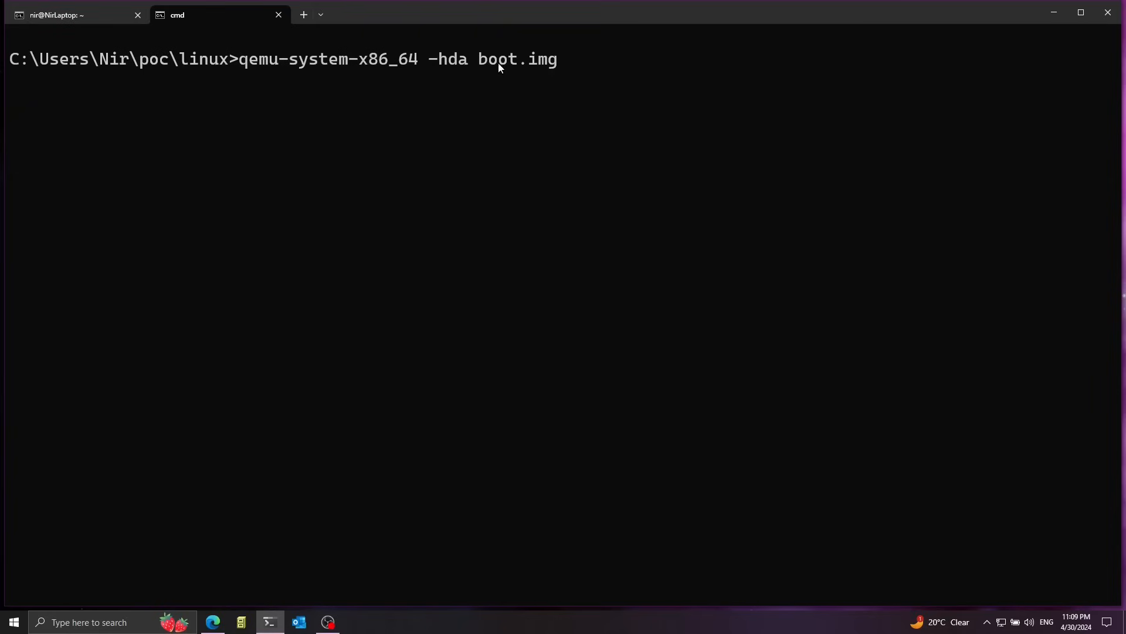
{"action": "double_click", "coordinate": [517, 59]}
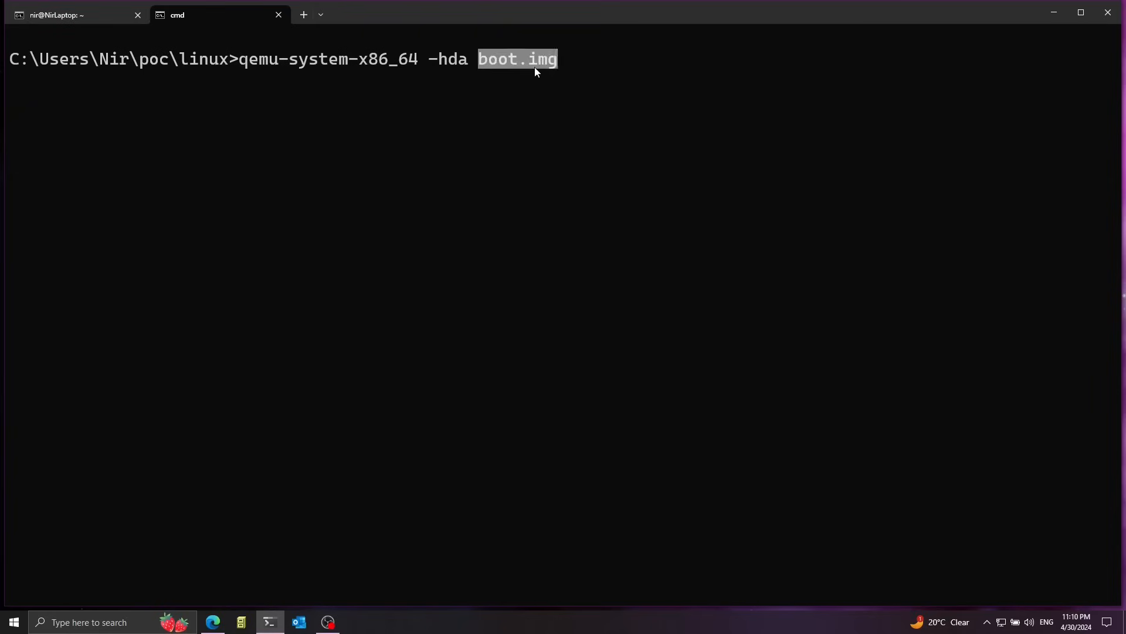
{"action": "left_click", "coordinate": [535, 59]}
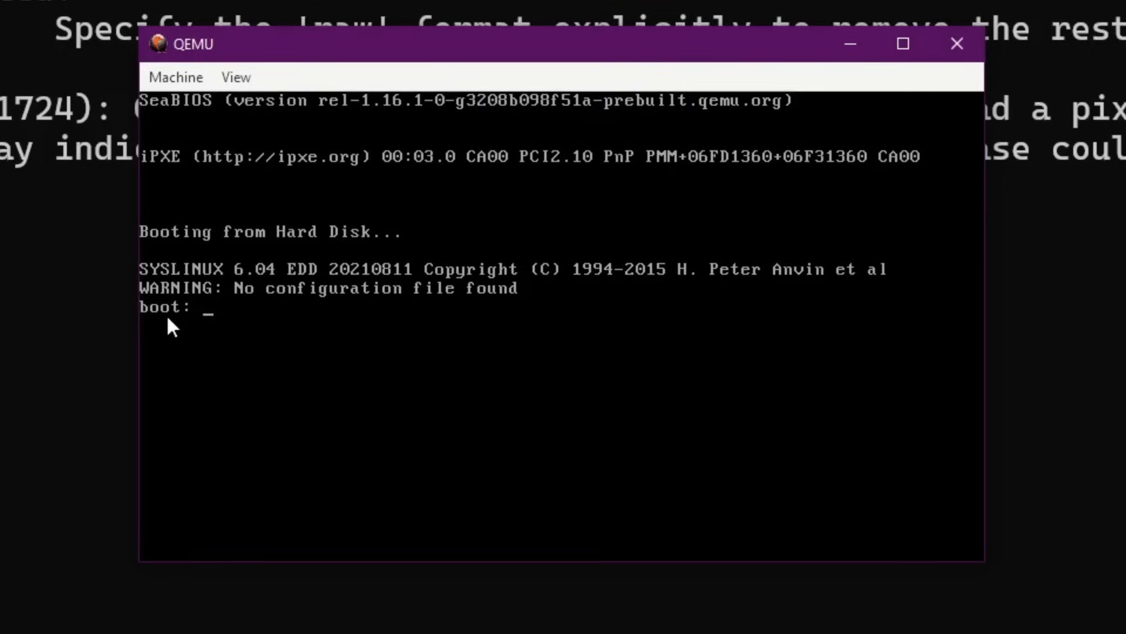
{"action": "mouse_move", "coordinate": [244, 316]}
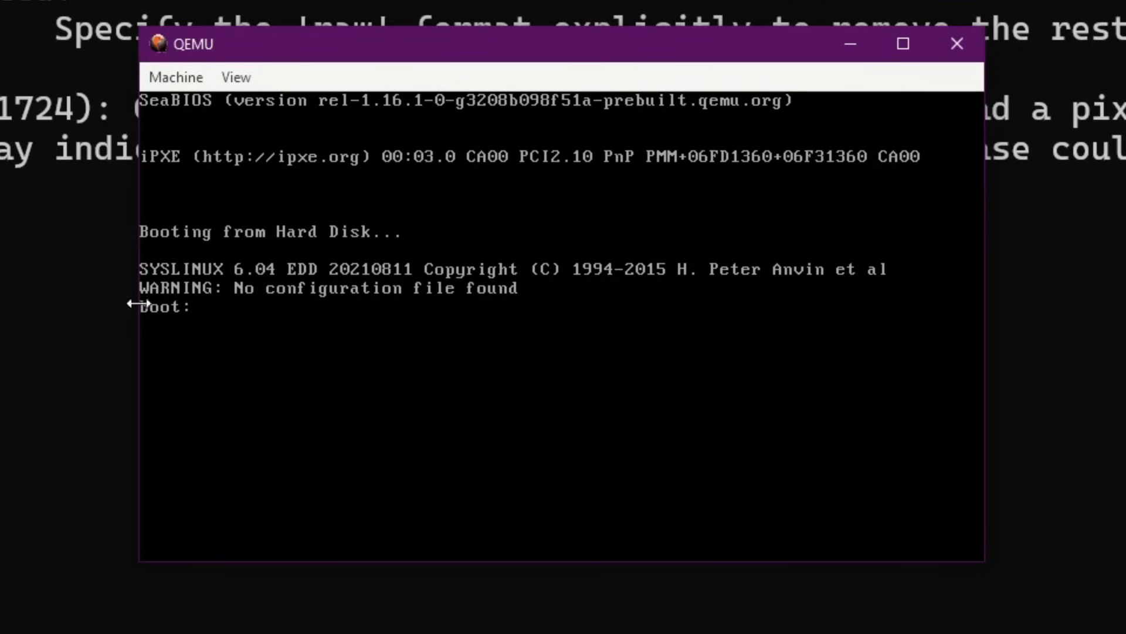
- At the SYSLINUX boot: prompt, boot /bzImage with root=/dev/sda
{"action": "type", "text": "/"}
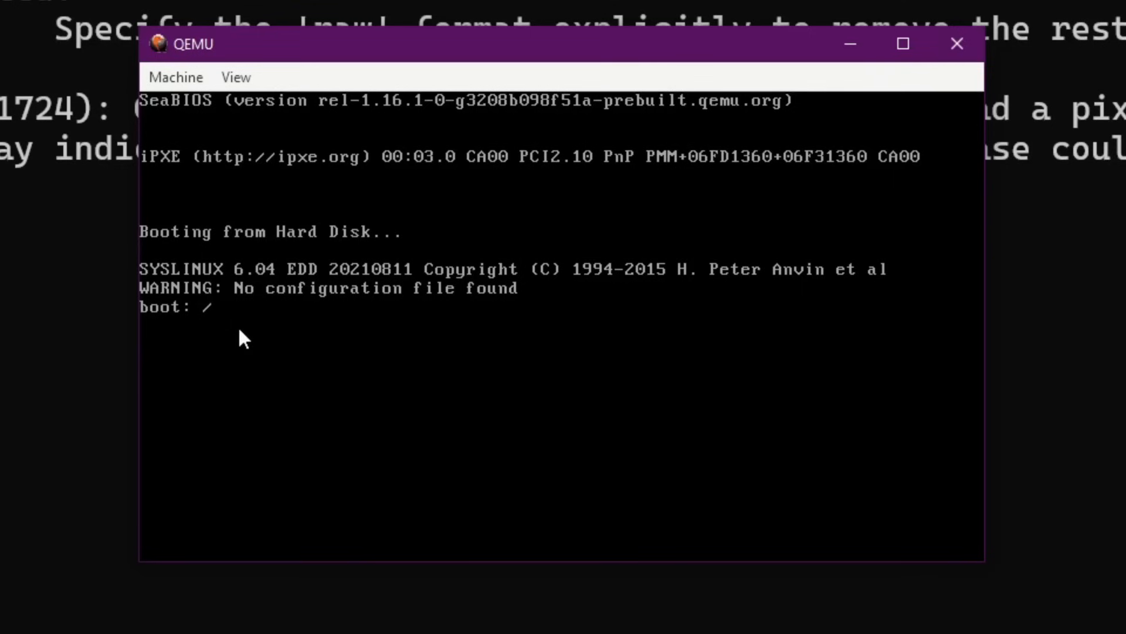
{"action": "type", "text": "bzI"}
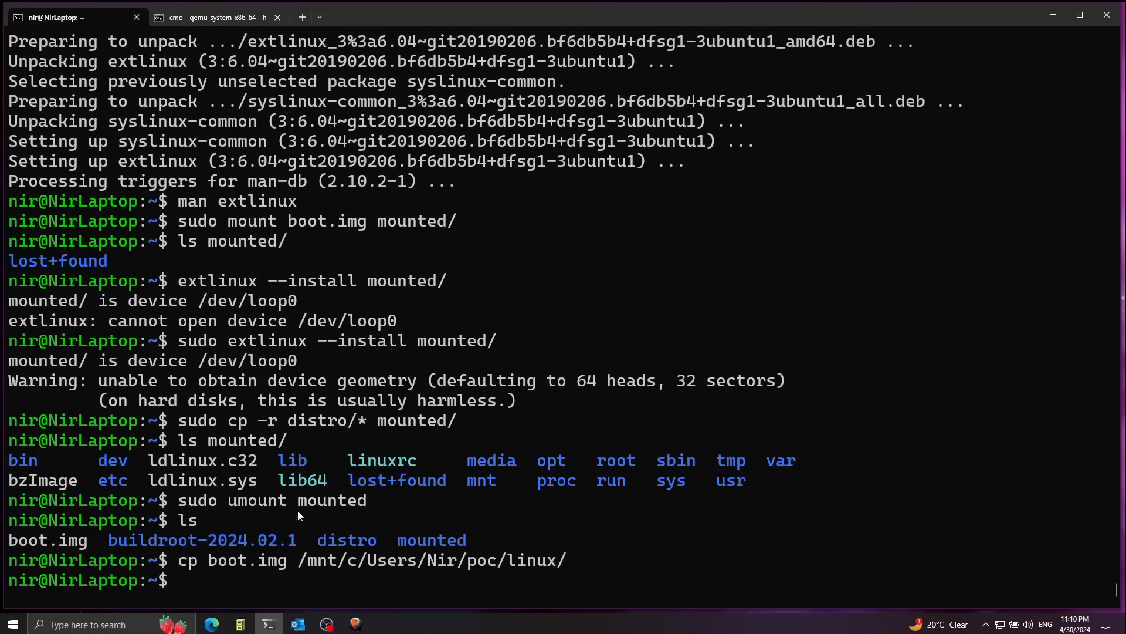
{"action": "double_click", "coordinate": [43, 480]}
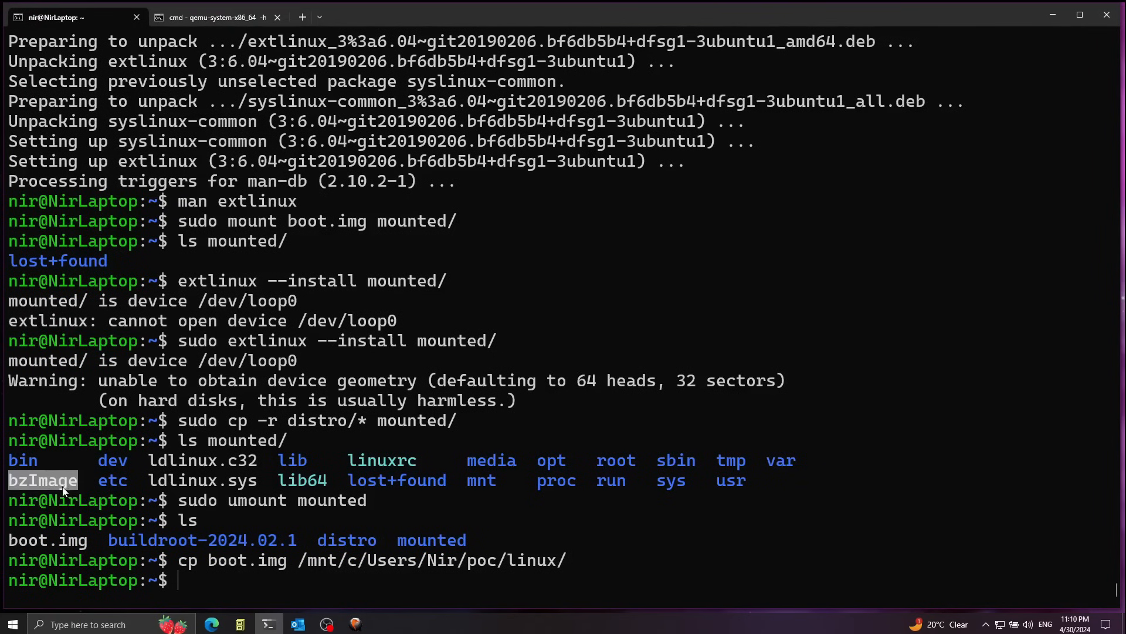
{"action": "mouse_move", "coordinate": [100, 488]}
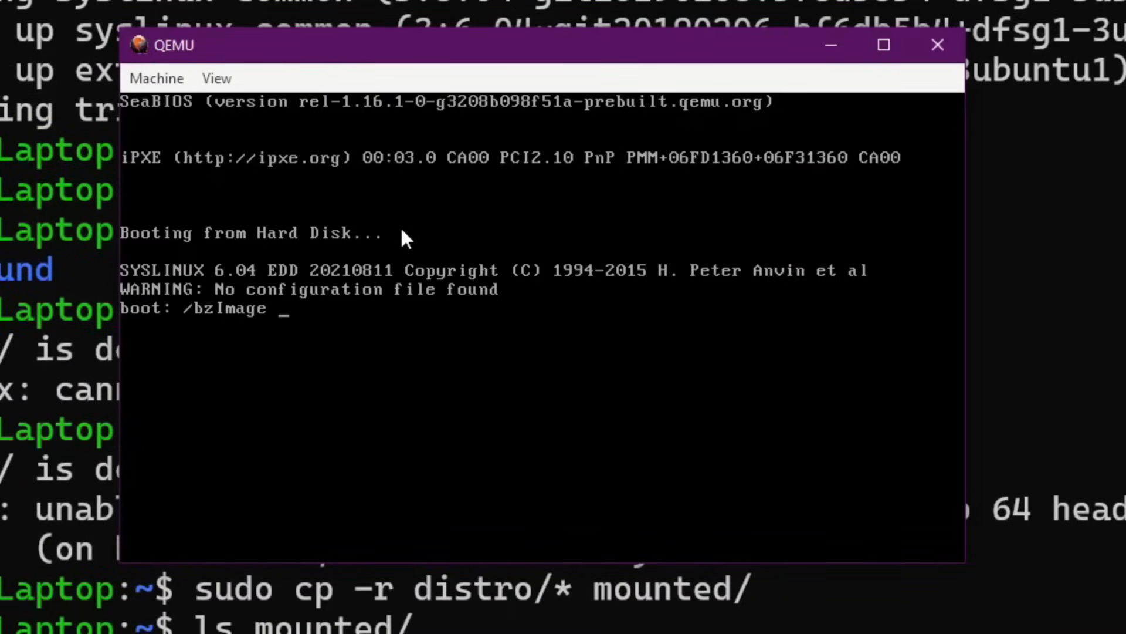
{"action": "type", "text": "root"}
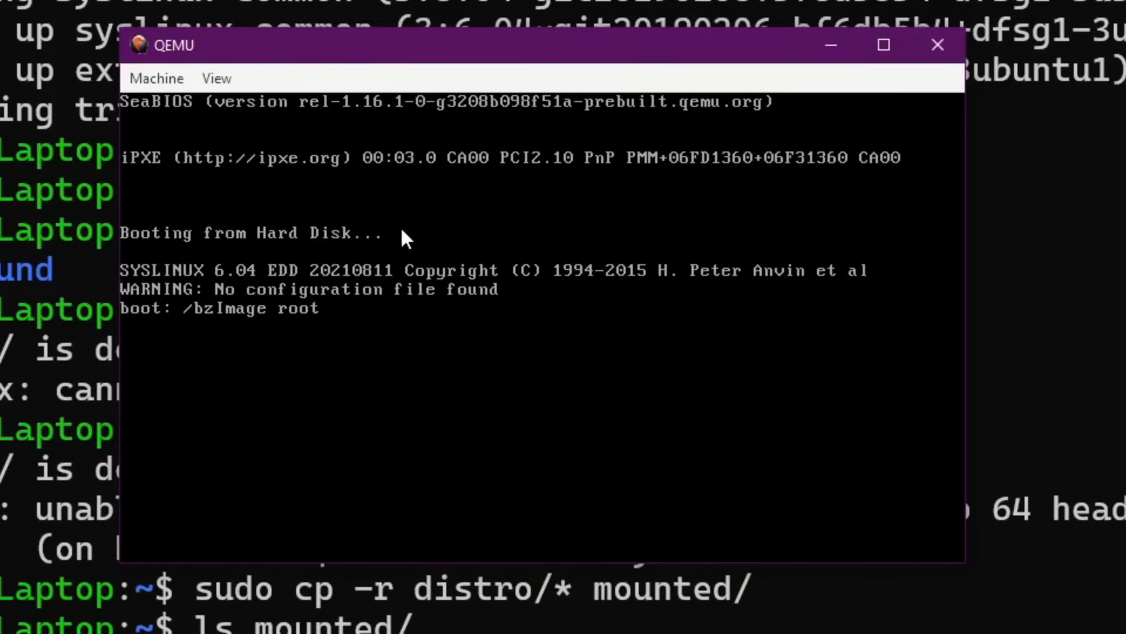
{"action": "type", "text": "=/dev/sda"}
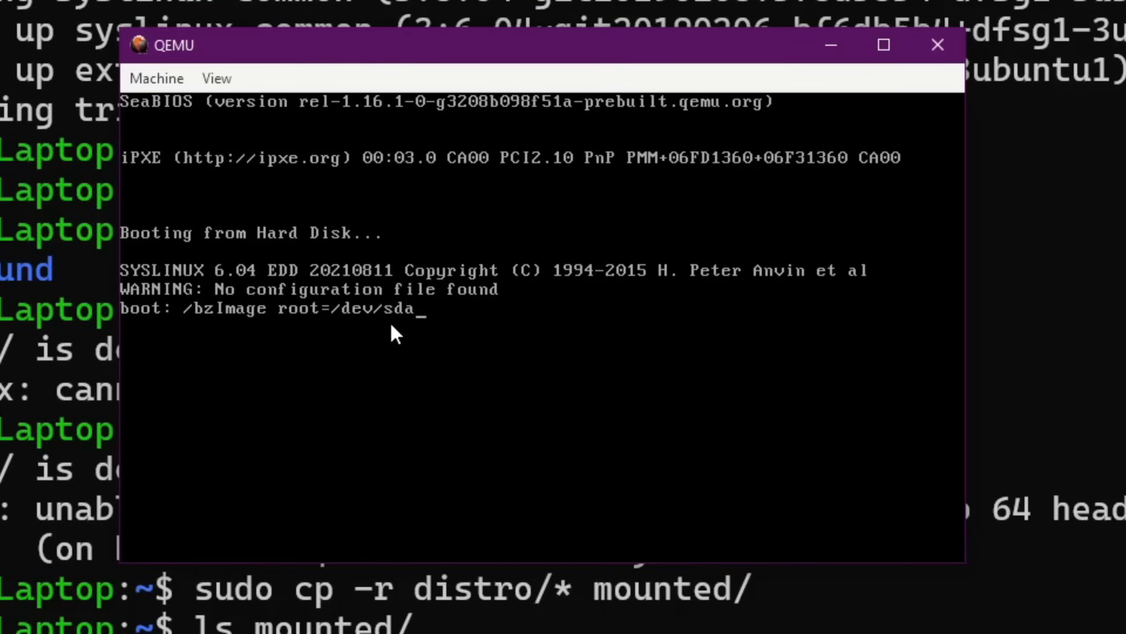
{"action": "mouse_move", "coordinate": [401, 329]}
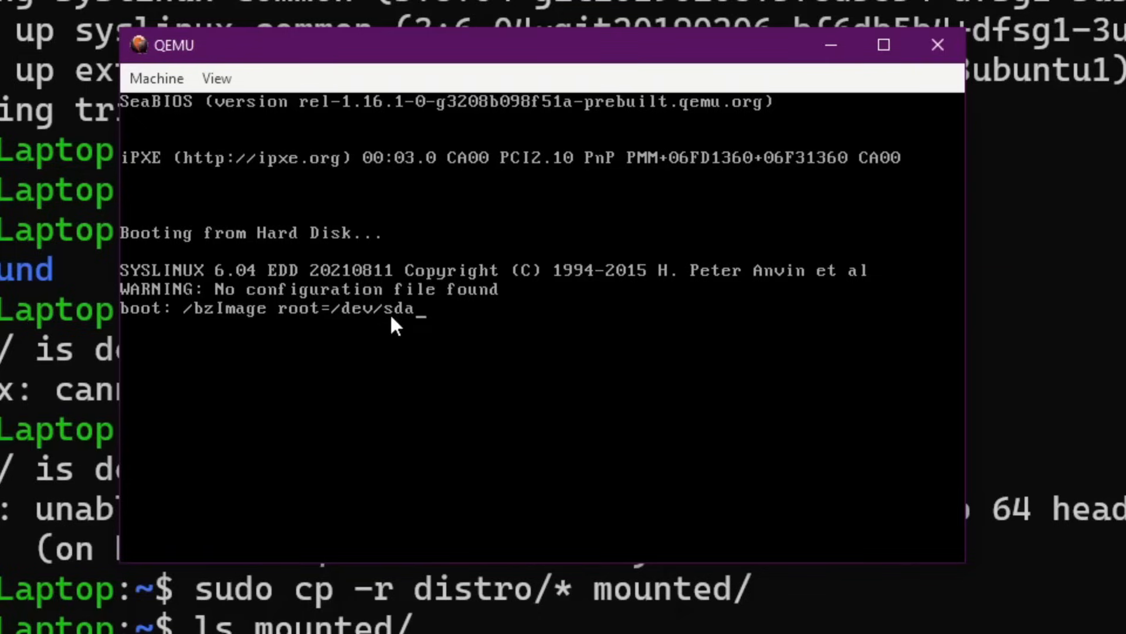
{"action": "key", "text": "Return"}
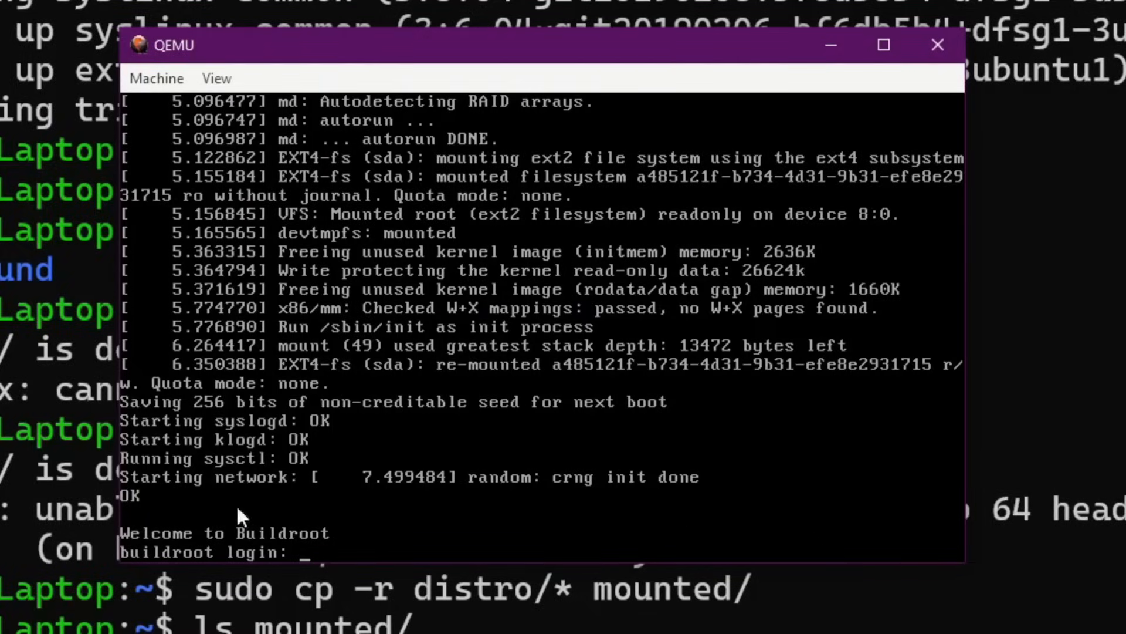
- Enter root as the username at the buildroot login prompt
{"action": "type", "text": "root"}
{"action": "type", "text": "ls /"}
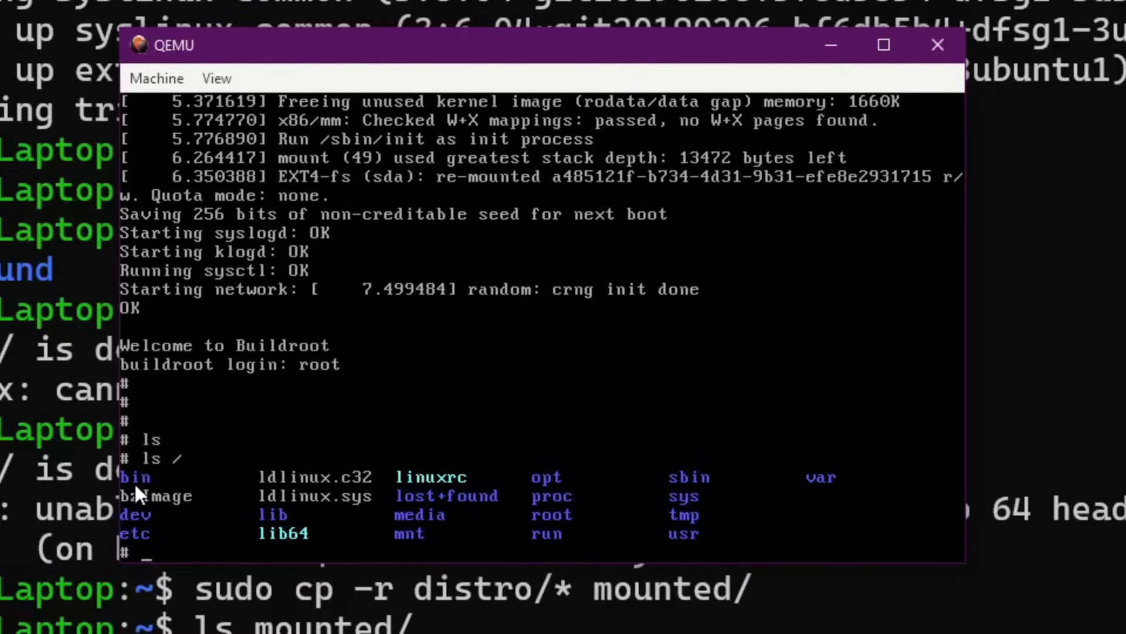
{"action": "mouse_move", "coordinate": [655, 382]}
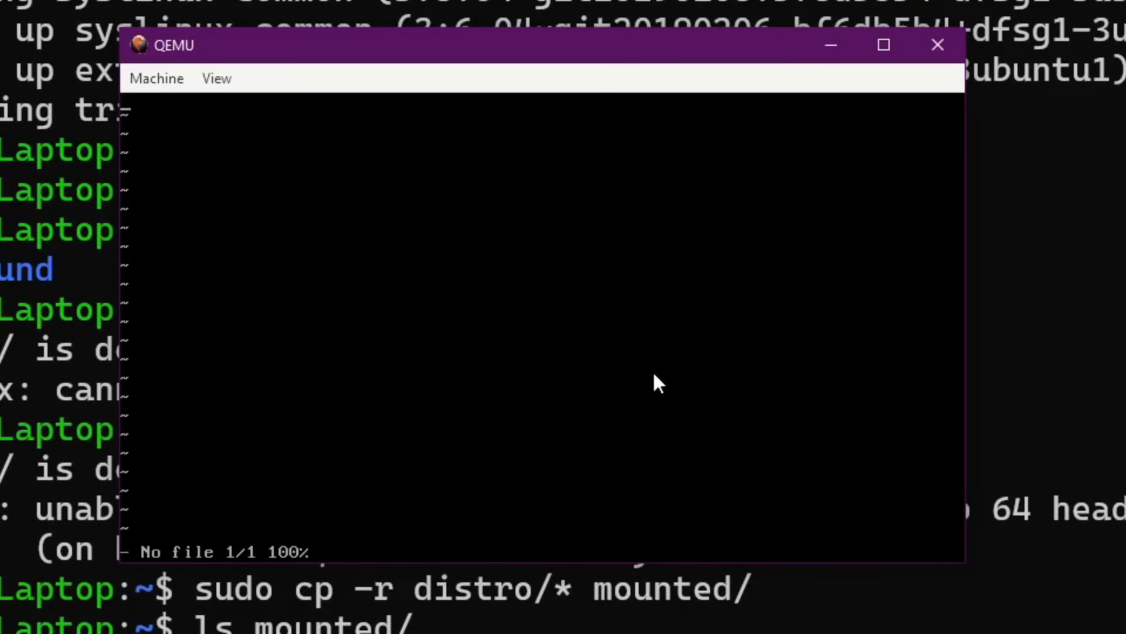
- Type 'Hello, World' in vi, leave the editor, and clear the shell screen
{"action": "type", "text": "Hell"}
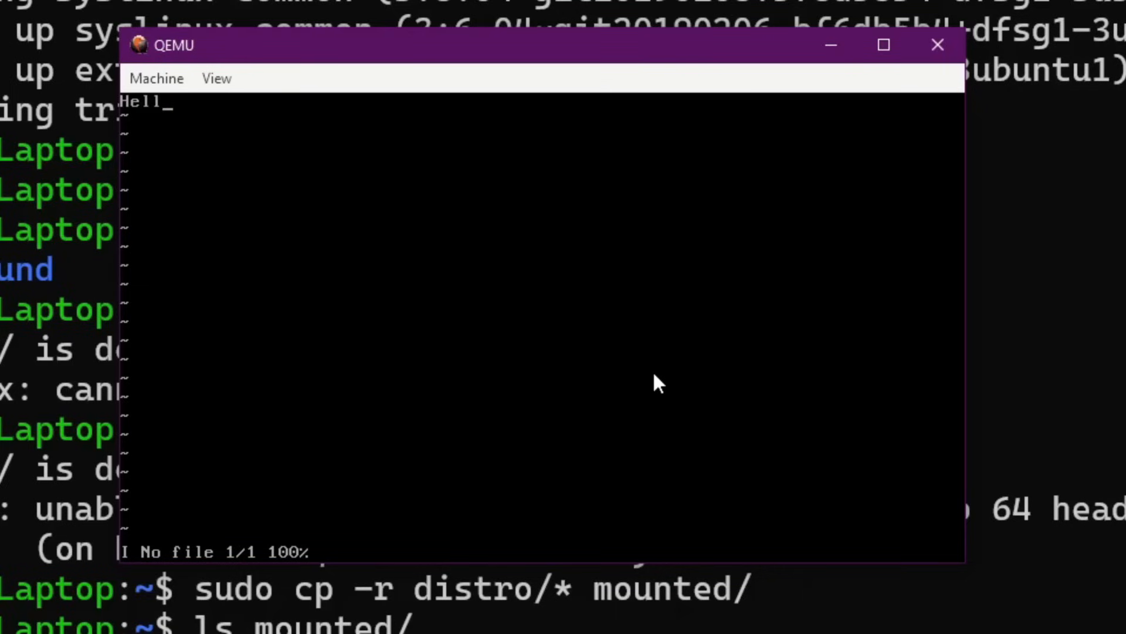
{"action": "type", "text": "o, World"}
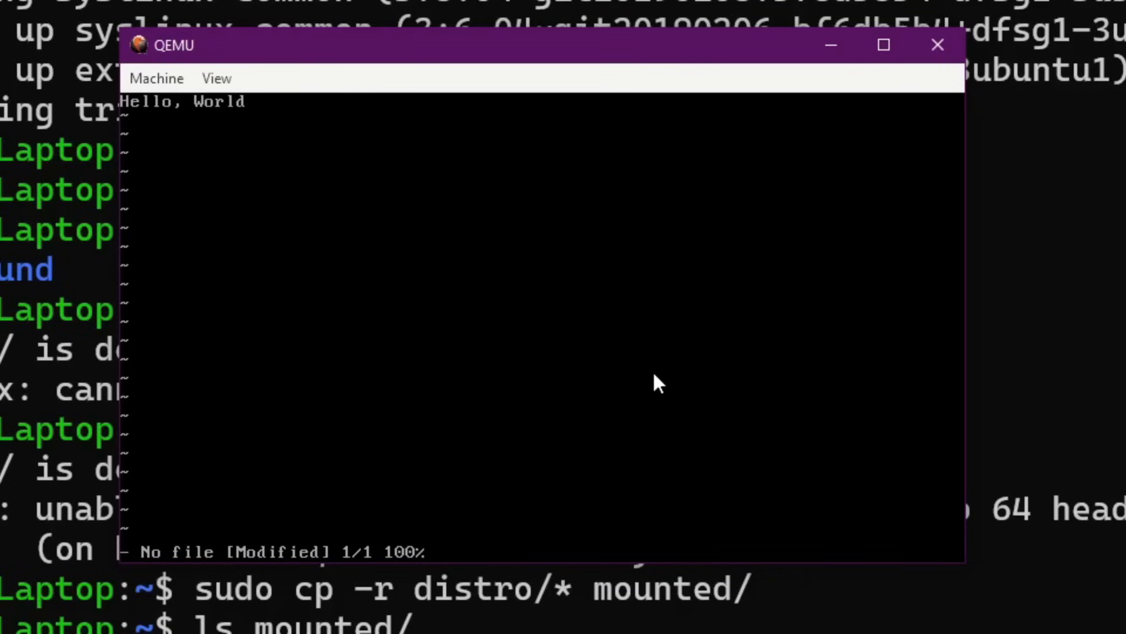
{"action": "type", "text": ":w h"}
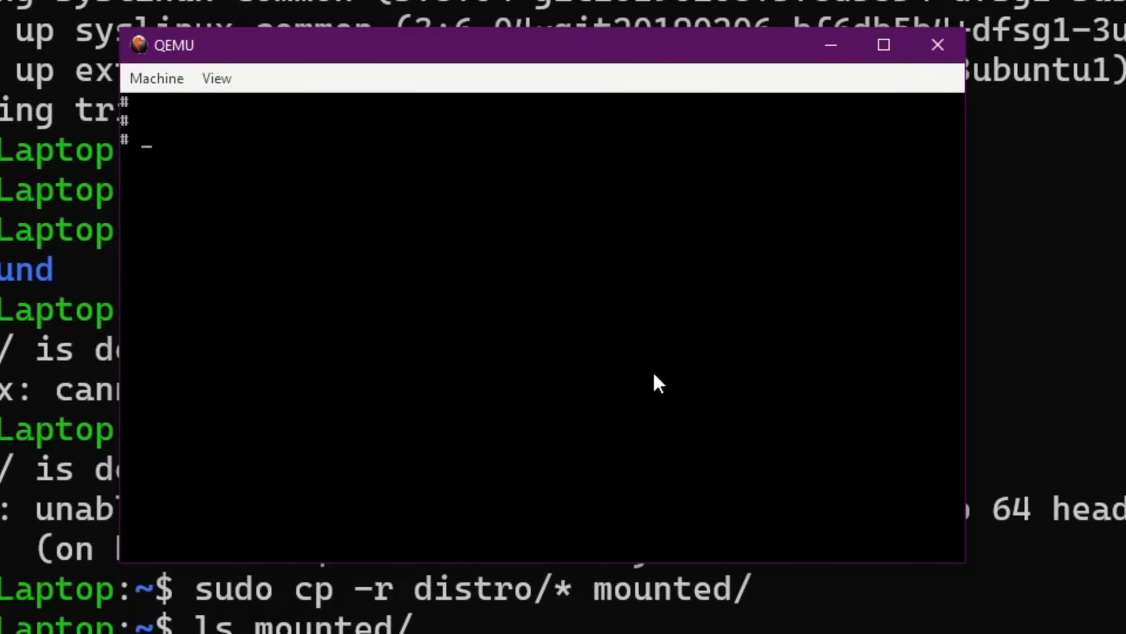
{"action": "type", "text": "vi"}
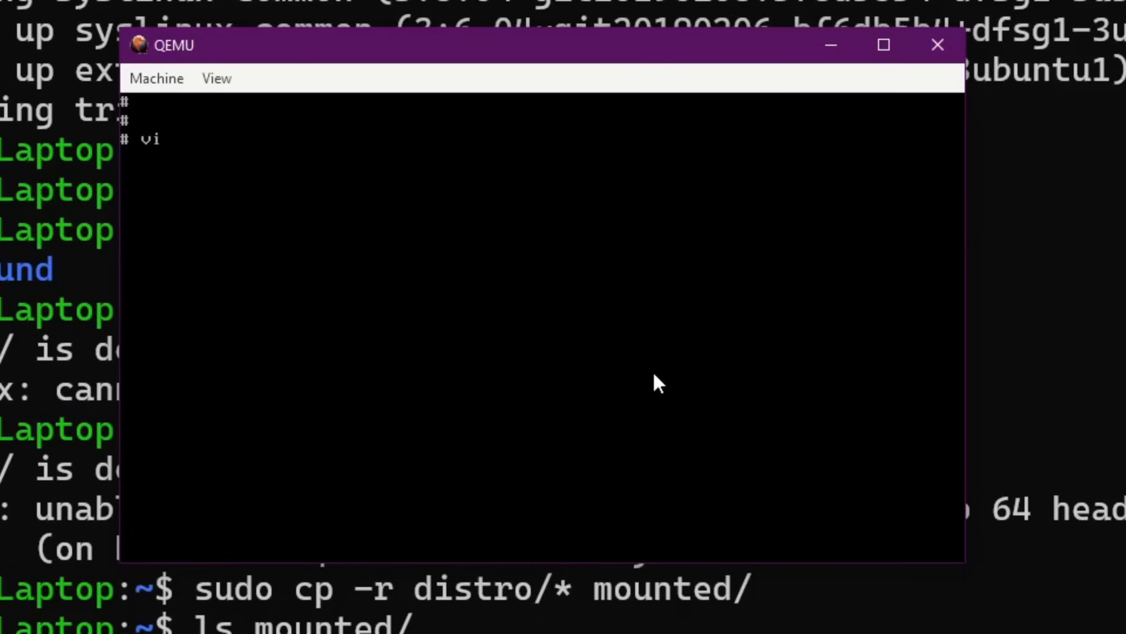
{"action": "key", "text": "Return"}
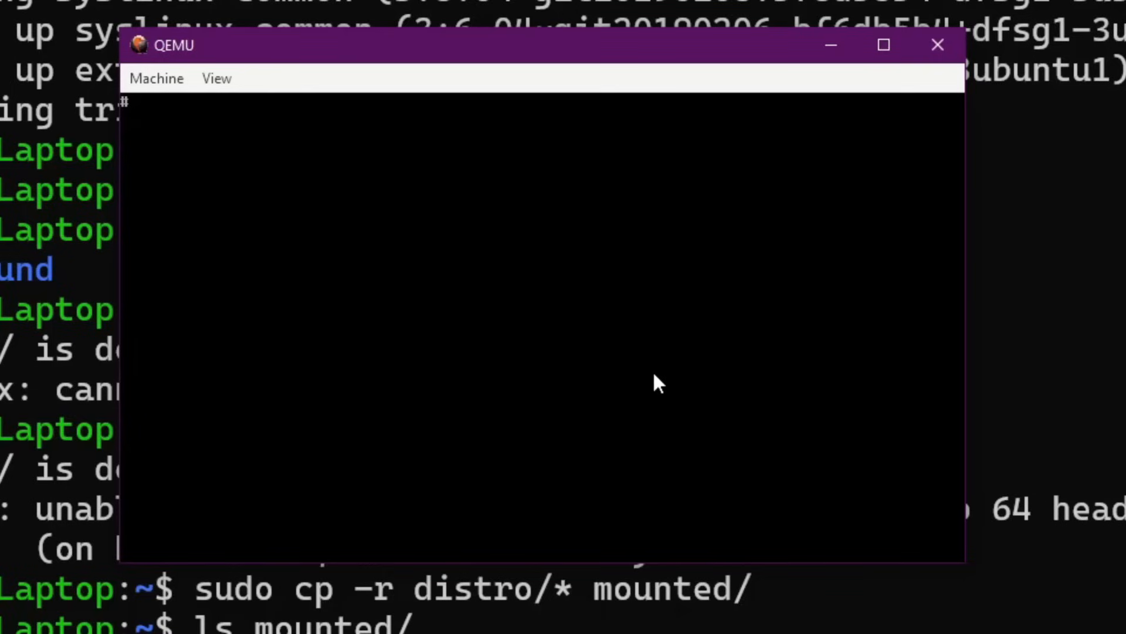
- Start typing a find command at the root # prompt
{"action": "type", "text": "find"}
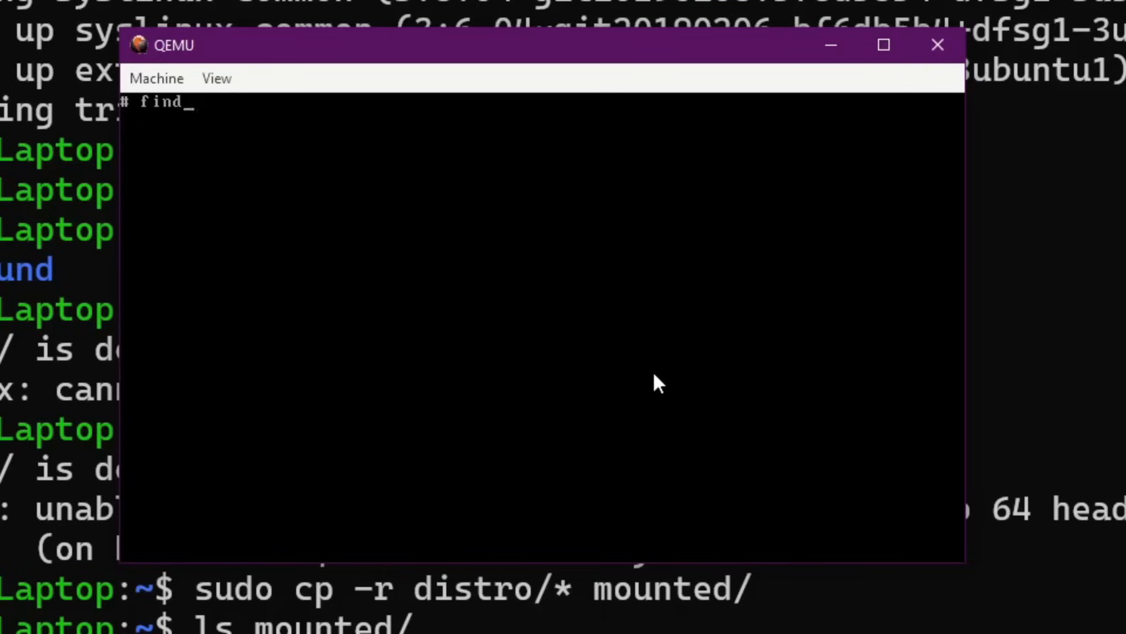